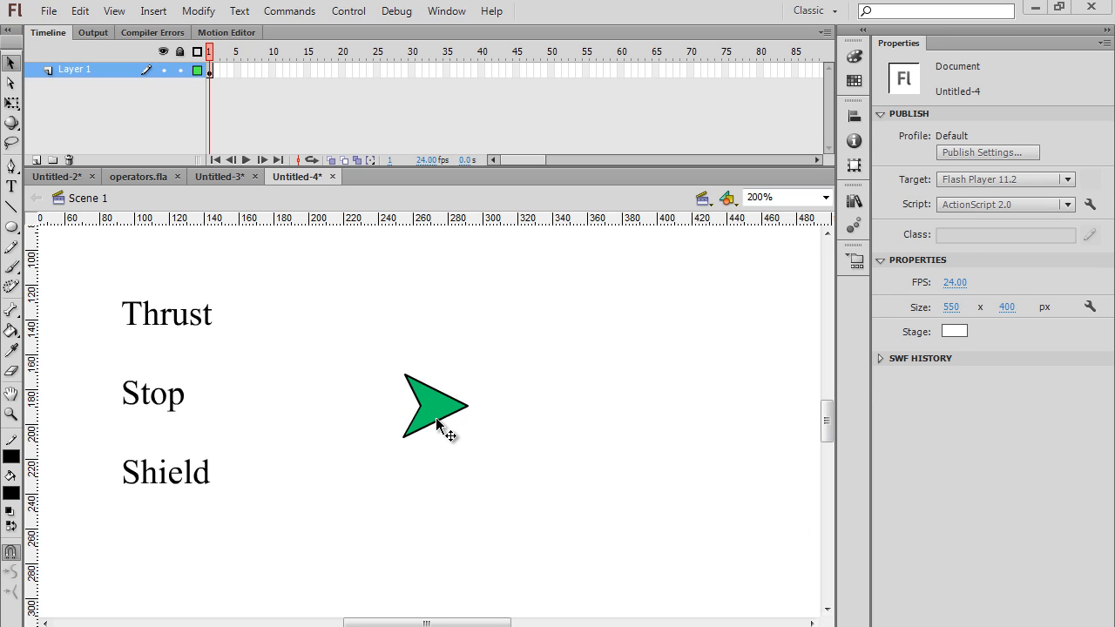
# Select the ship instance and set the stage zoom from 200% to 100%
pyautogui.click(436, 408)
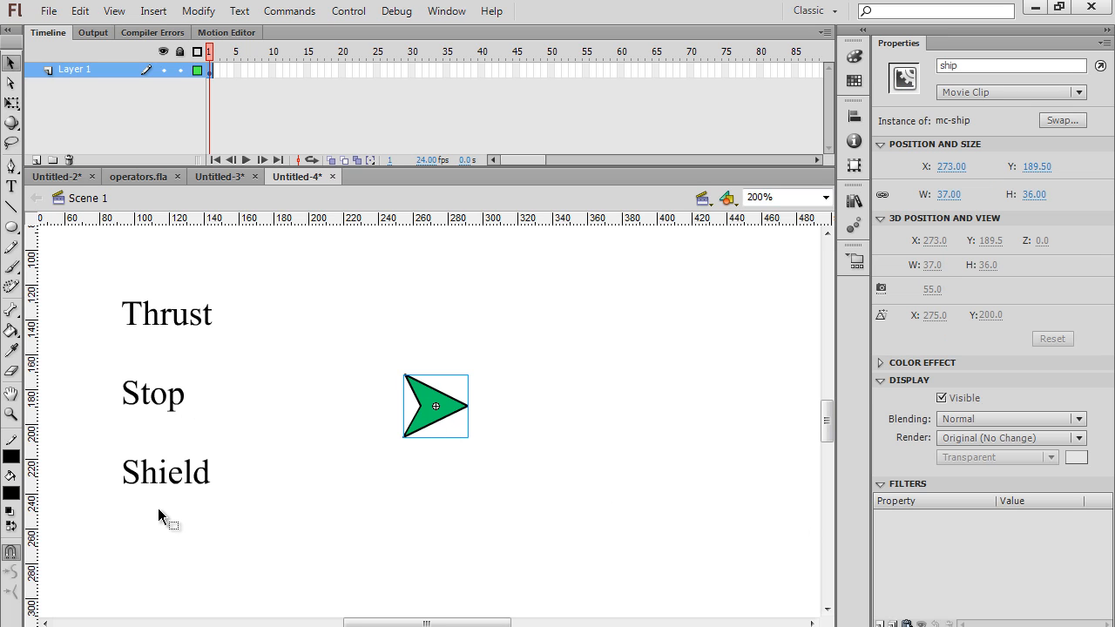
pyautogui.click(826, 197)
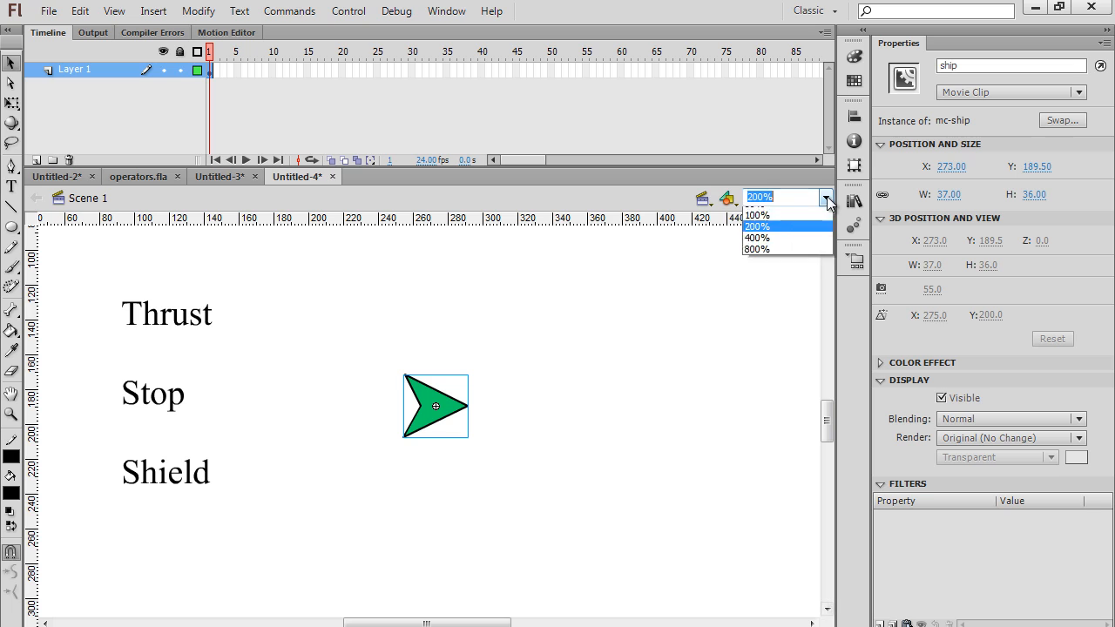
pyautogui.click(756, 216)
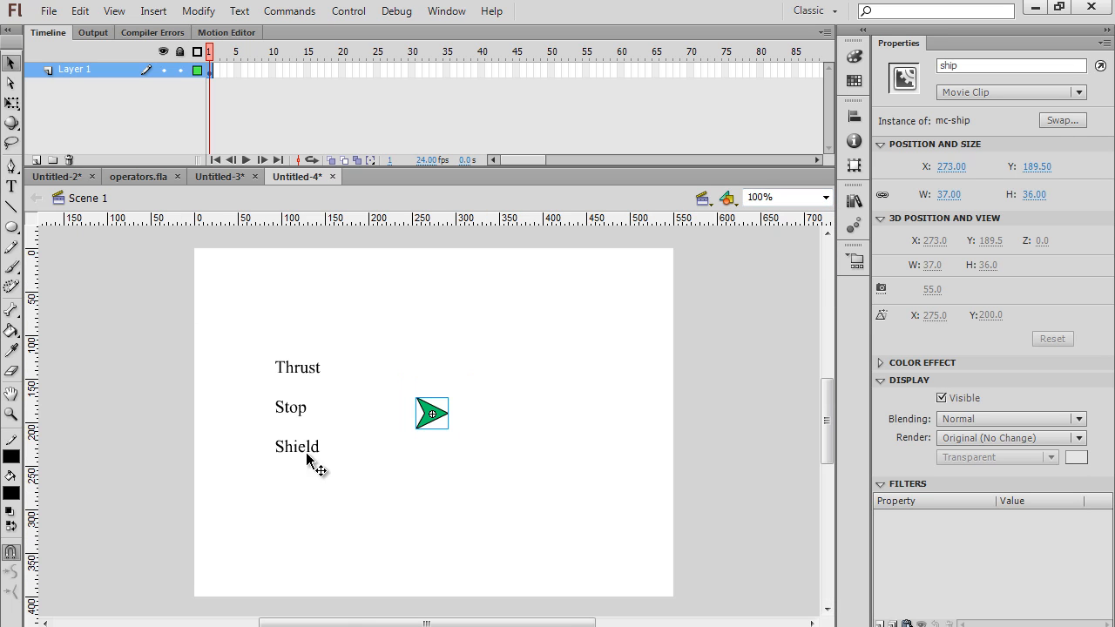
pyautogui.moveTo(409, 460)
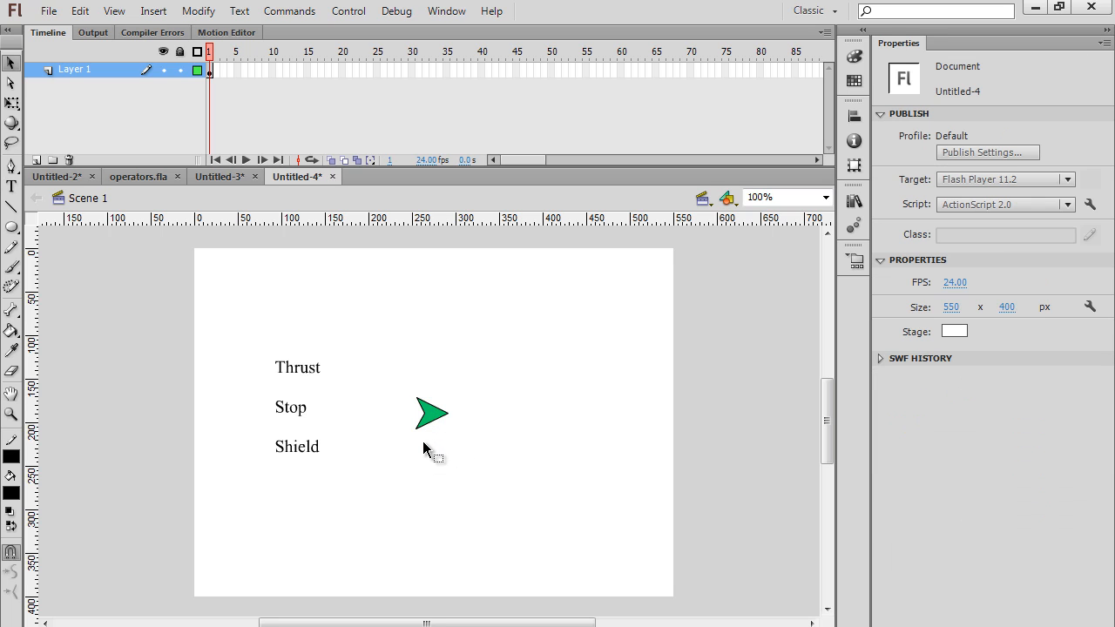
pyautogui.click(432, 414)
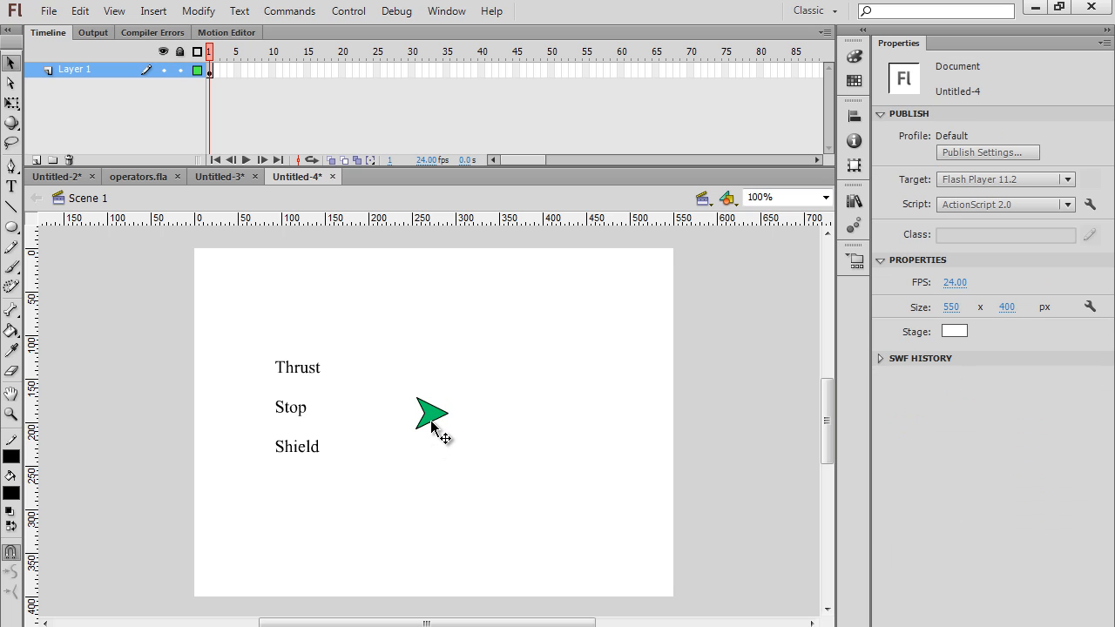
# Enter the mc-ship symbol's editing mode from its stage instance
pyautogui.doubleClick(432, 415)
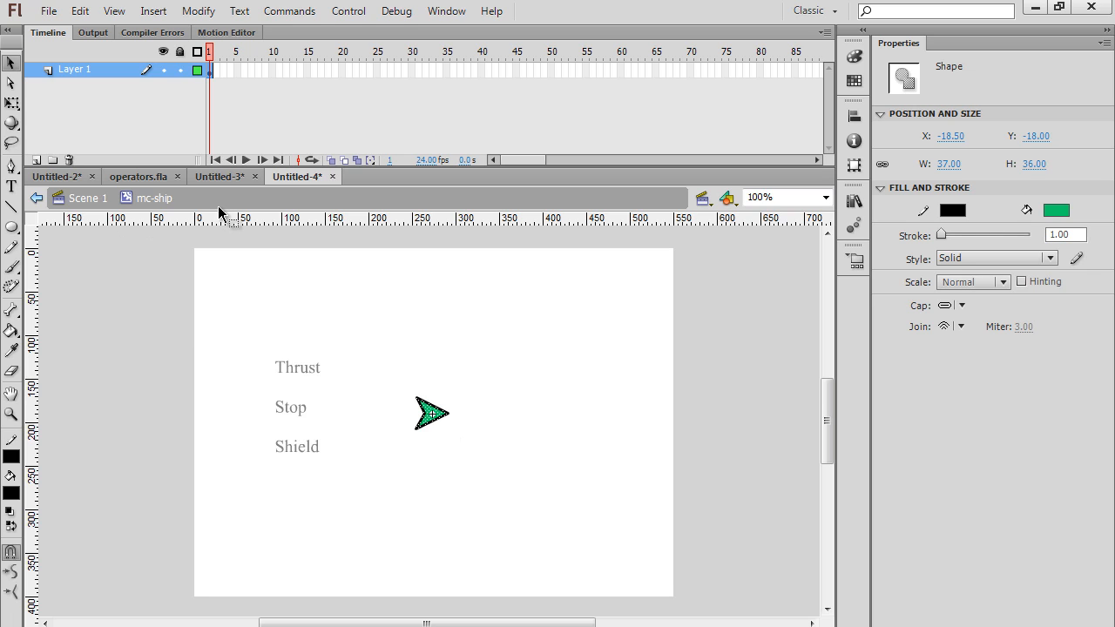
pyautogui.moveTo(125, 220)
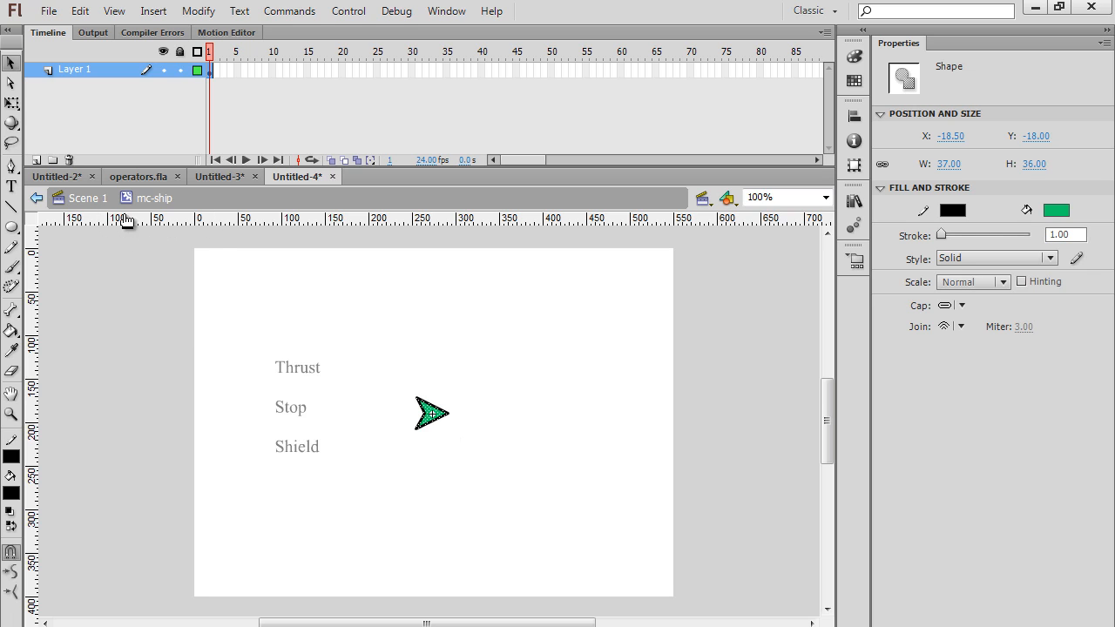
pyautogui.moveTo(171, 212)
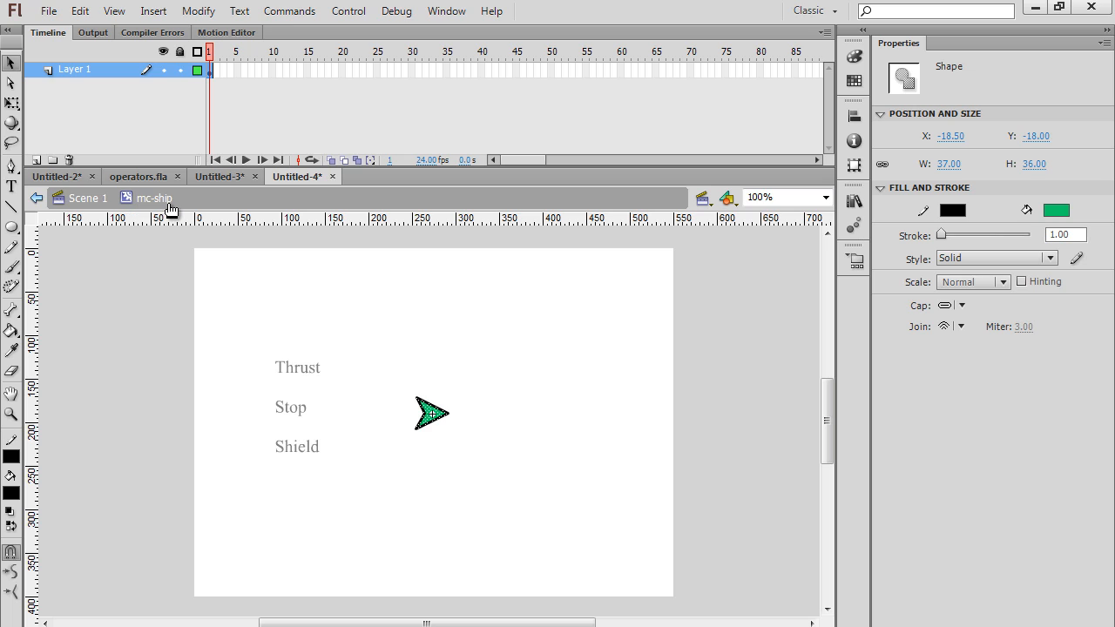
pyautogui.moveTo(300, 364)
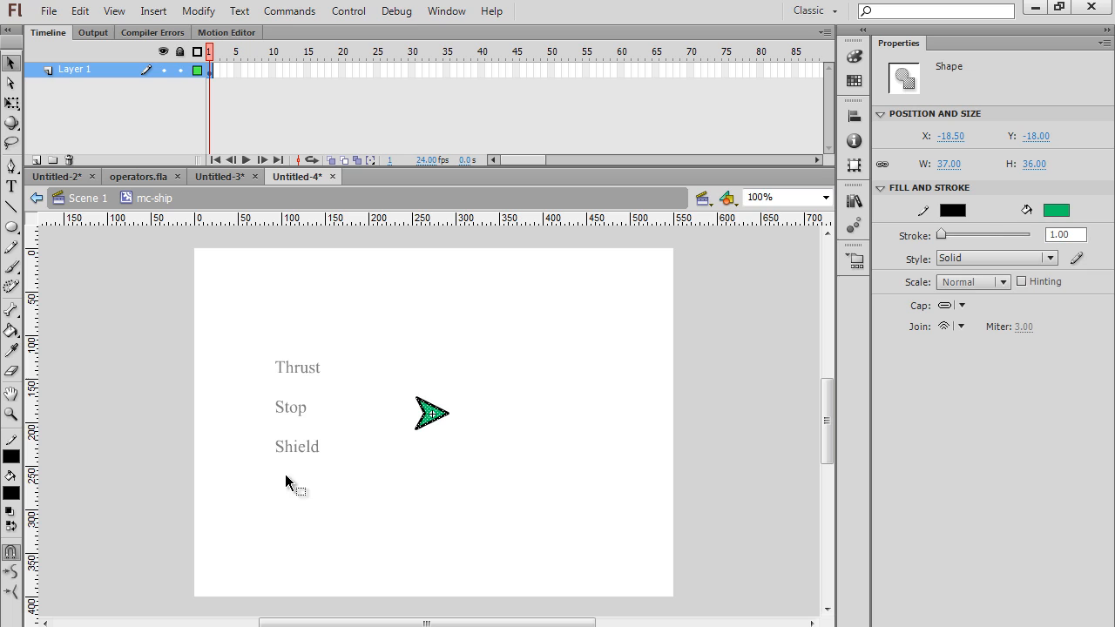
pyautogui.moveTo(404, 462)
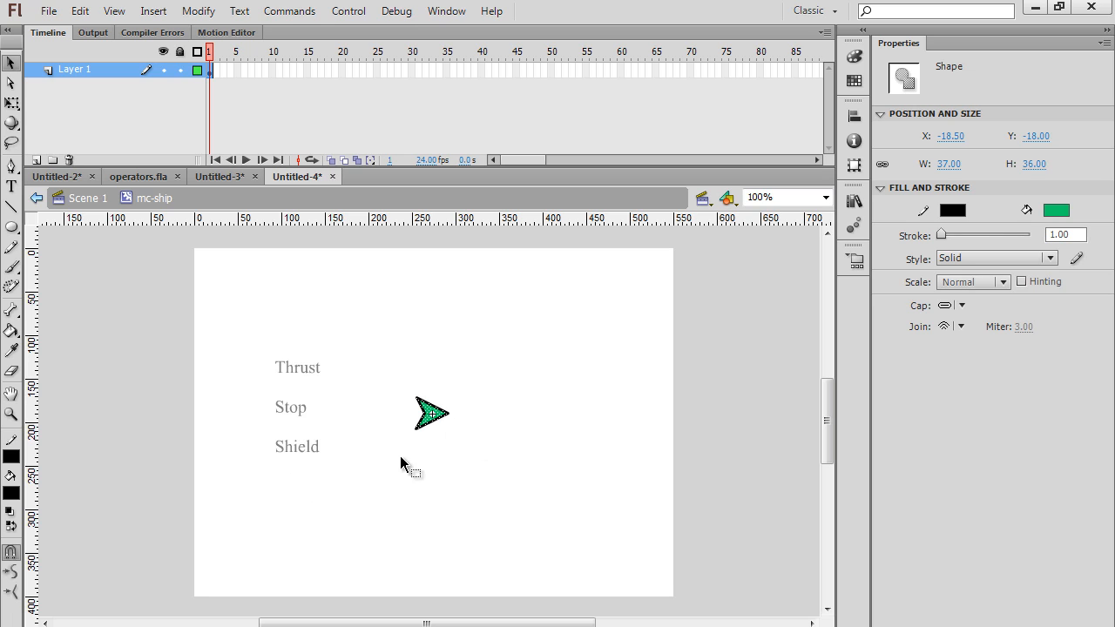
pyautogui.moveTo(456, 463)
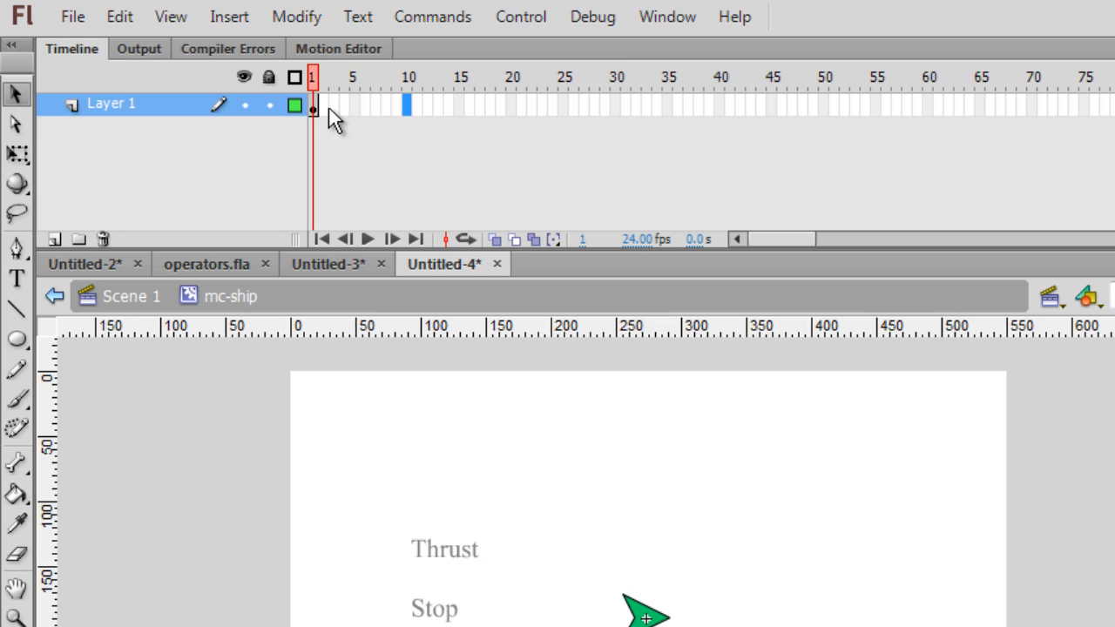
# Insert a keyframe at frame 2 of the mc-ship timeline
pyautogui.click(314, 105)
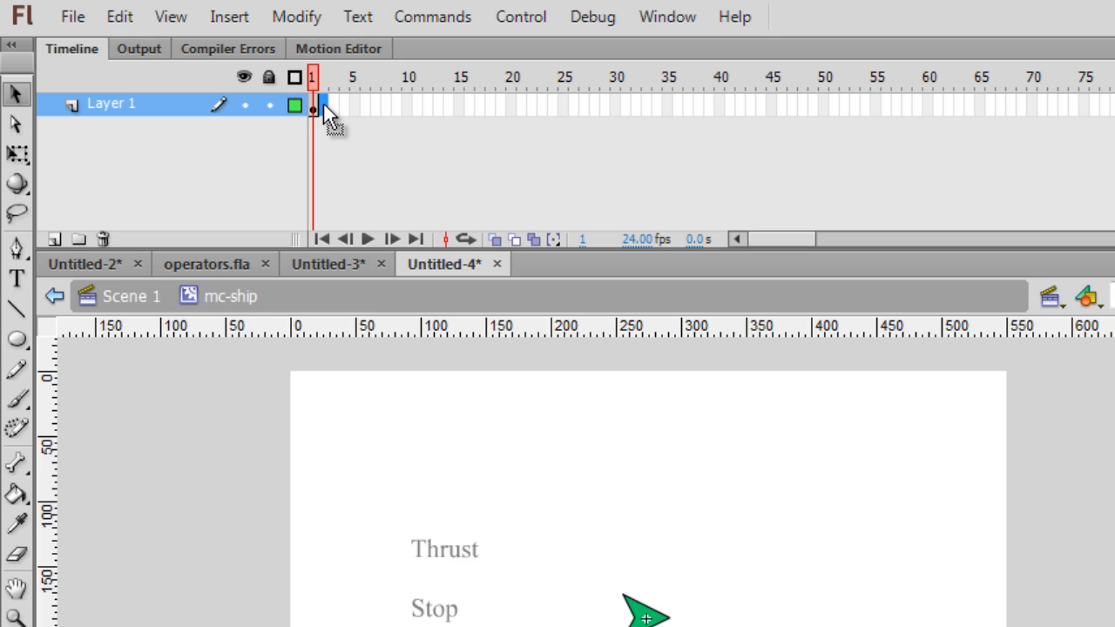
pyautogui.rightClick(312, 109)
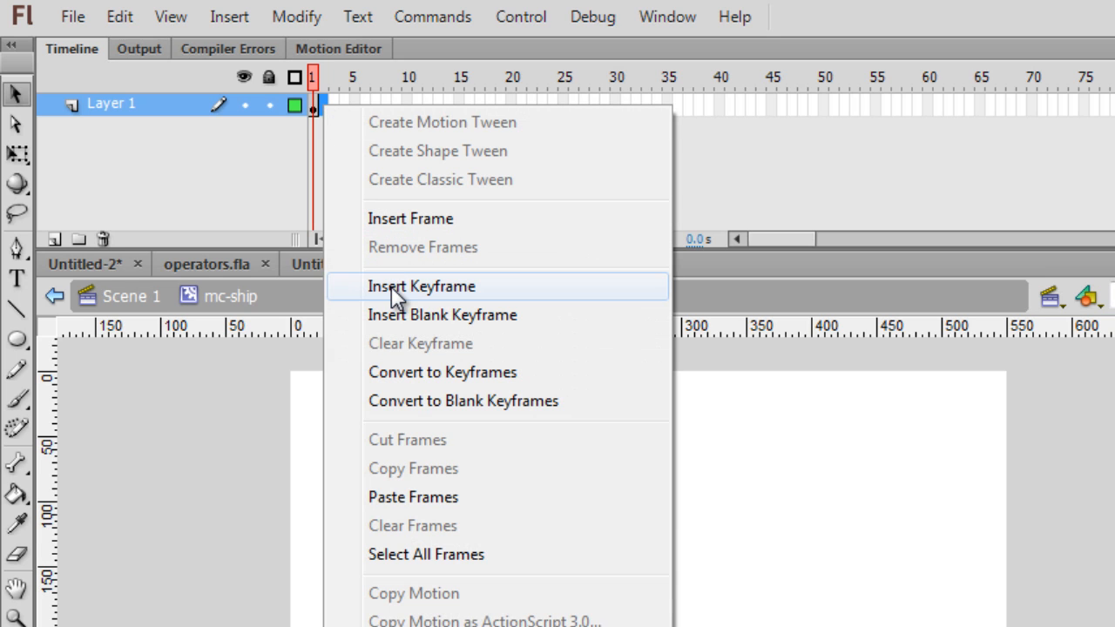
pyautogui.click(421, 286)
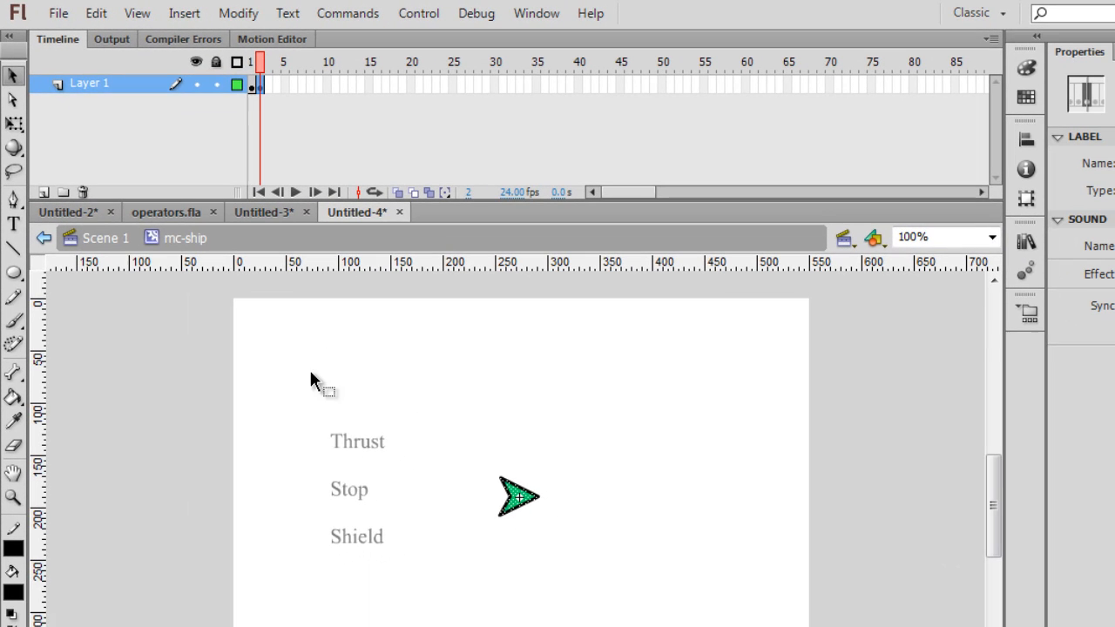
# Draw a flame shape at the ship's rear in frame 2 and fill it yellow
pyautogui.click(519, 498)
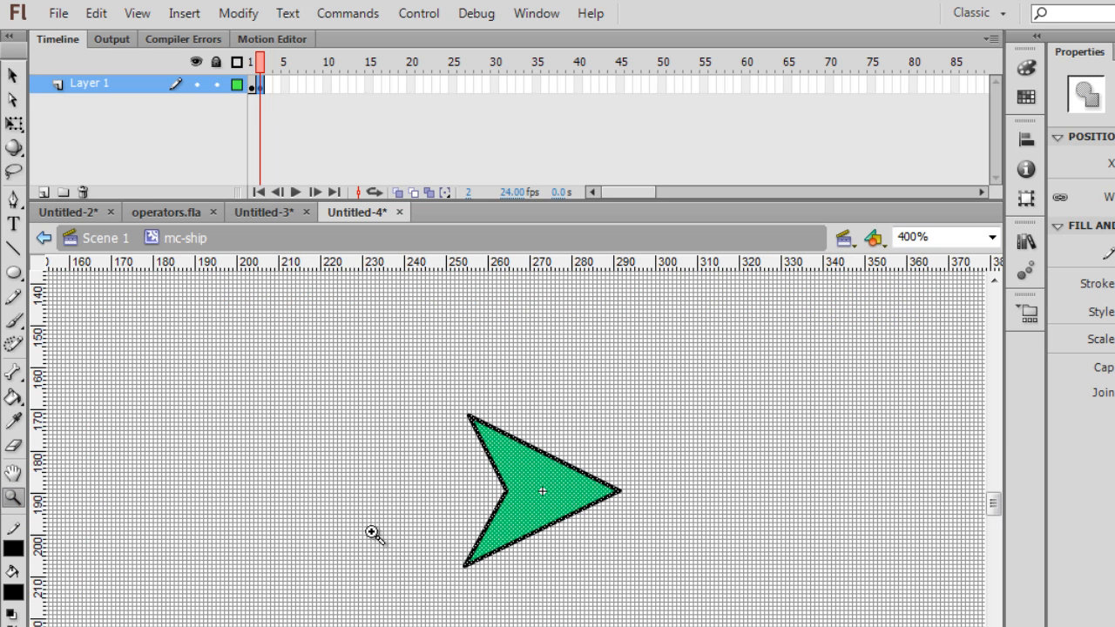
pyautogui.moveTo(454, 486)
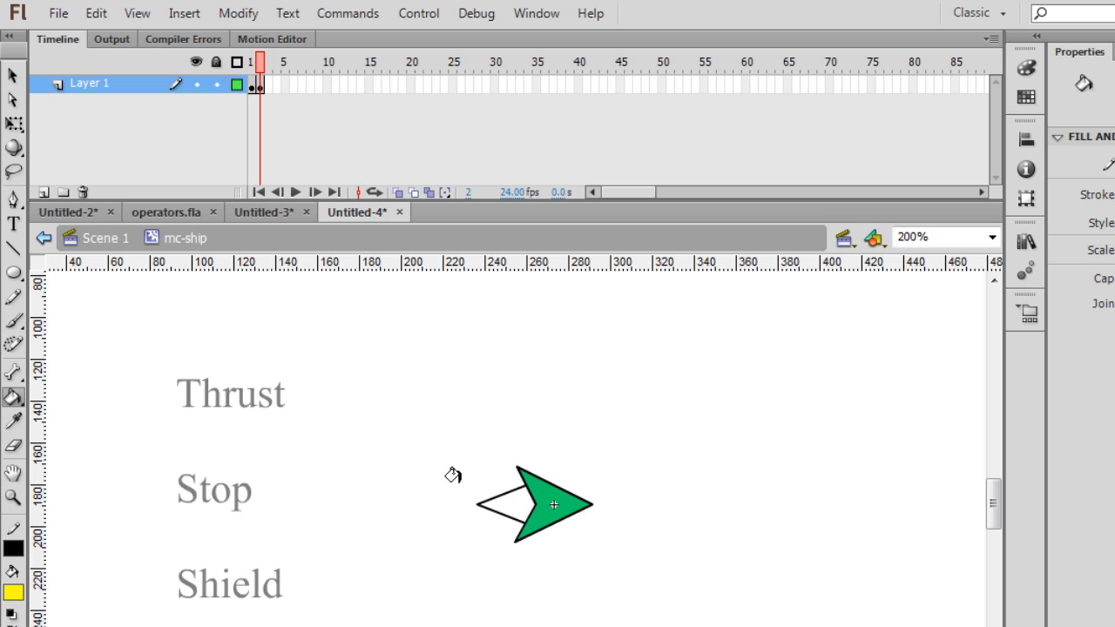
pyautogui.moveTo(479, 515)
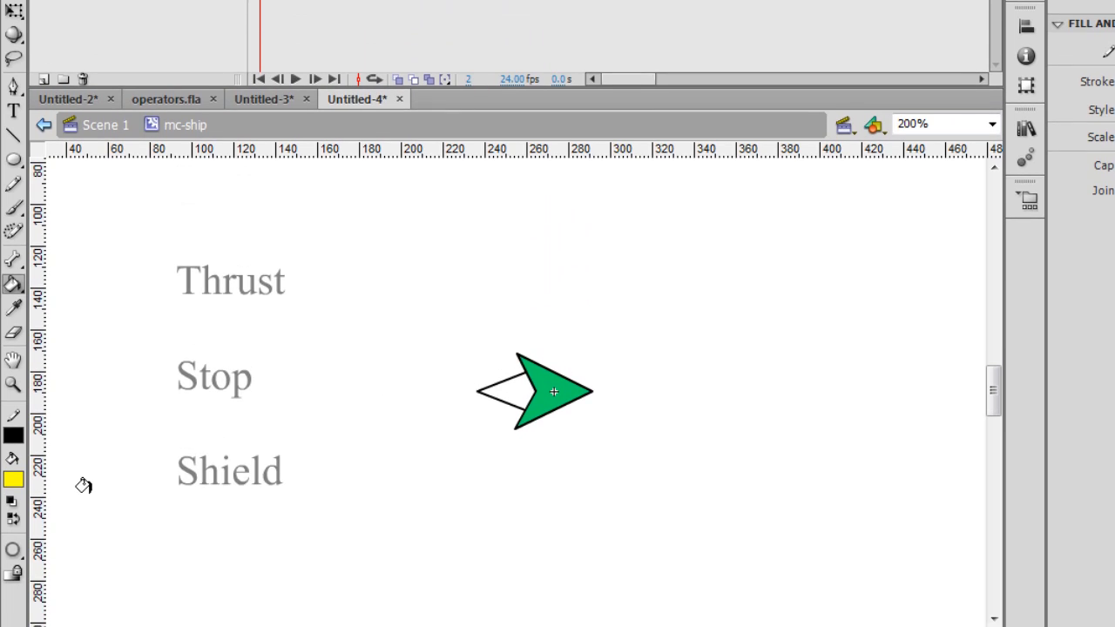
pyautogui.click(14, 551)
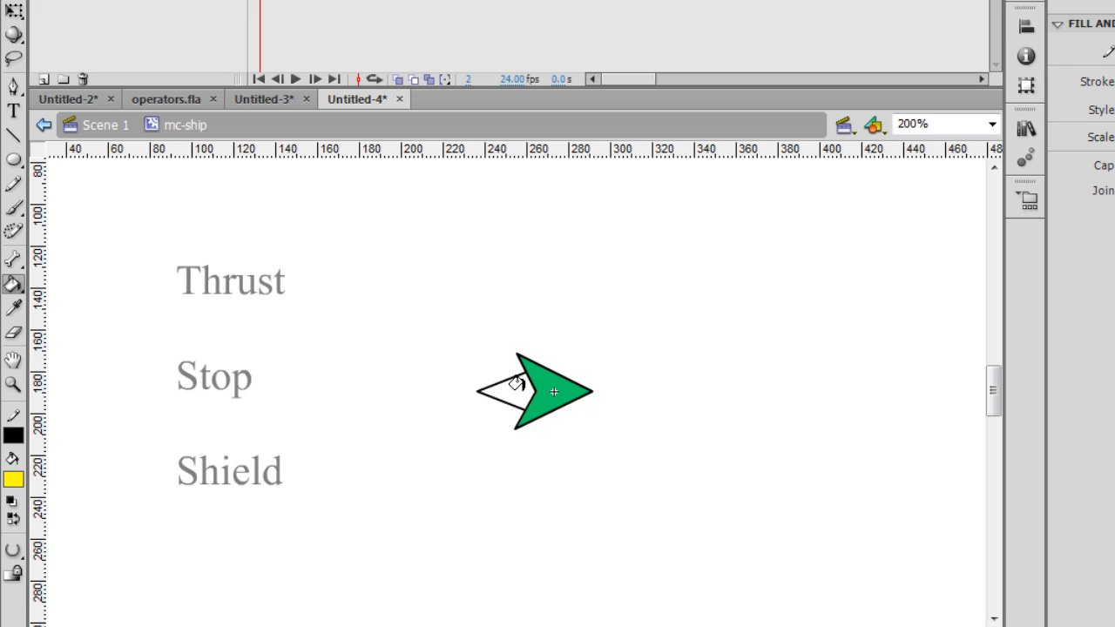
pyautogui.click(505, 392)
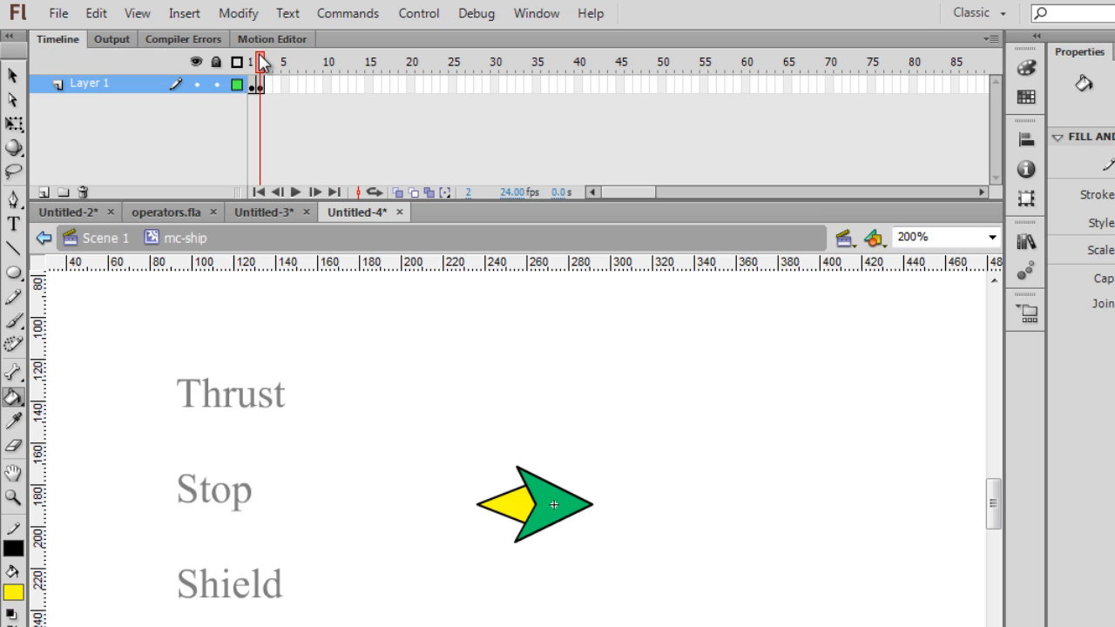
# Insert a keyframe at frame 4 and remove the yellow flame there
pyautogui.click(253, 63)
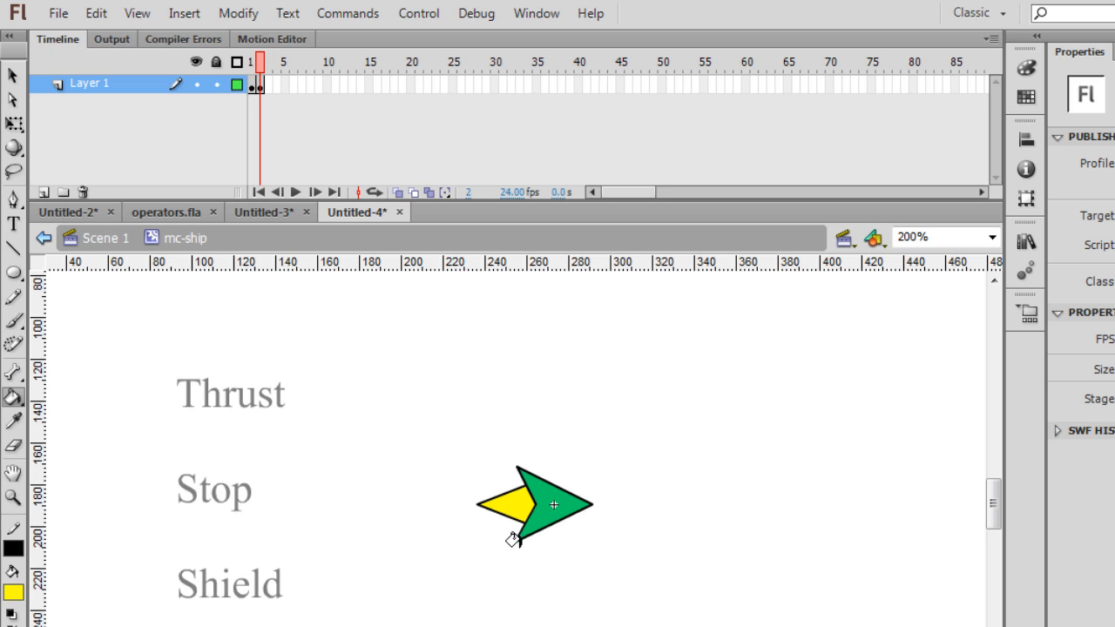
pyautogui.moveTo(14, 188)
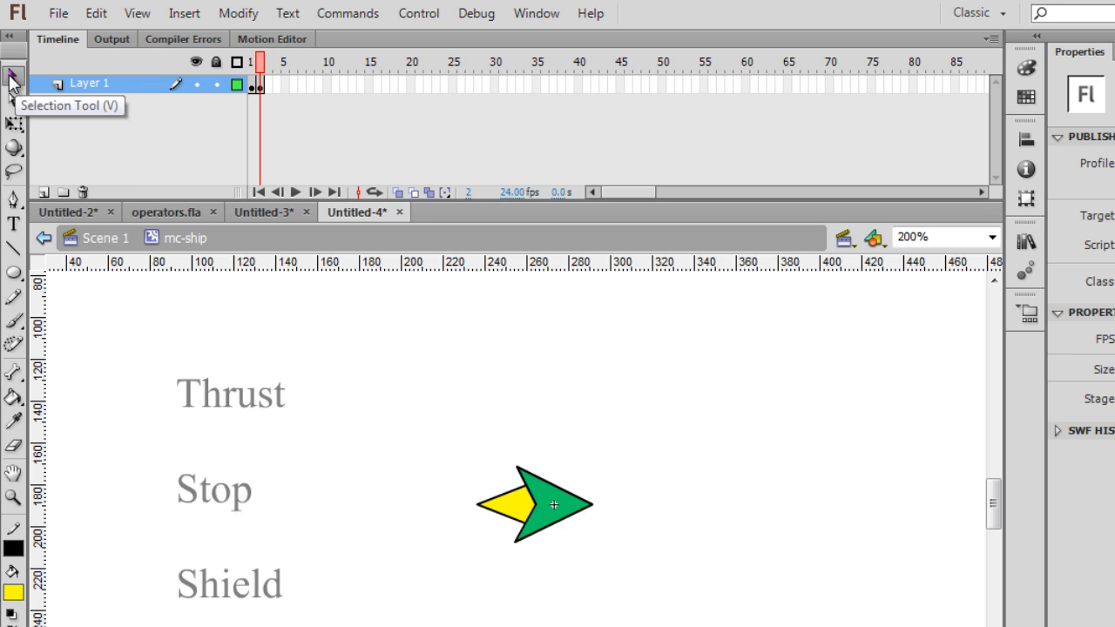
pyautogui.moveTo(15, 78)
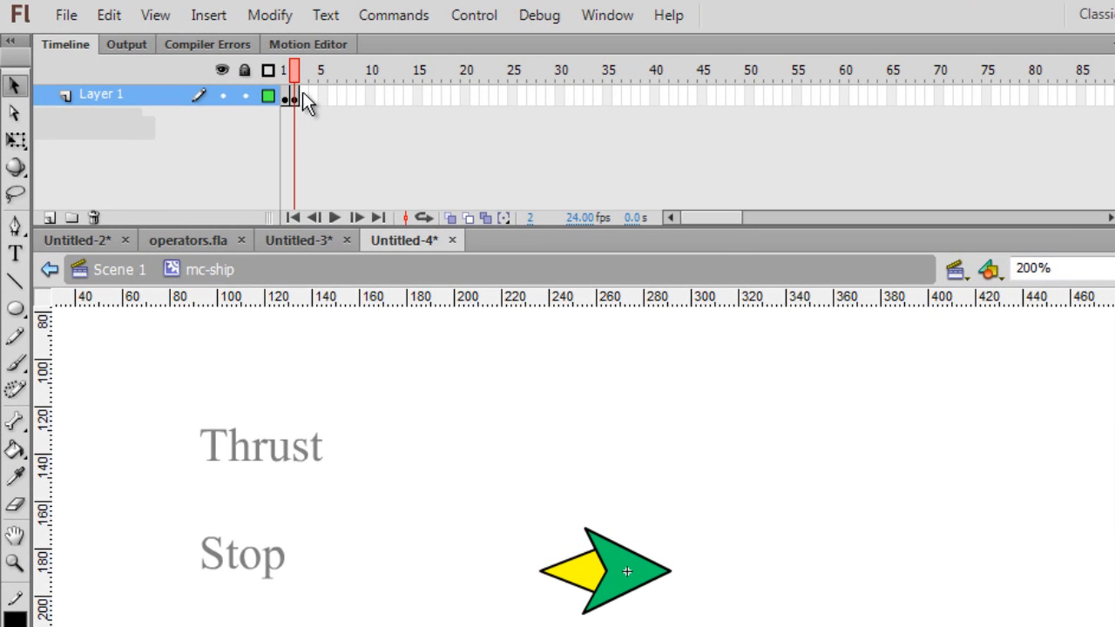
pyautogui.moveTo(317, 111)
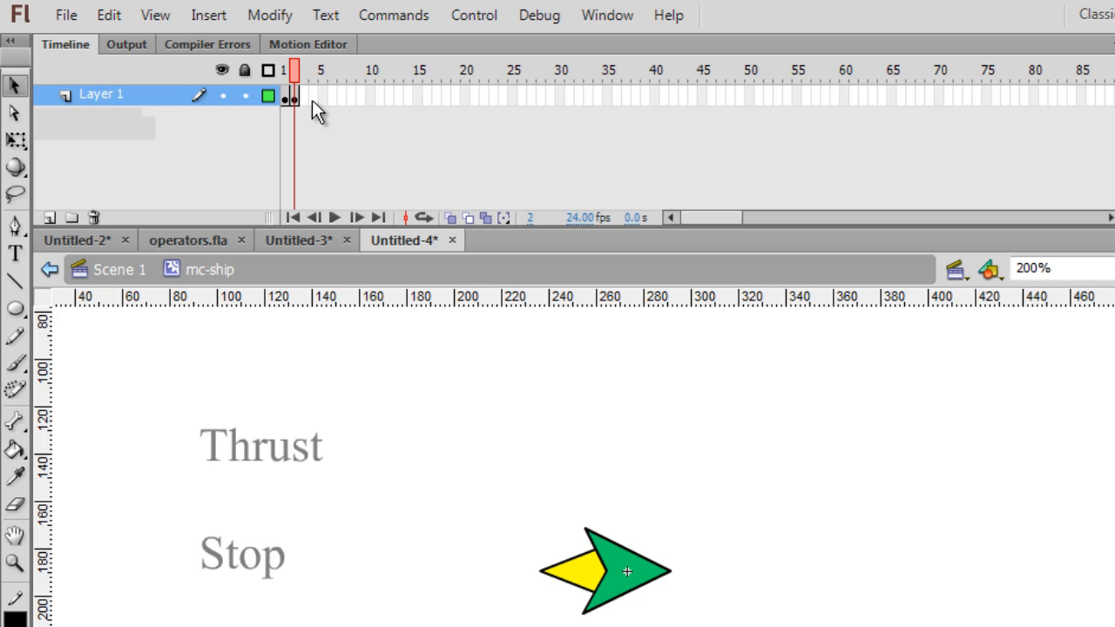
pyautogui.click(312, 96)
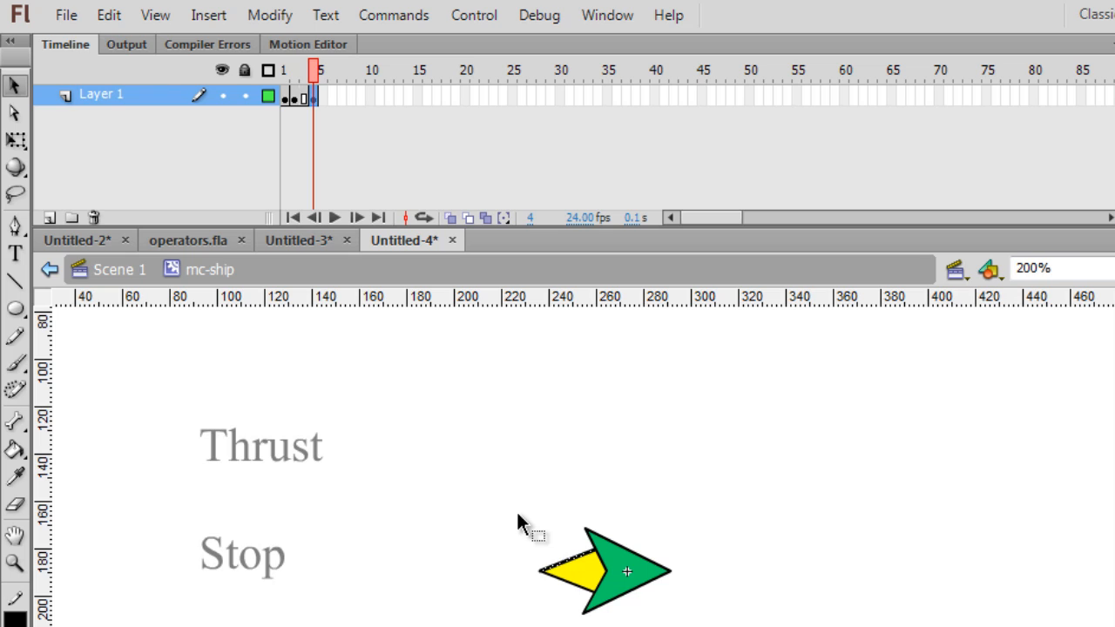
pyautogui.click(583, 575)
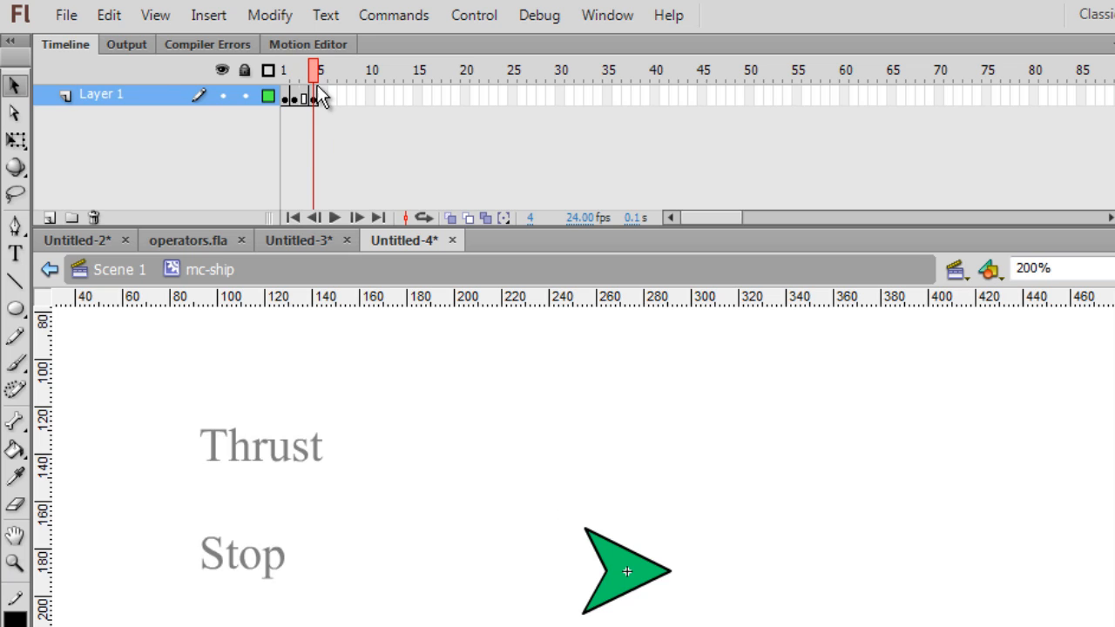
# Insert an extra frame at frame 5 of the mc-ship timeline
pyautogui.click(282, 70)
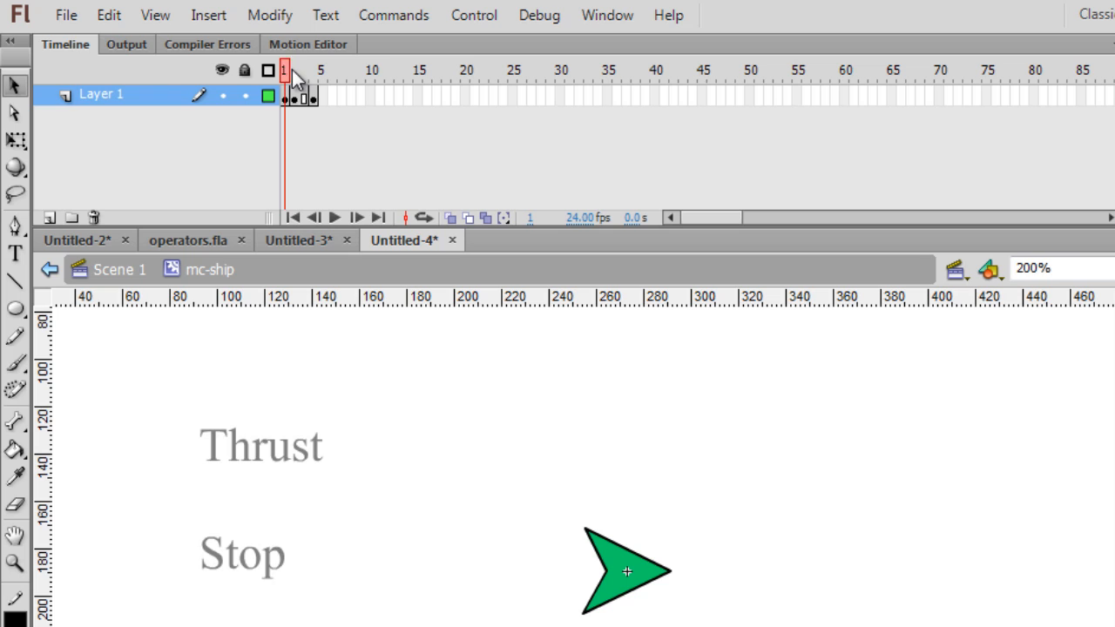
pyautogui.click(313, 70)
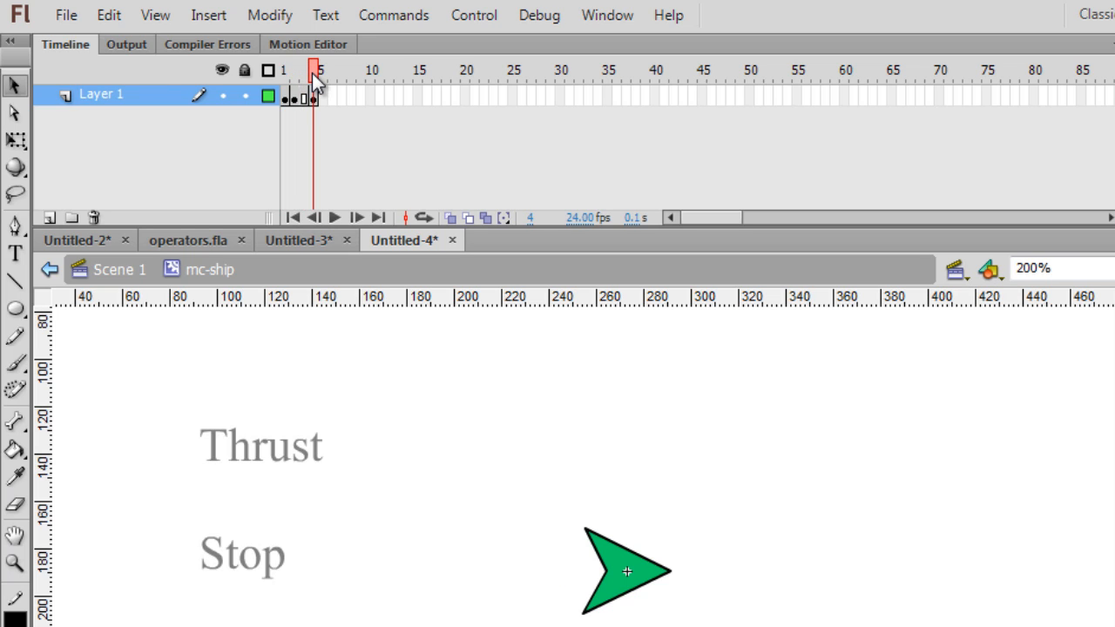
pyautogui.moveTo(337, 115)
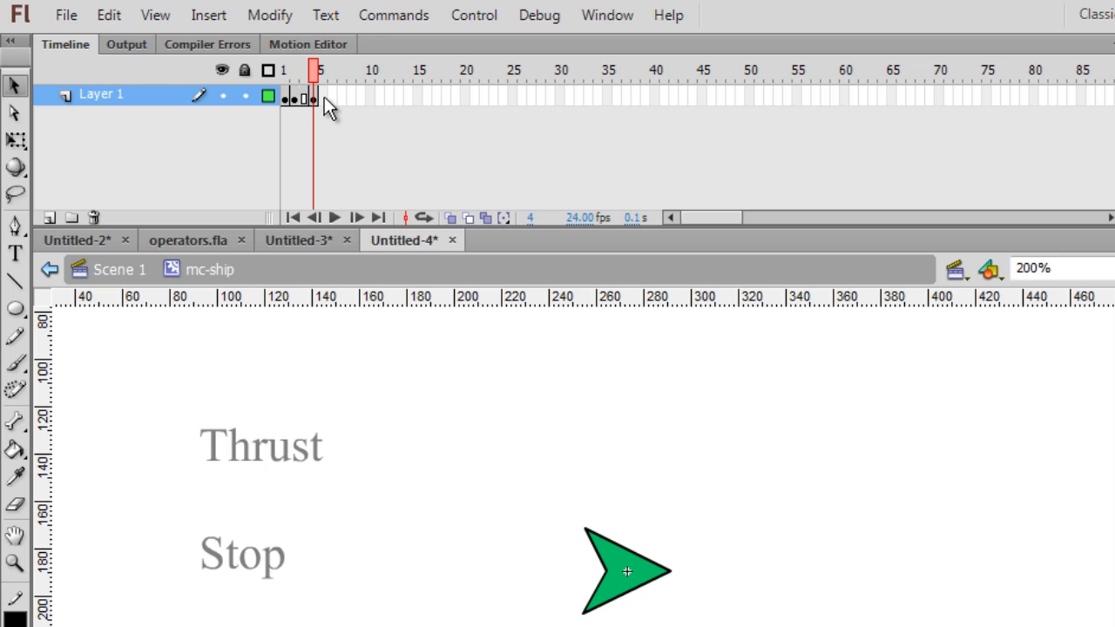
pyautogui.click(329, 98)
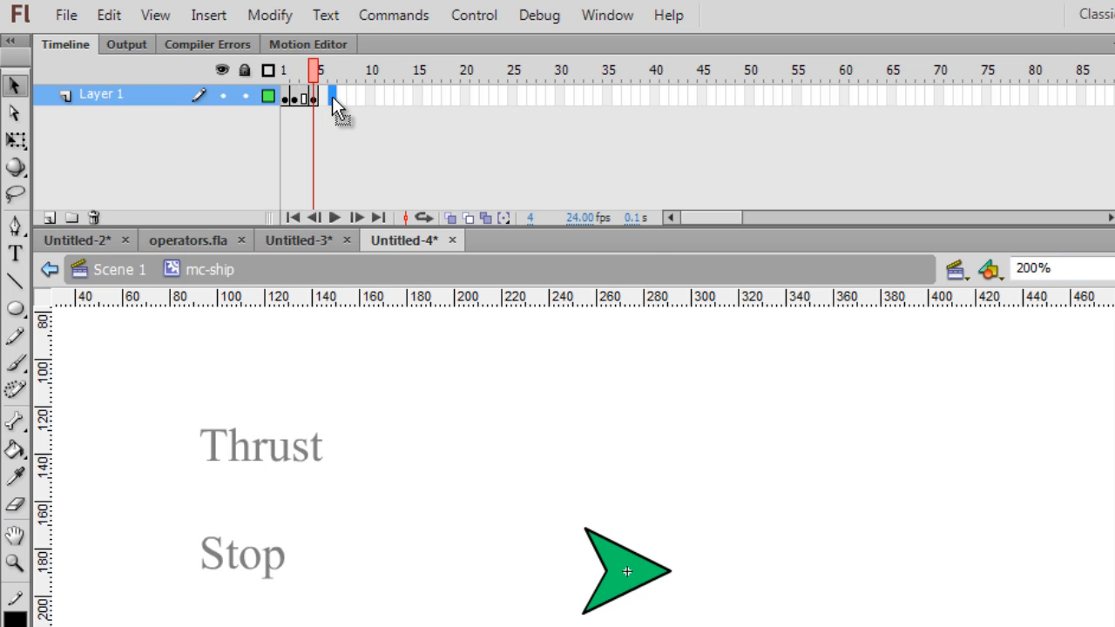
pyautogui.rightClick(335, 99)
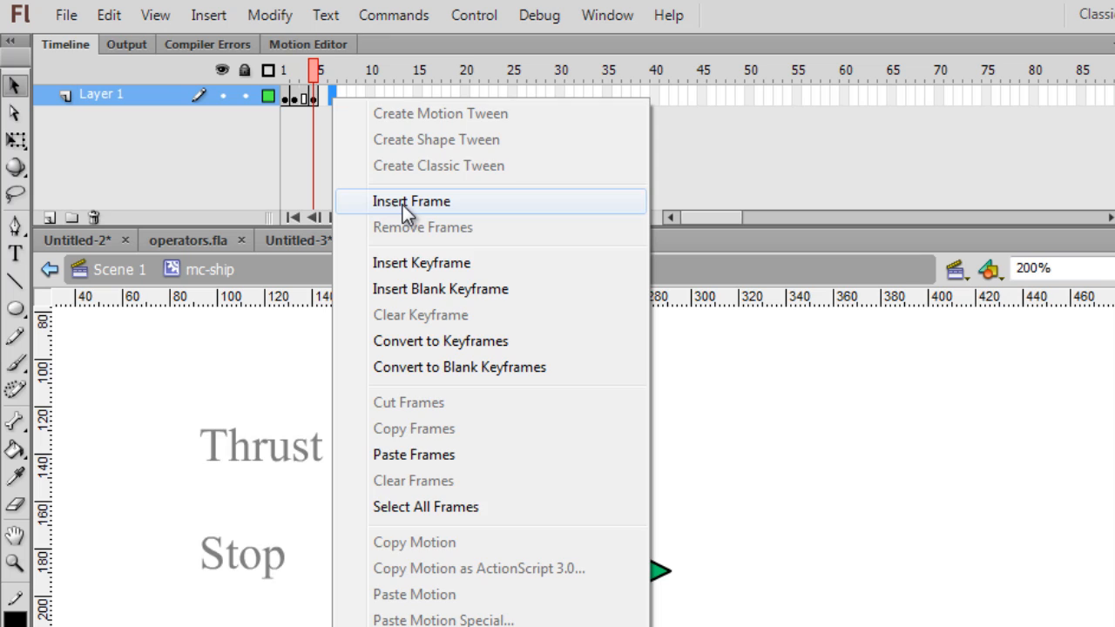
pyautogui.click(411, 202)
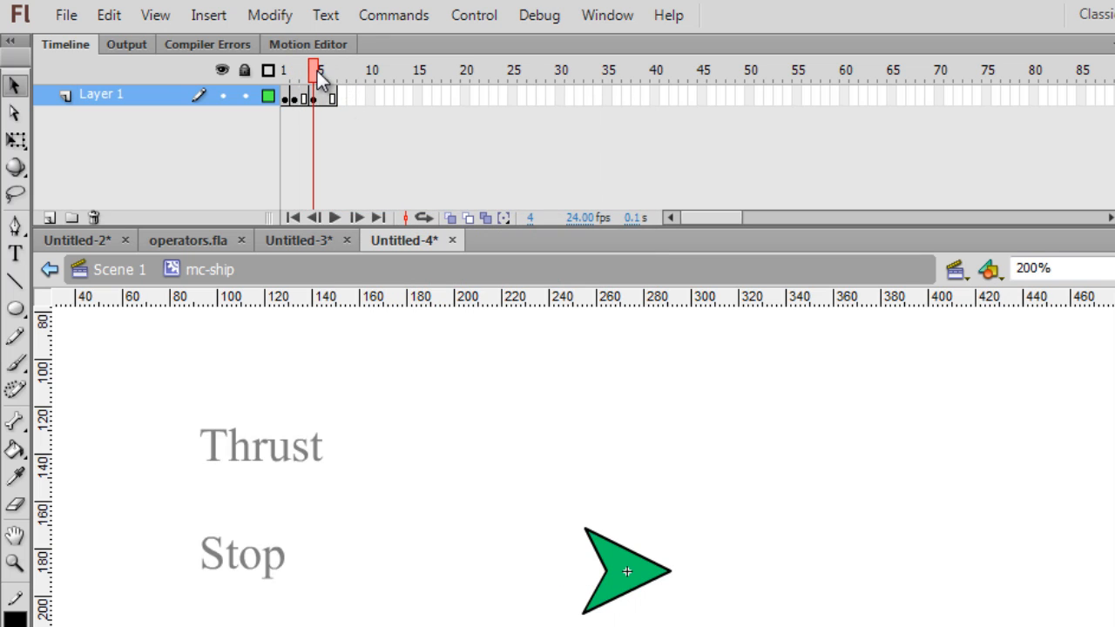
# Scrub through frames 1 to 6 to check the flame animation
pyautogui.click(324, 70)
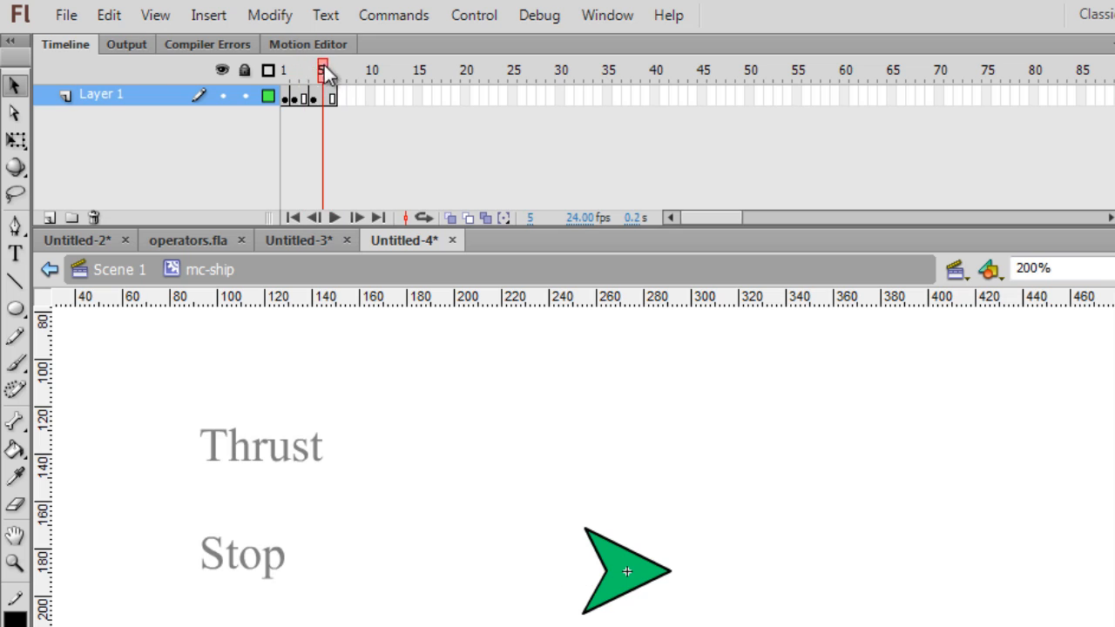
pyautogui.click(330, 69)
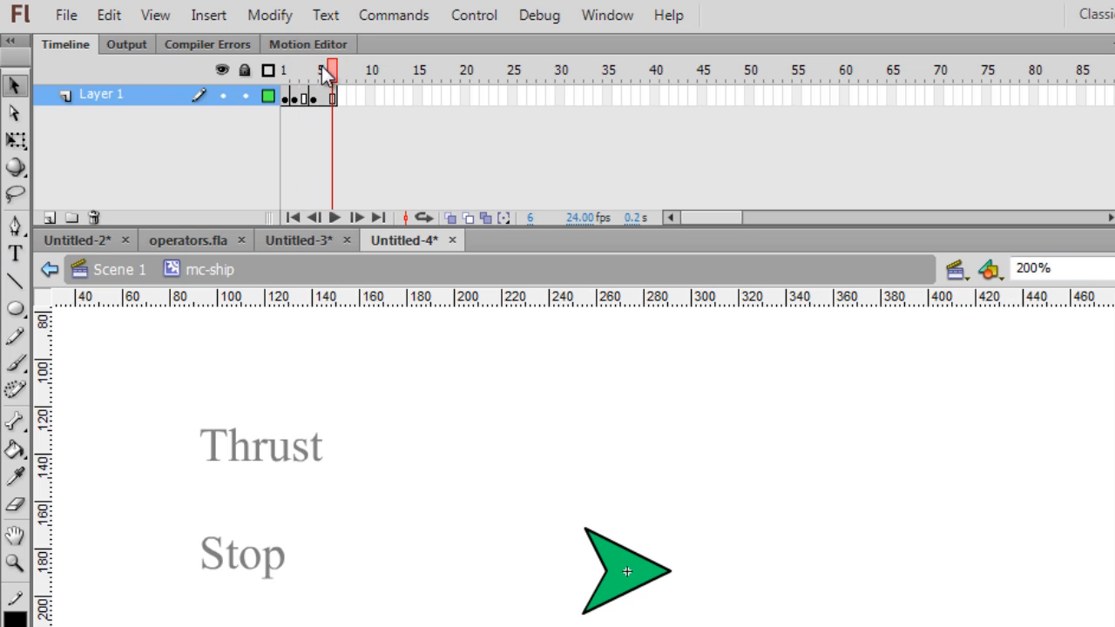
pyautogui.click(282, 69)
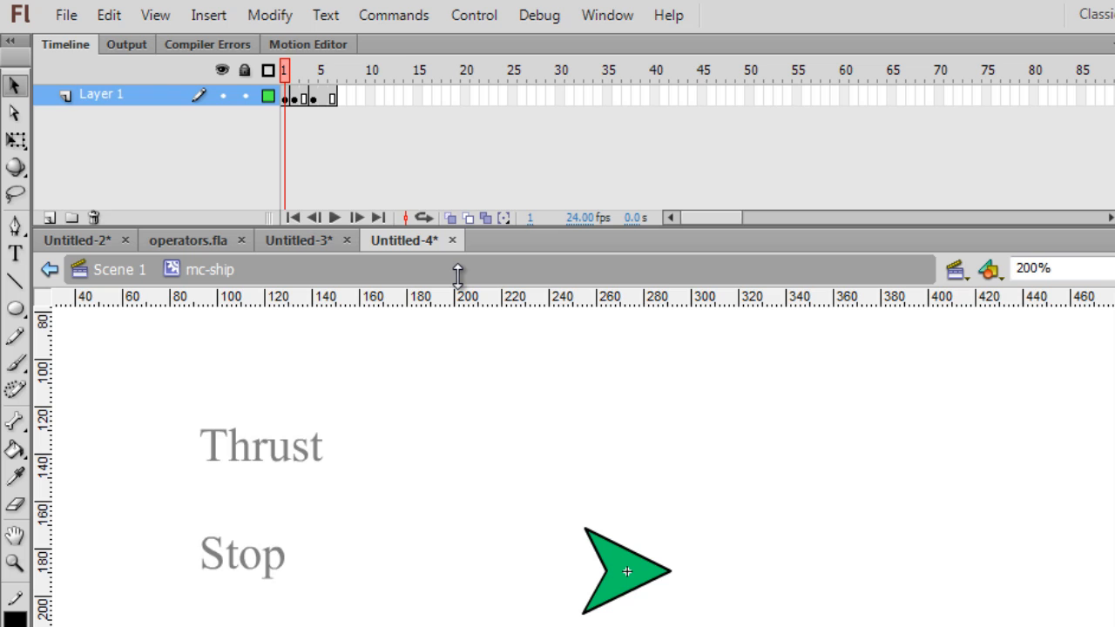
pyautogui.moveTo(387, 258)
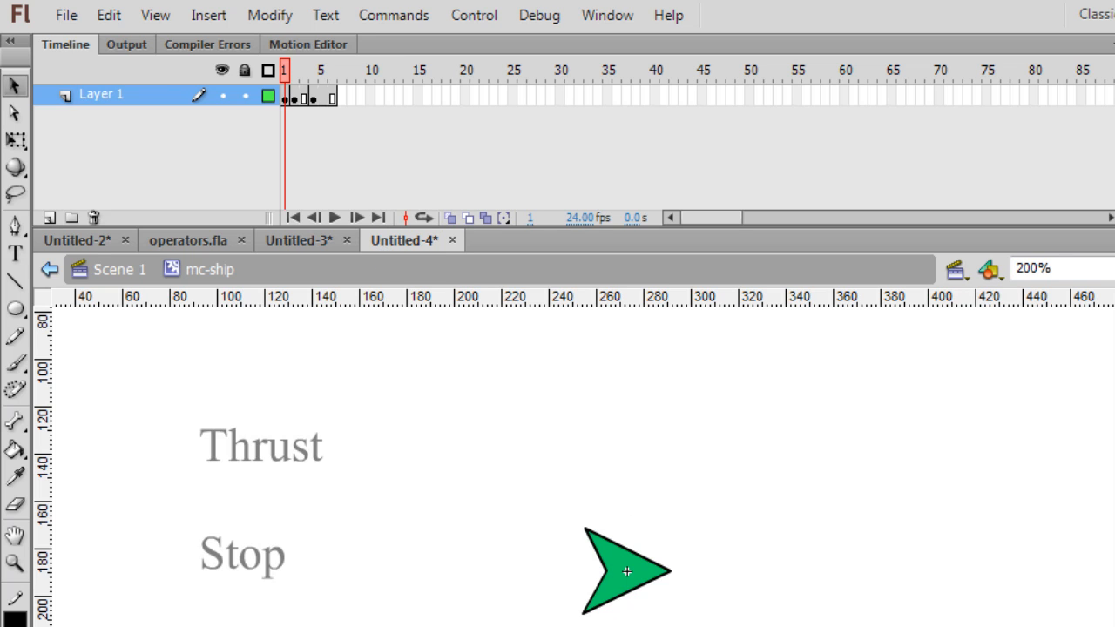
pyautogui.moveTo(282, 258)
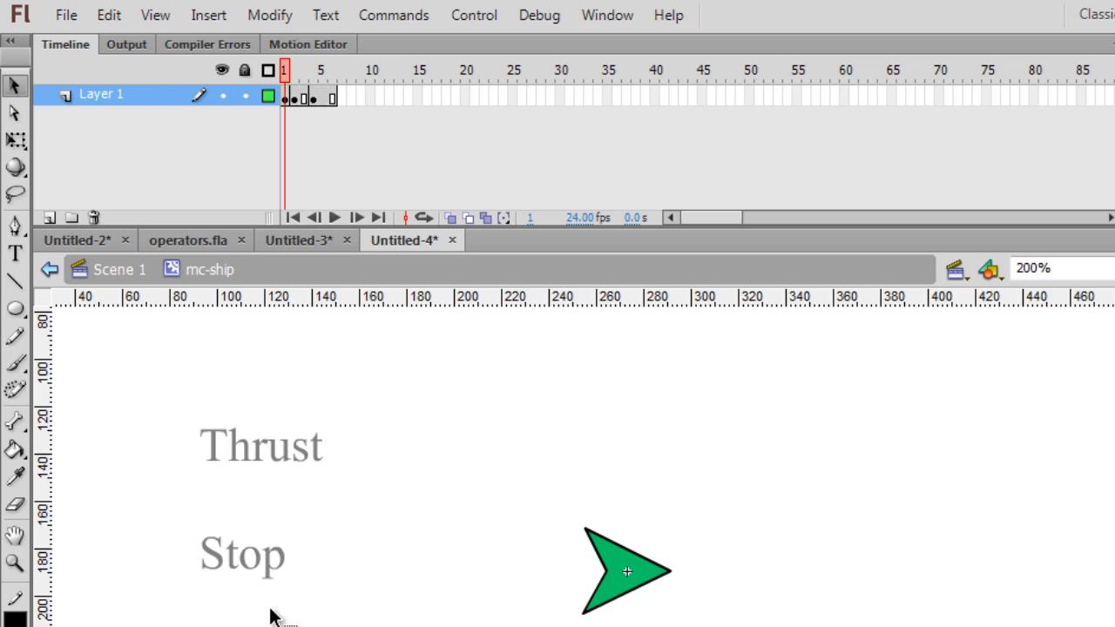
pyautogui.moveTo(226, 335)
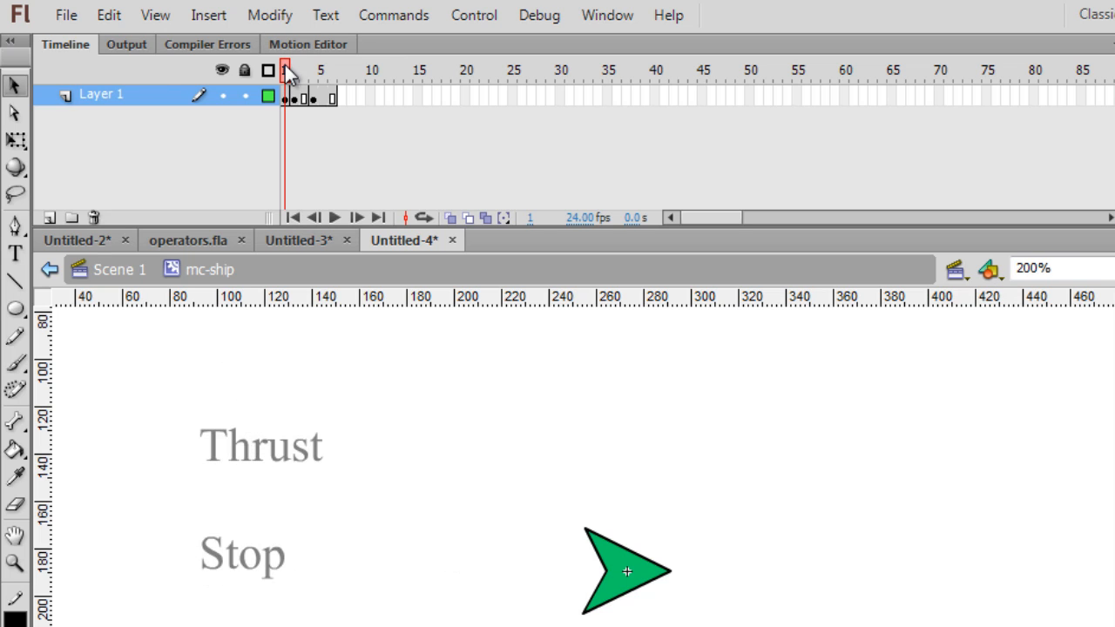
pyautogui.click(306, 70)
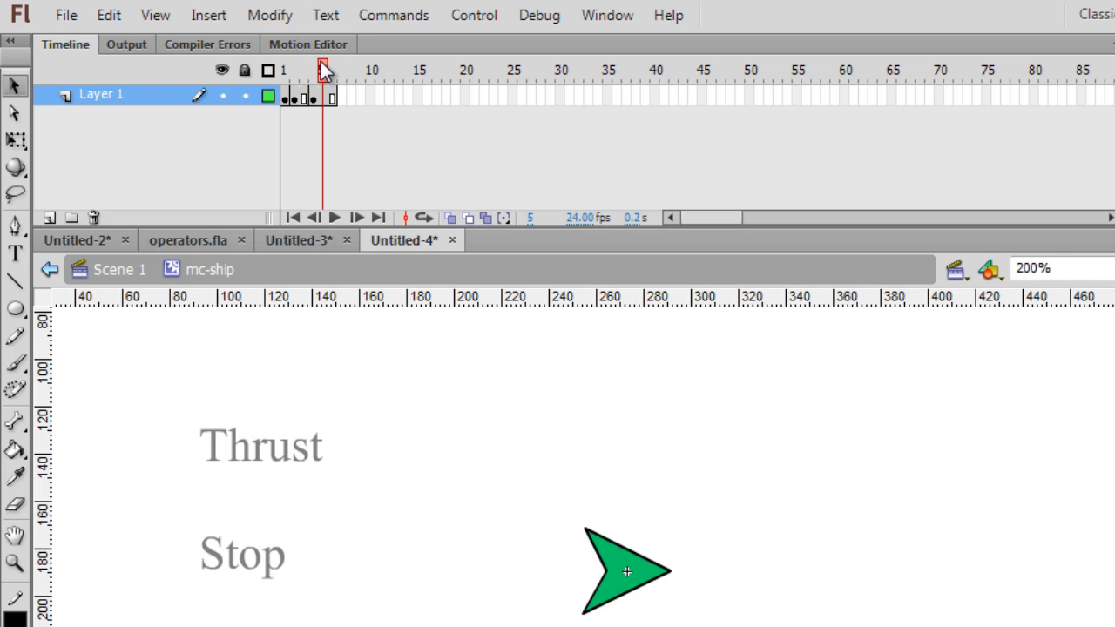
pyautogui.click(324, 69)
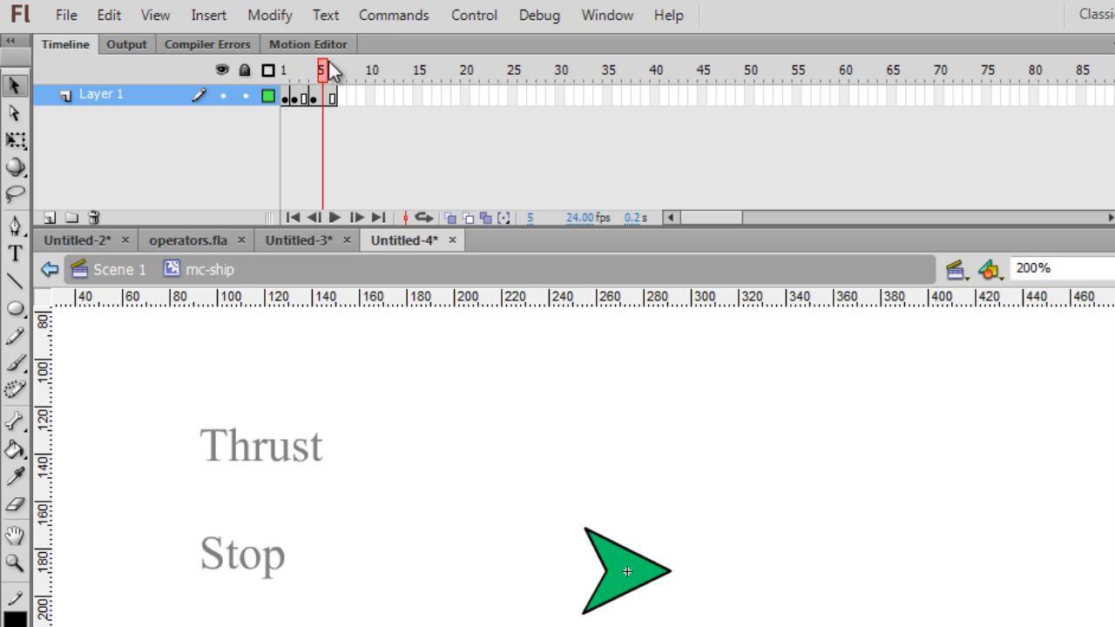
pyautogui.click(314, 70)
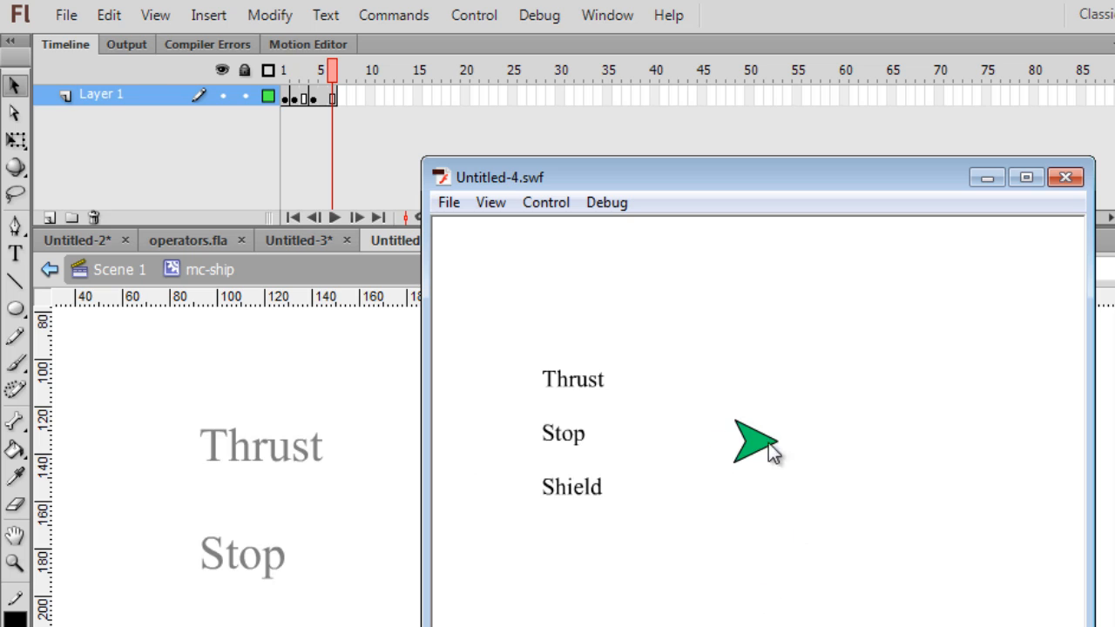
pyautogui.moveTo(822, 590)
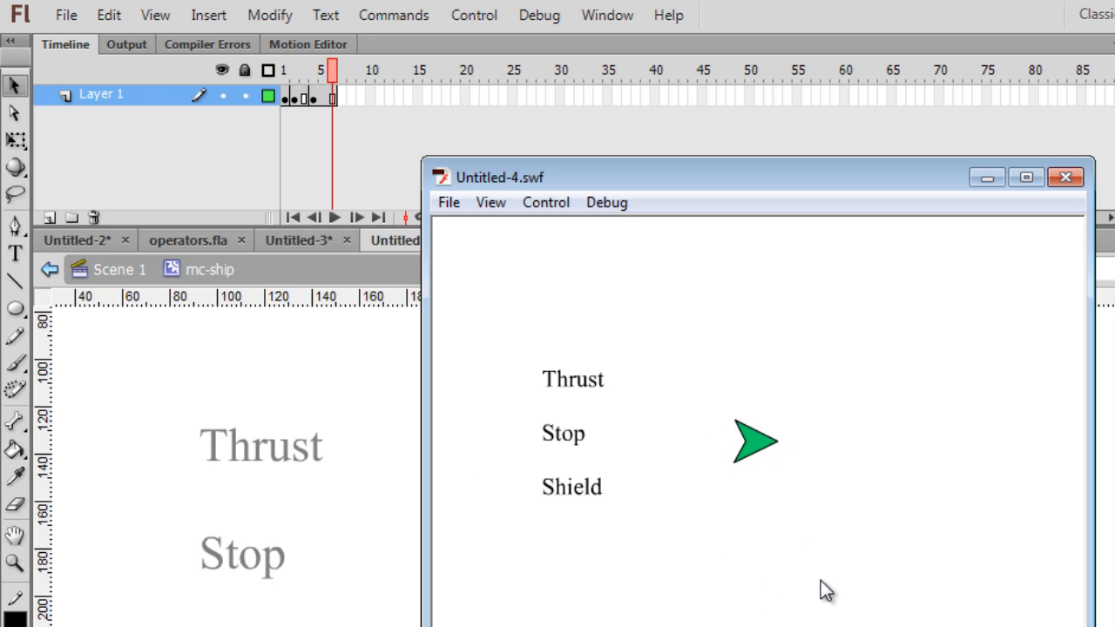
pyautogui.moveTo(739, 400)
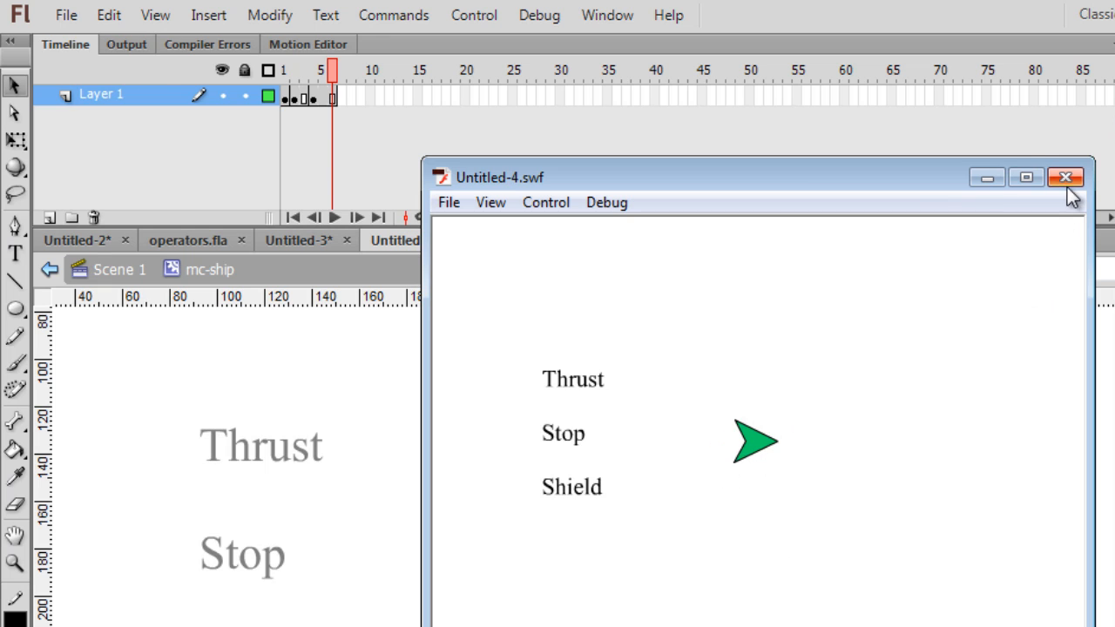
# Close the SWF preview and add a new layer named actions to the clip
pyautogui.click(1064, 178)
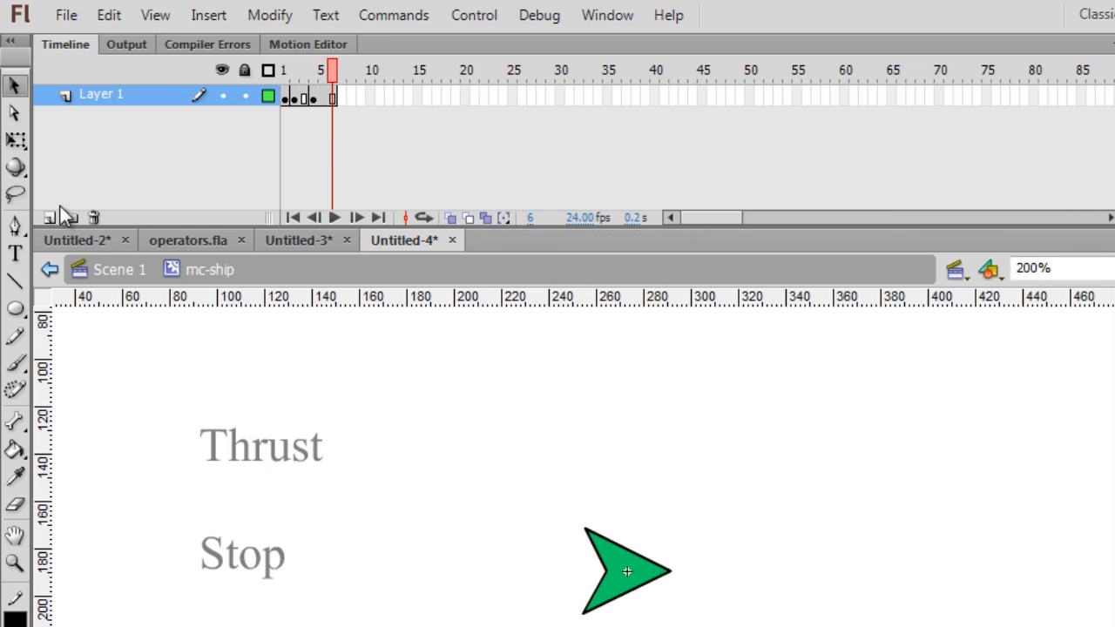
pyautogui.click(49, 216)
pyautogui.write('a')
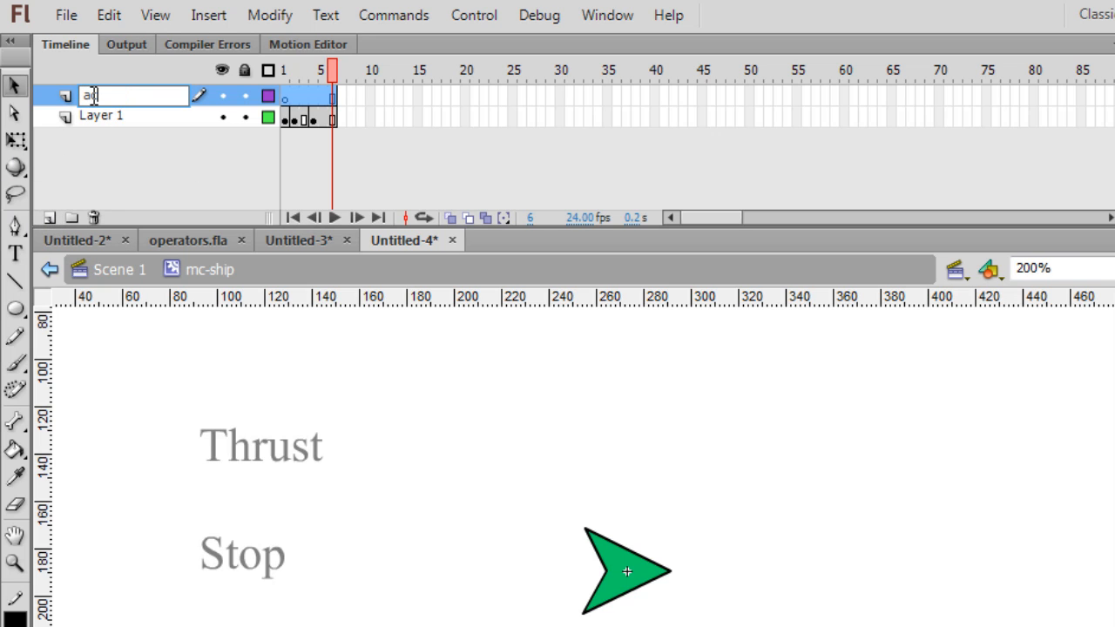
pyautogui.write('ctions')
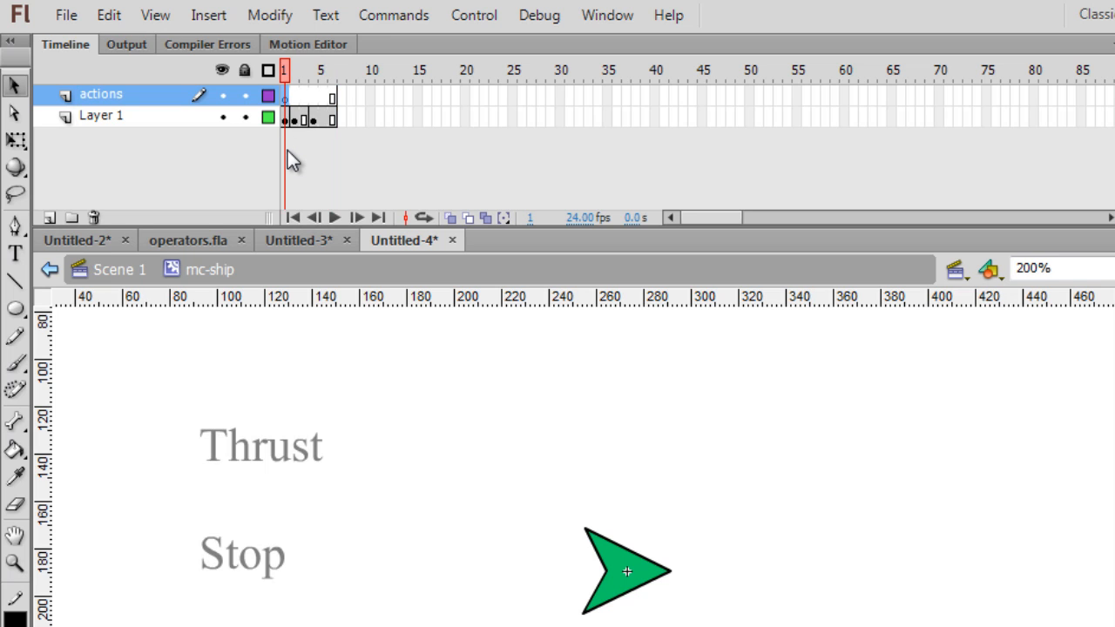
# Enter a stop(); script on frame 1 of the actions layer via Window > Actions
pyautogui.click(606, 14)
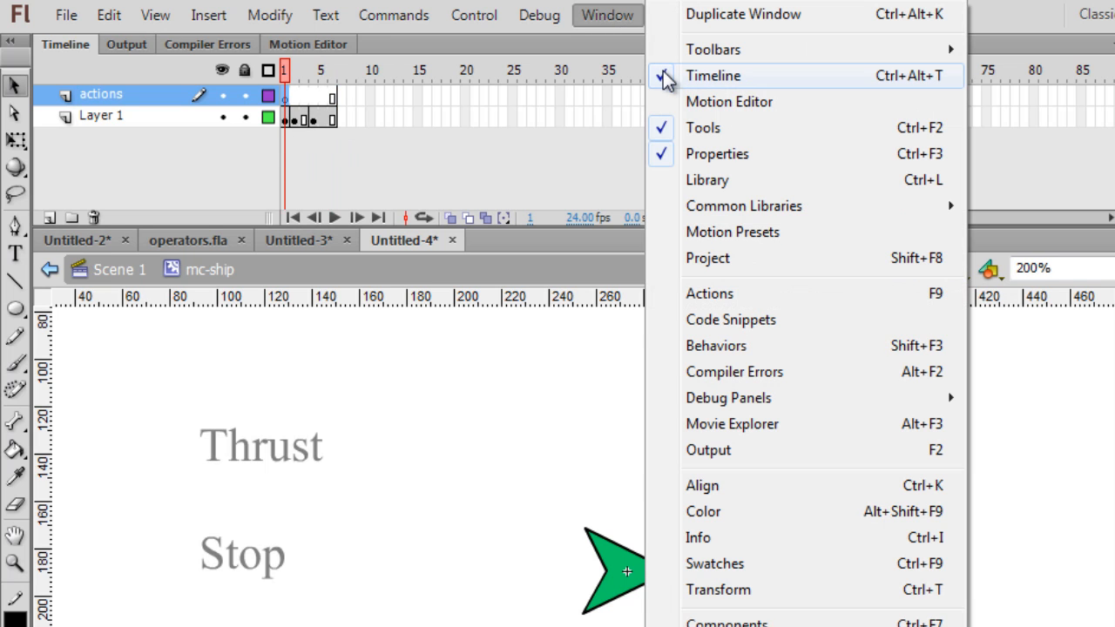
pyautogui.click(709, 293)
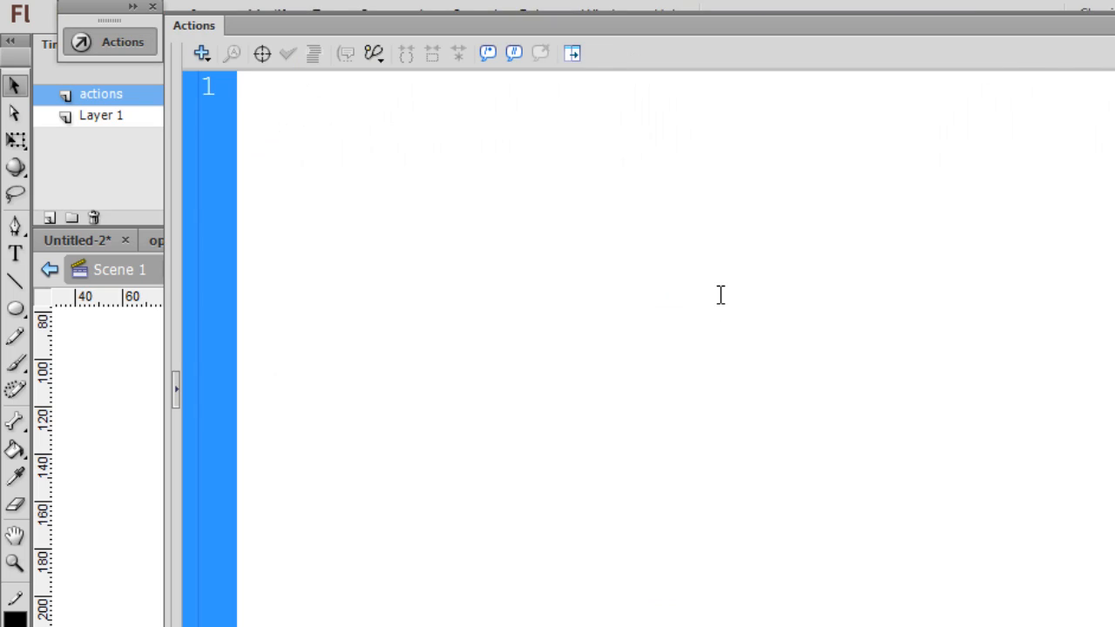
pyautogui.write('stop')
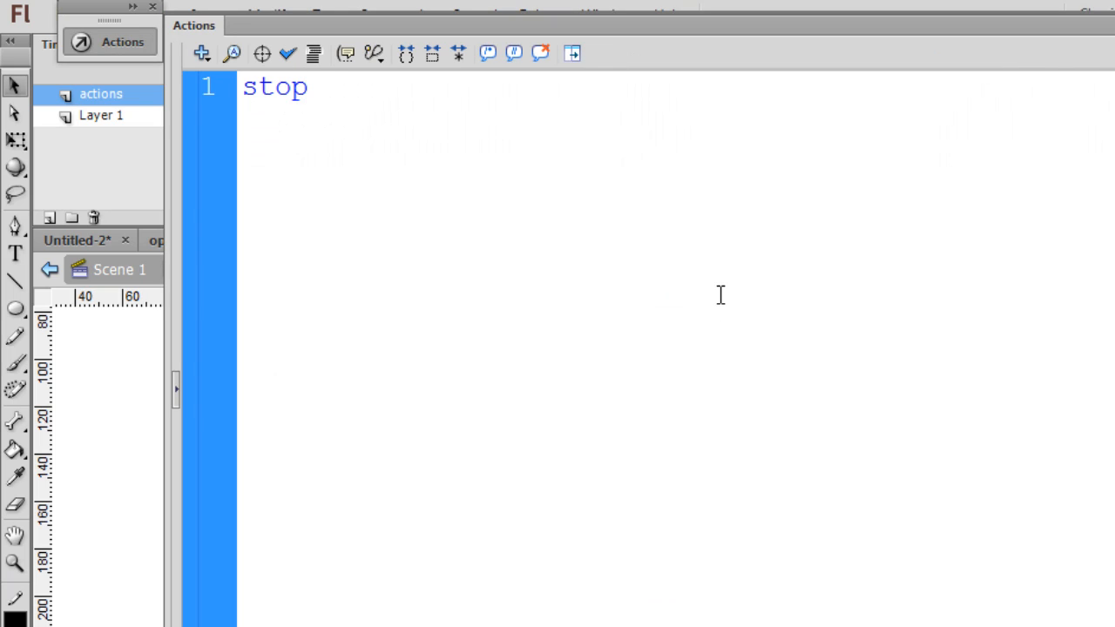
pyautogui.write('();')
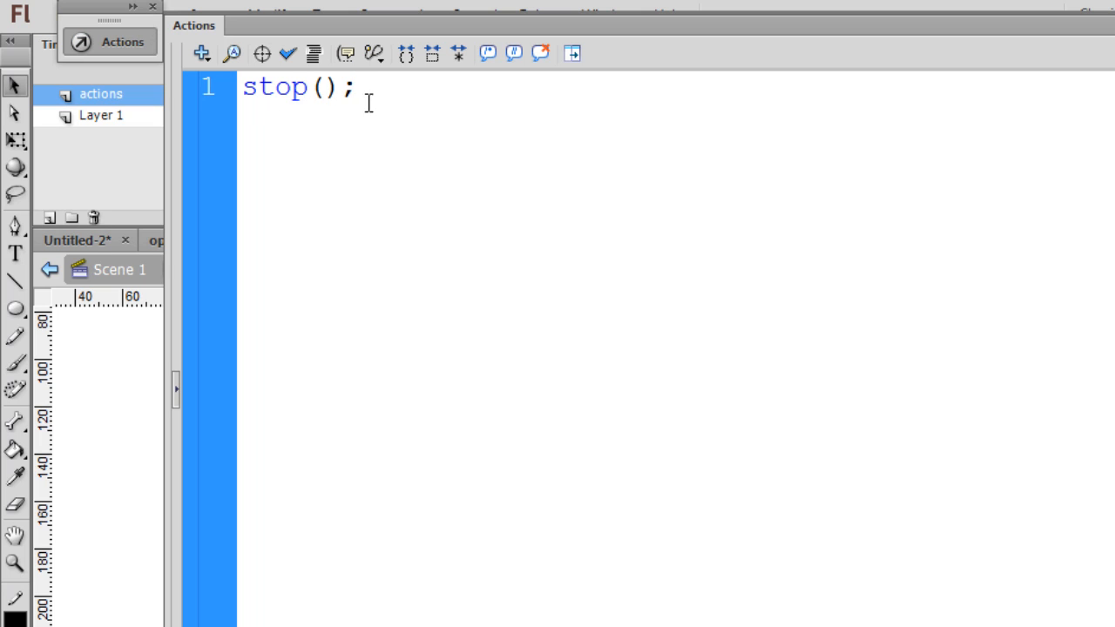
pyautogui.click(402, 240)
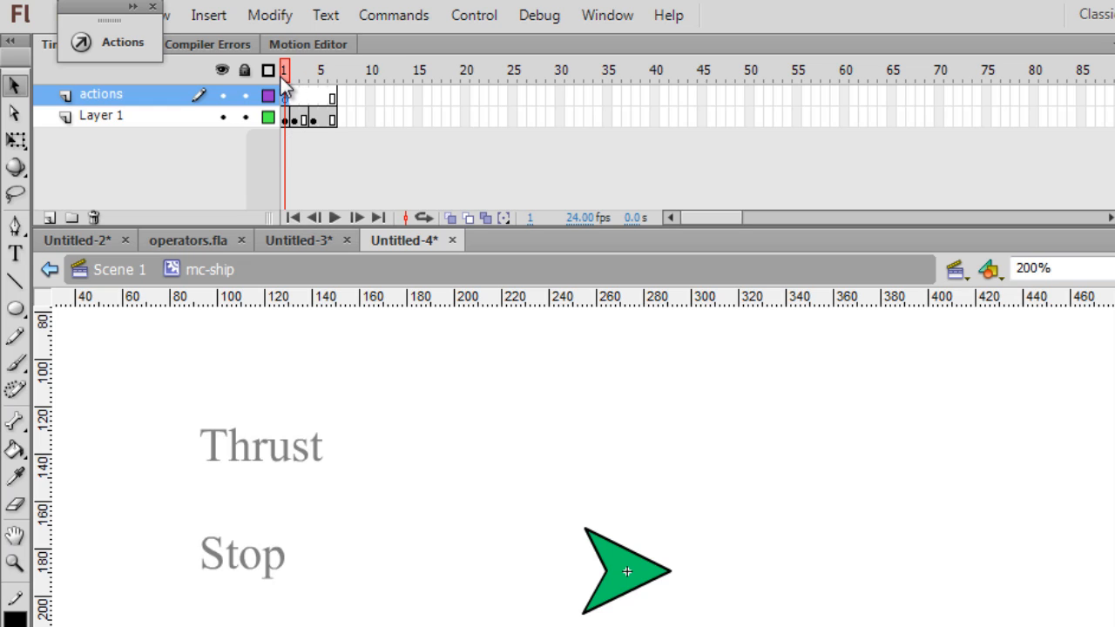
pyautogui.moveTo(307, 122)
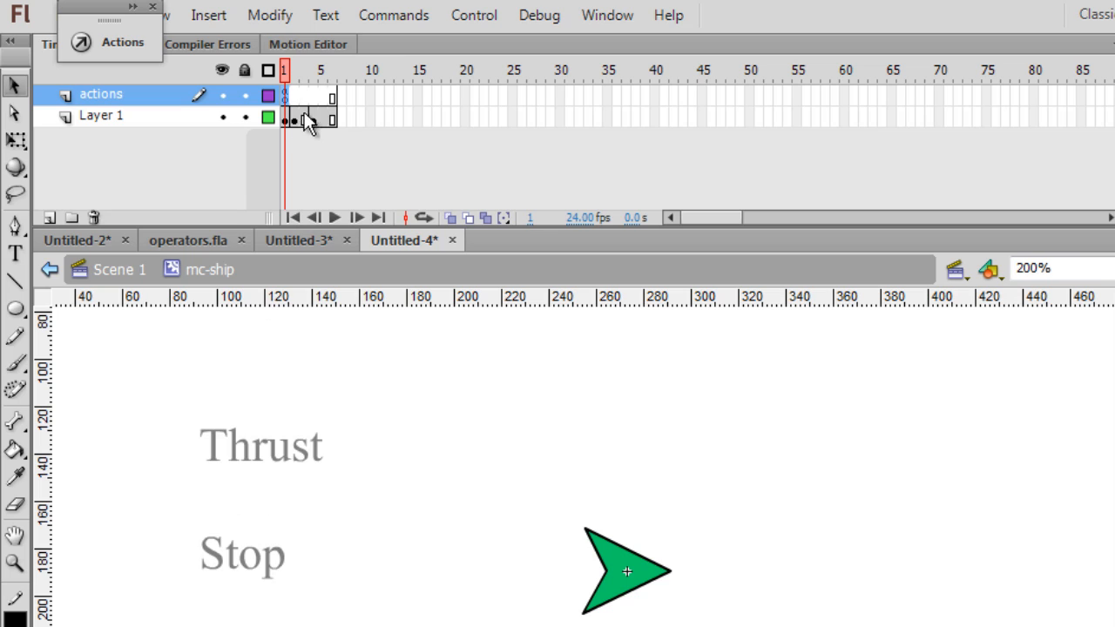
# Insert a blank keyframe at frame 6 of the actions layer
pyautogui.click(303, 69)
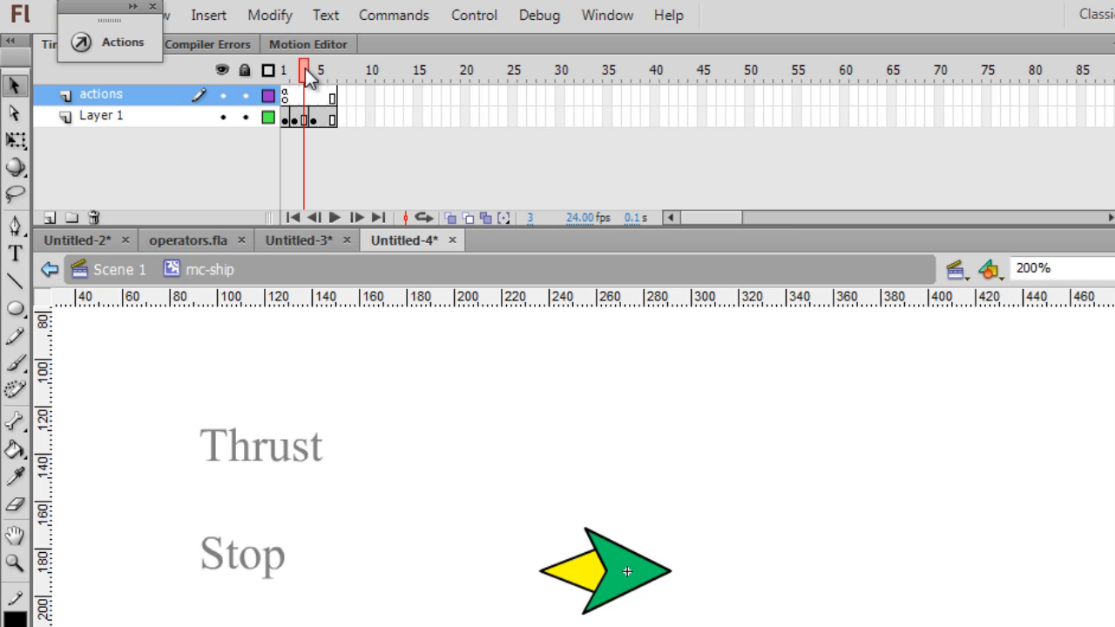
pyautogui.click(331, 69)
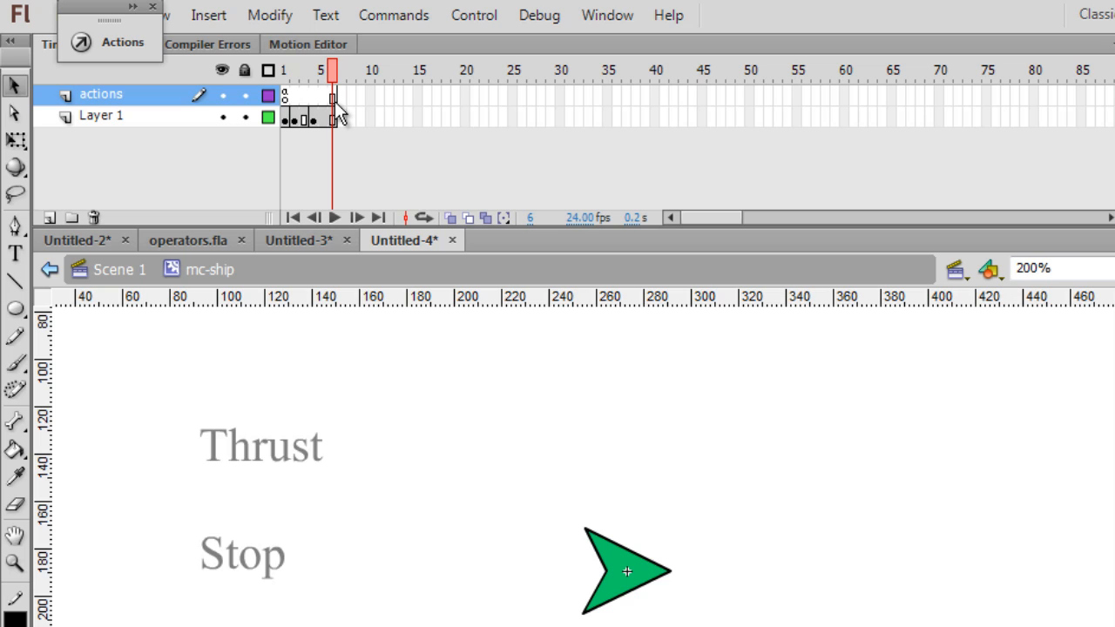
pyautogui.moveTo(299, 112)
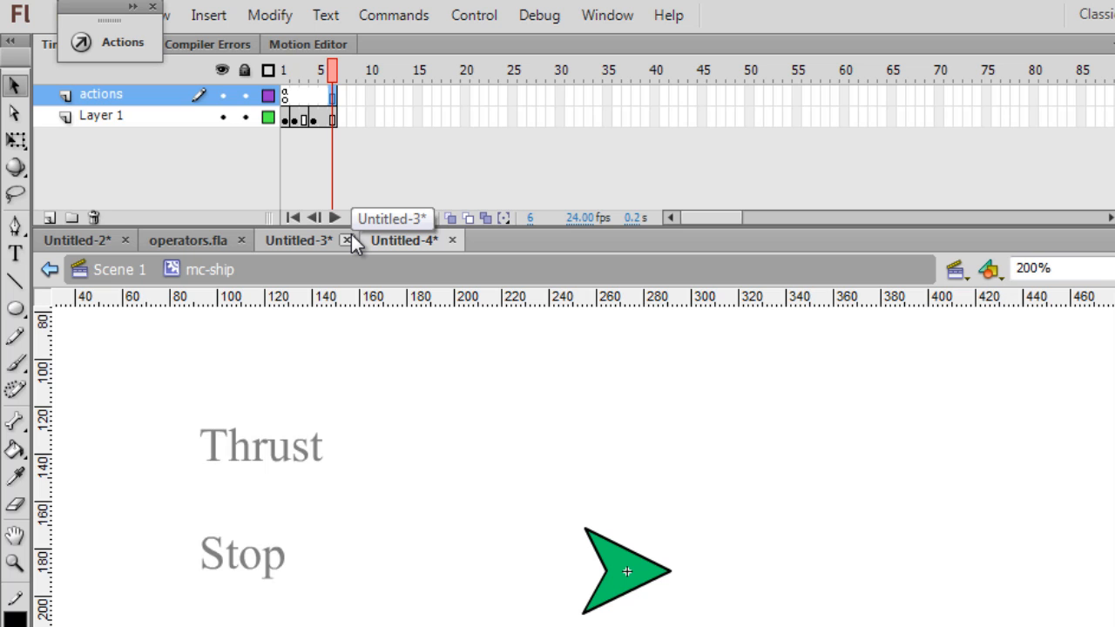
pyautogui.rightClick(335, 96)
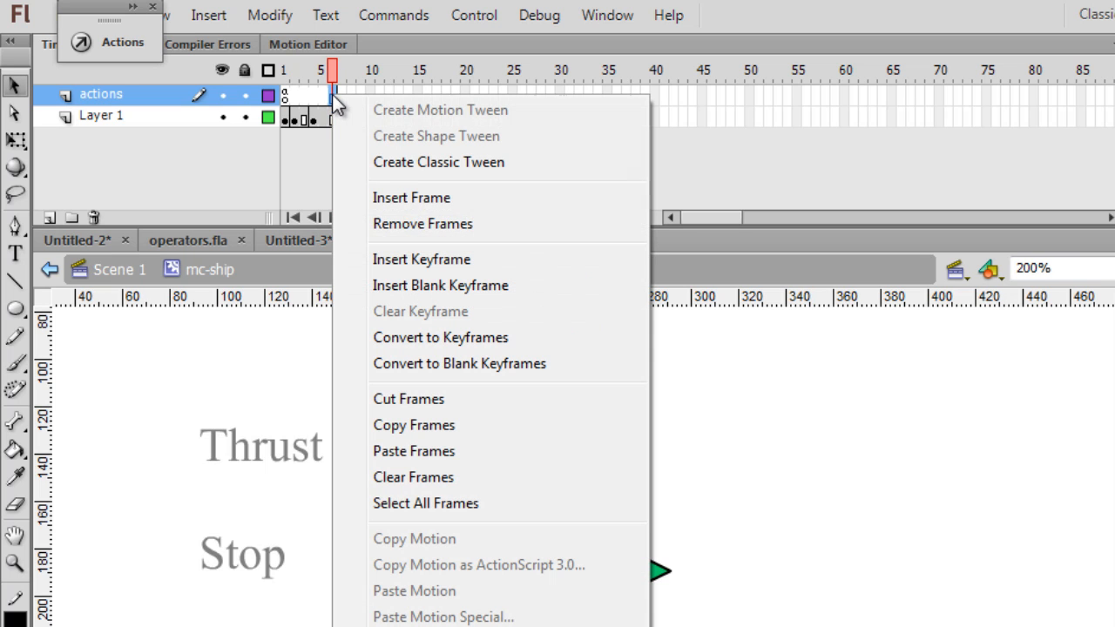
pyautogui.moveTo(439, 286)
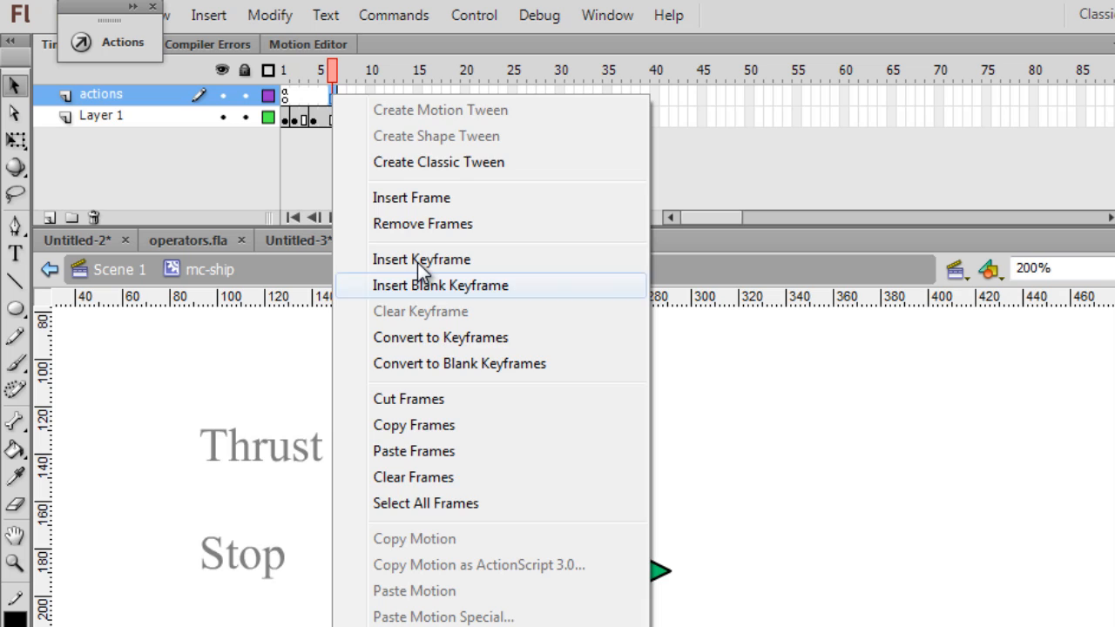
pyautogui.click(439, 286)
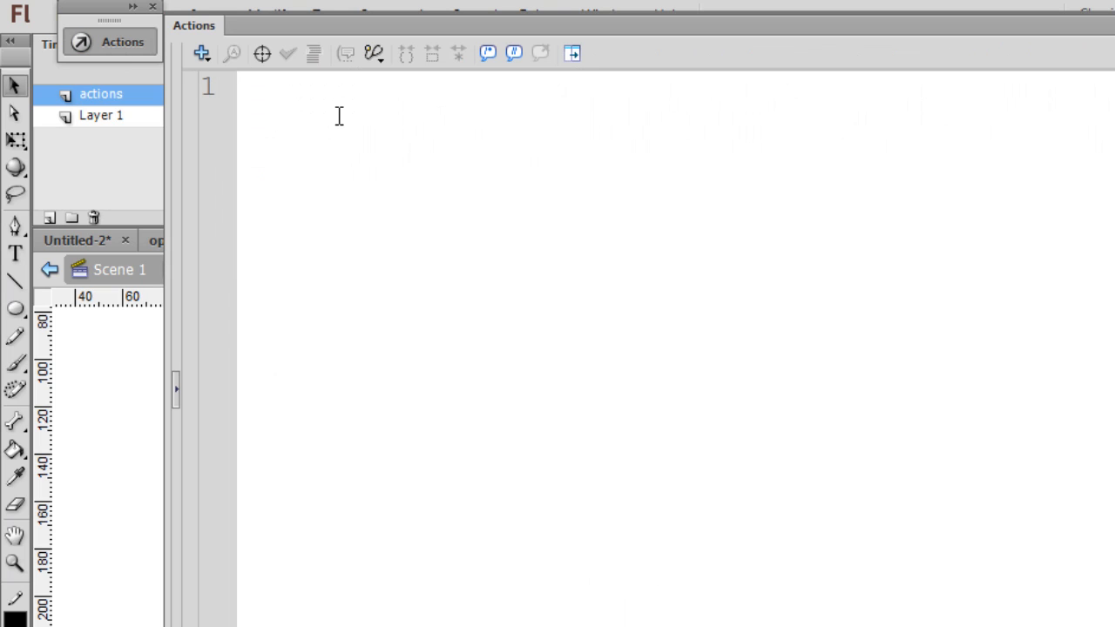
# Write this.gotoAndPlay(2); in frame 6, accepting gotoAndPlay from the code hints
pyautogui.write('th')
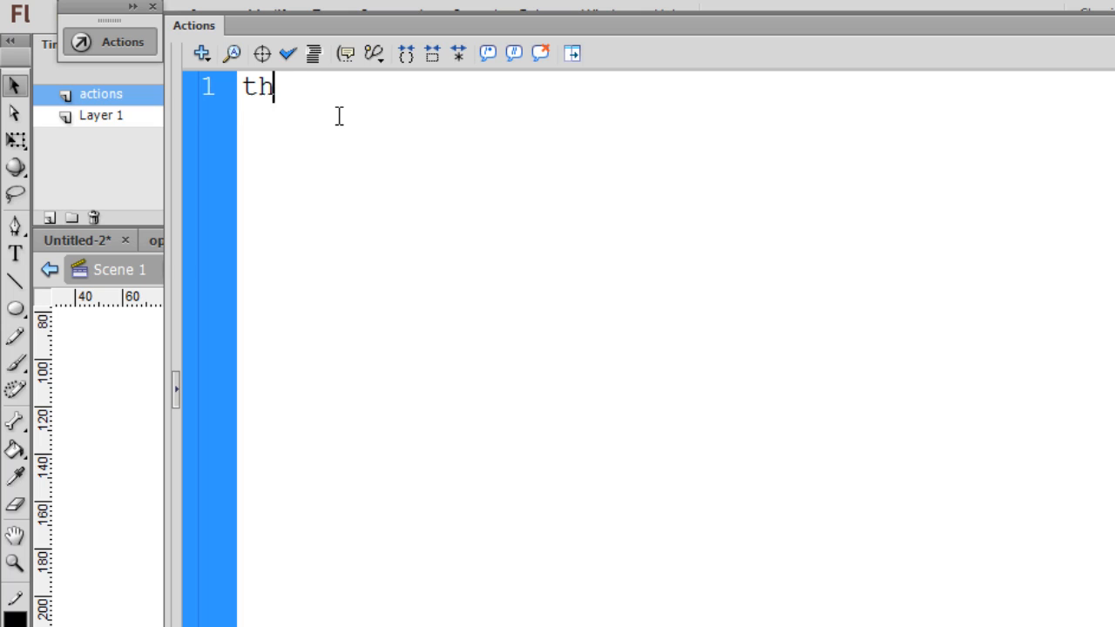
pyautogui.write('is')
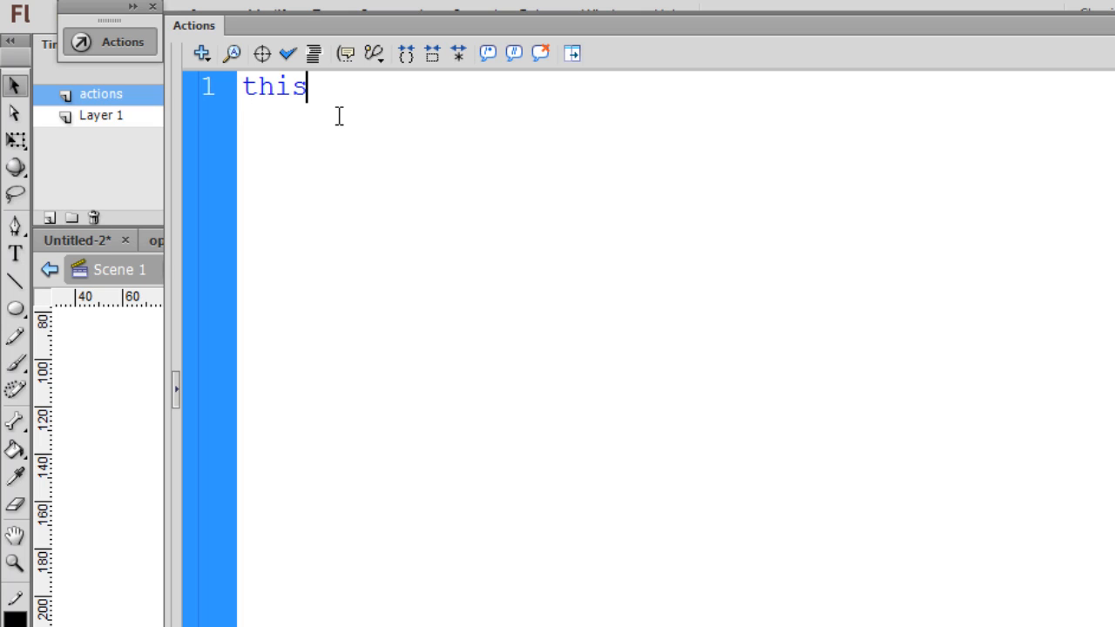
pyautogui.write('.got')
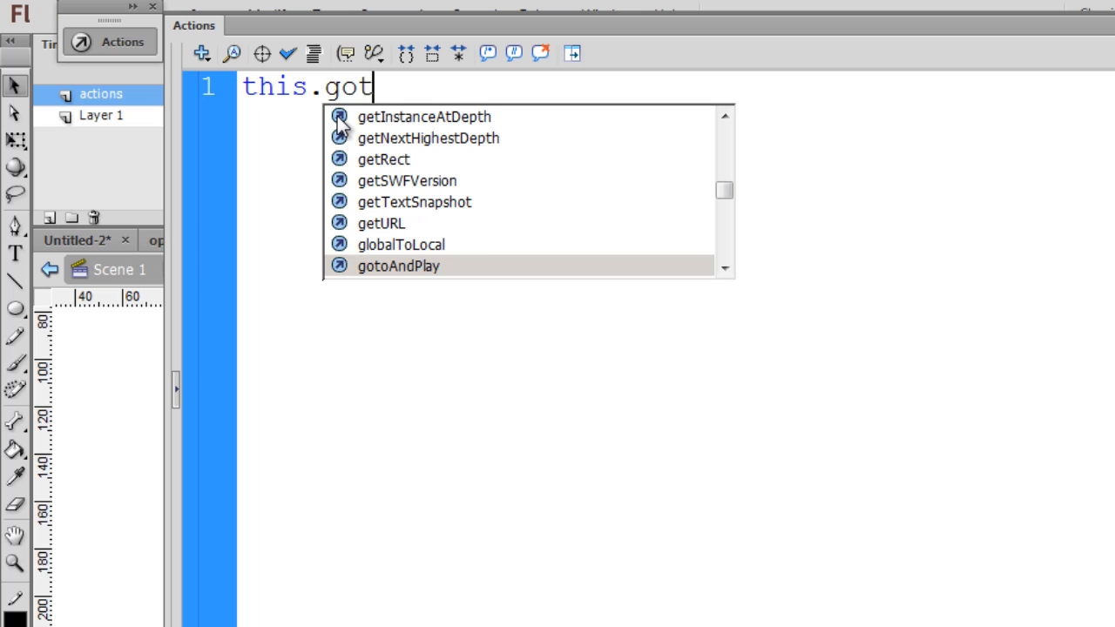
pyautogui.write('o')
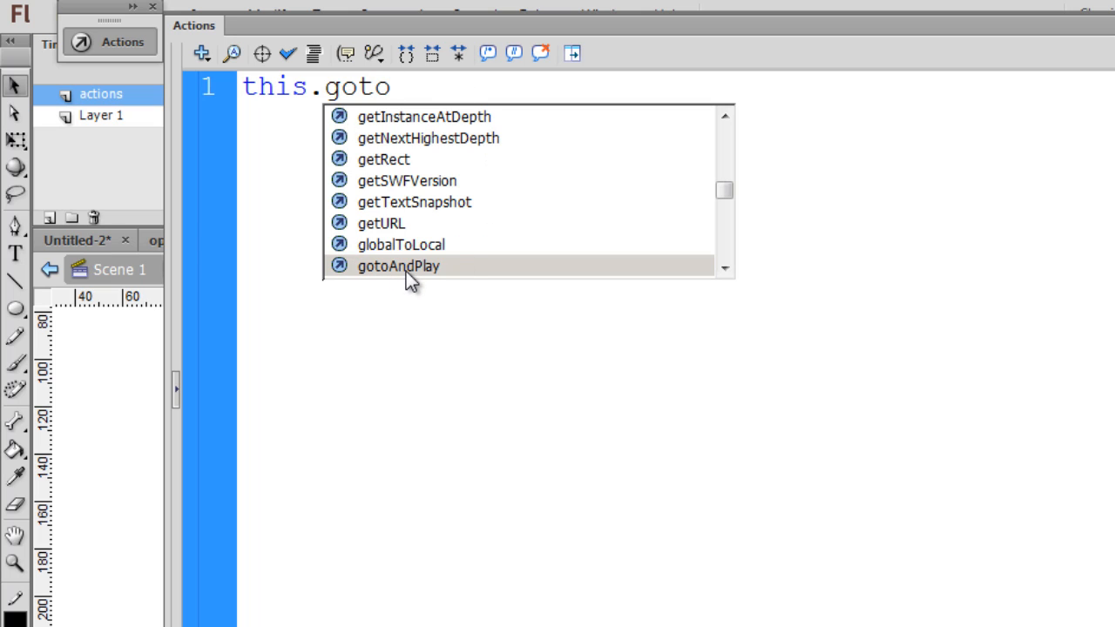
pyautogui.doubleClick(397, 265)
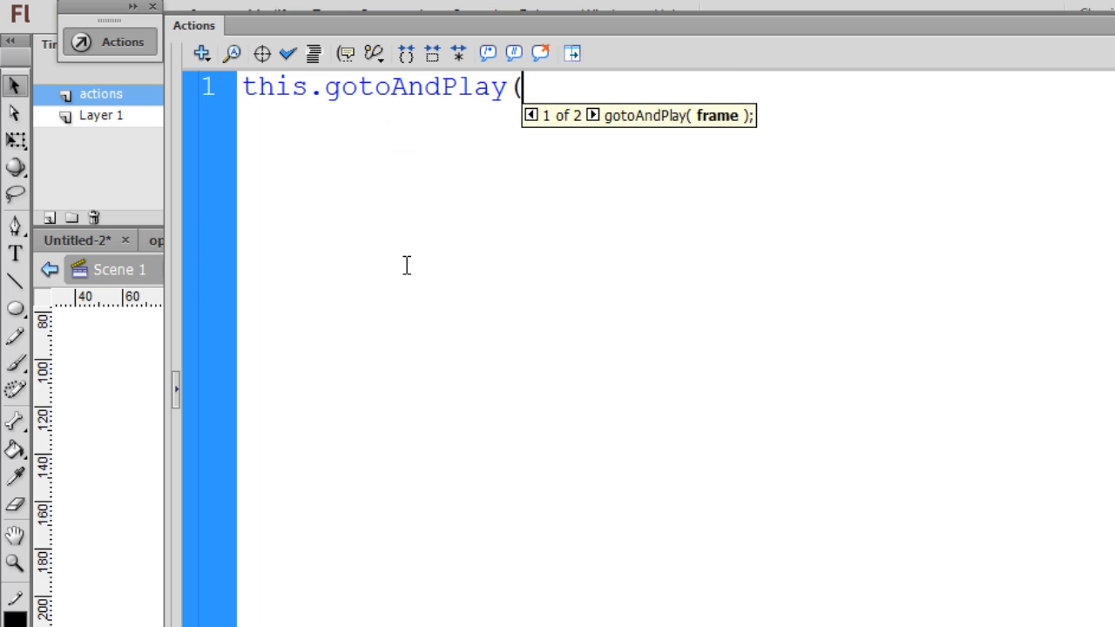
pyautogui.moveTo(452, 101)
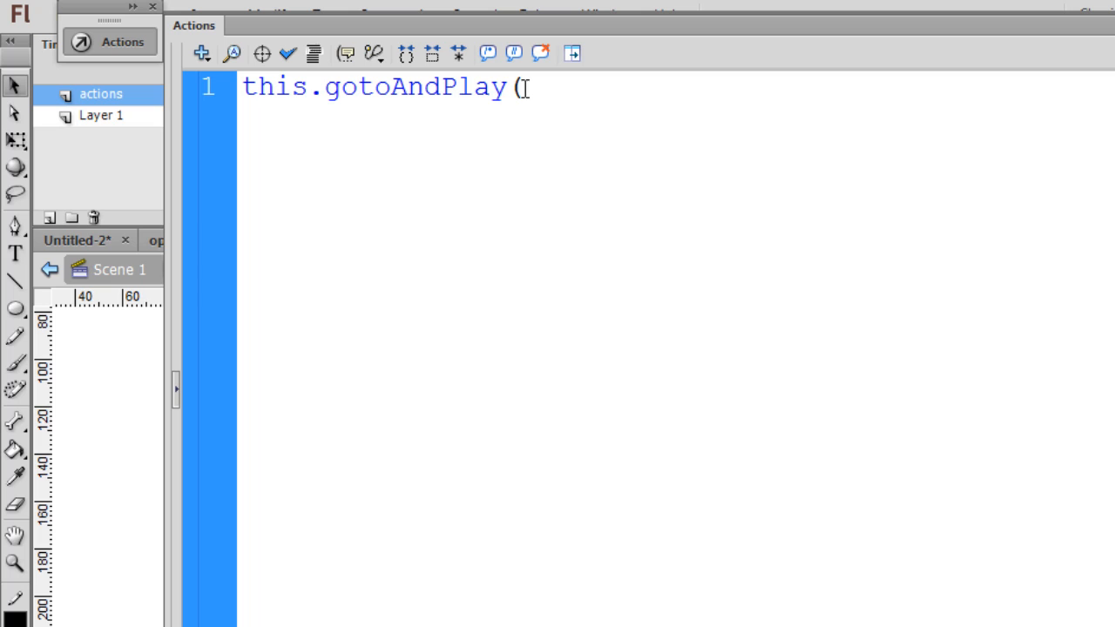
pyautogui.write('2')
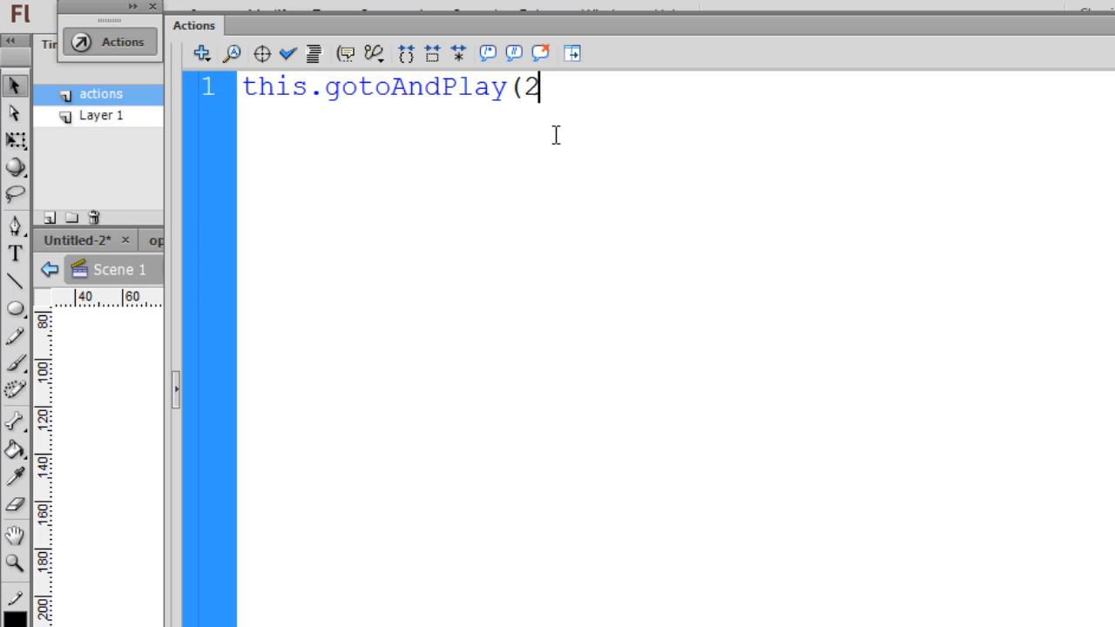
pyautogui.write(')')
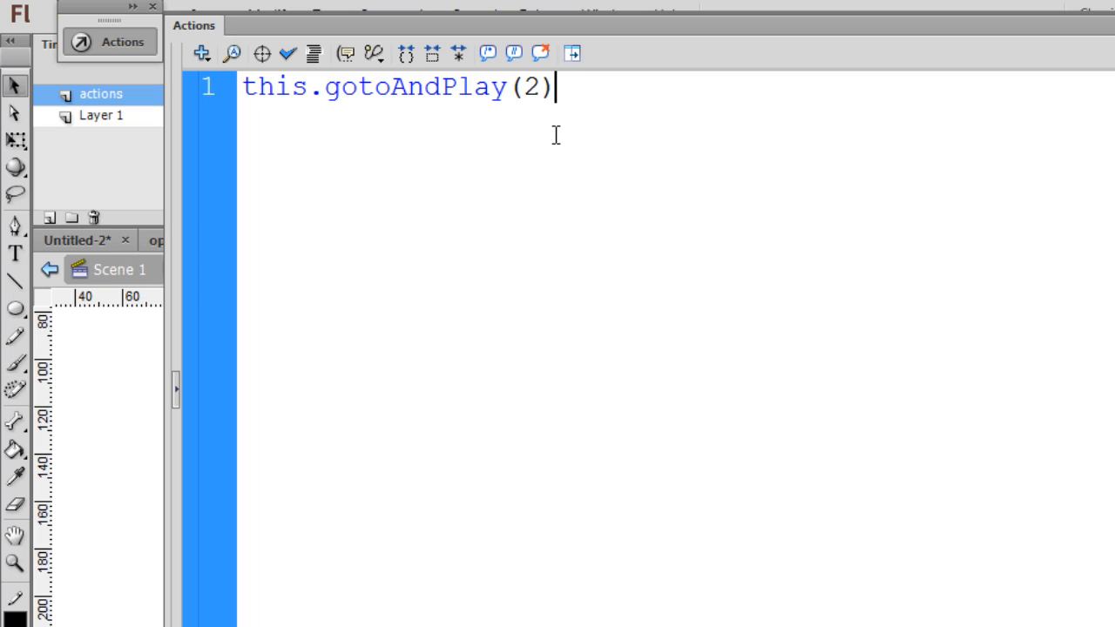
pyautogui.write(';')
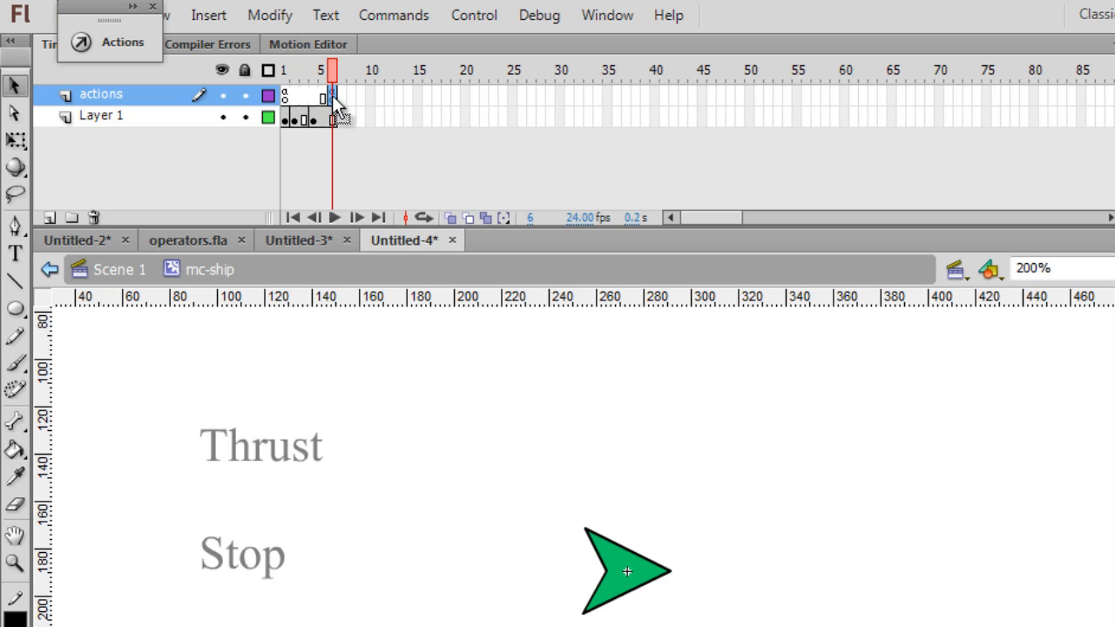
pyautogui.moveTo(299, 105)
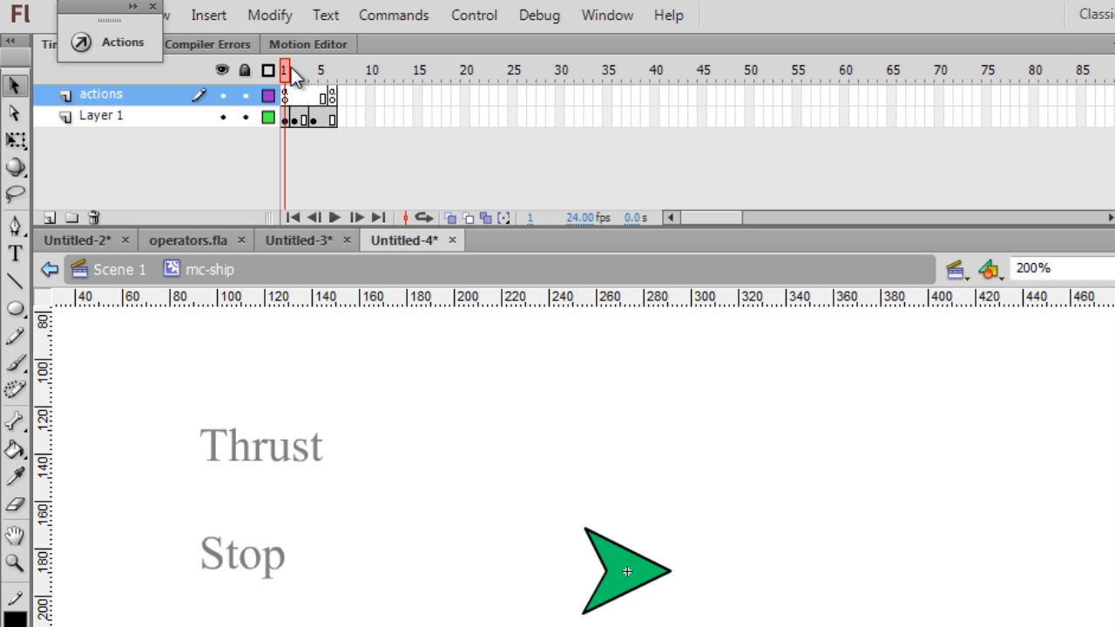
# Rewind the mc-ship timeline to frame 1
pyautogui.click(331, 70)
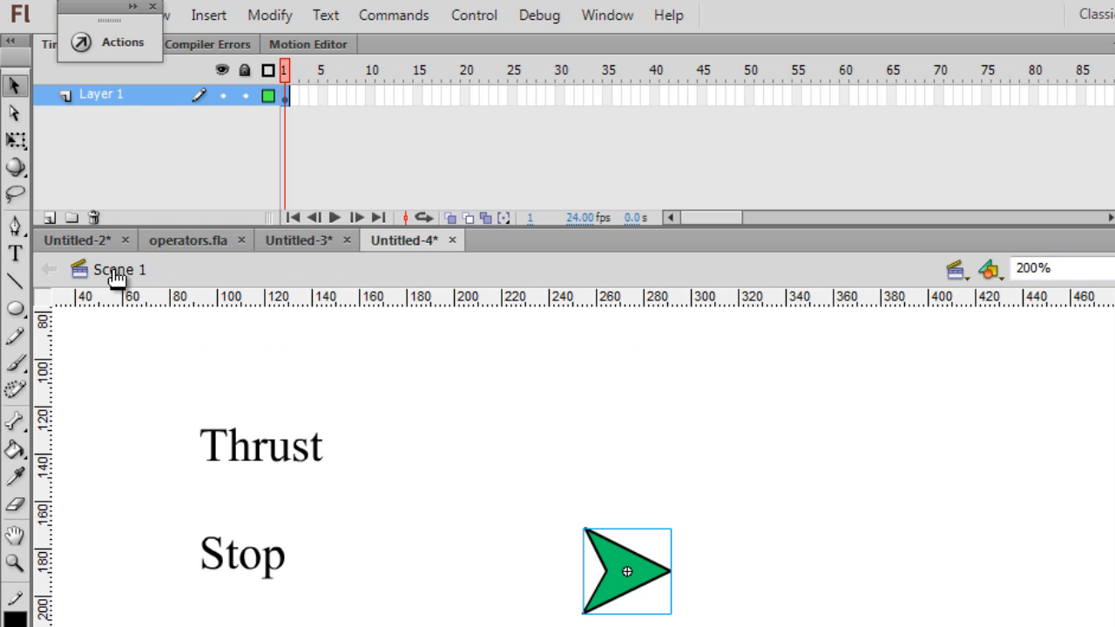
pyautogui.moveTo(247, 468)
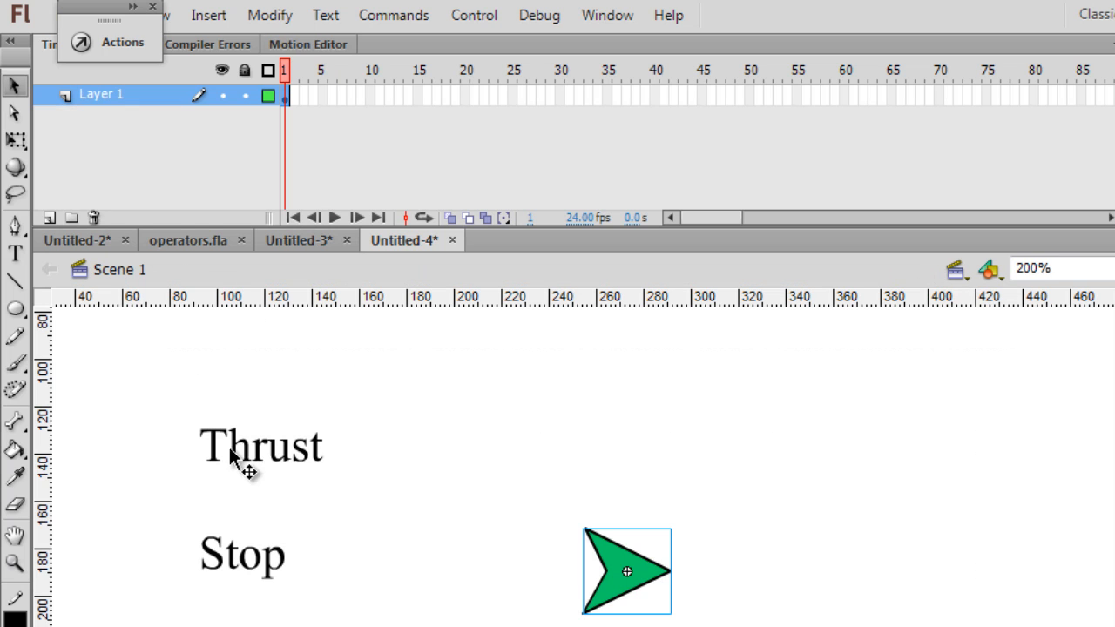
# Inspect the Thrust button, clear the selection, then select Layer 1 on Scene 1
pyautogui.click(262, 446)
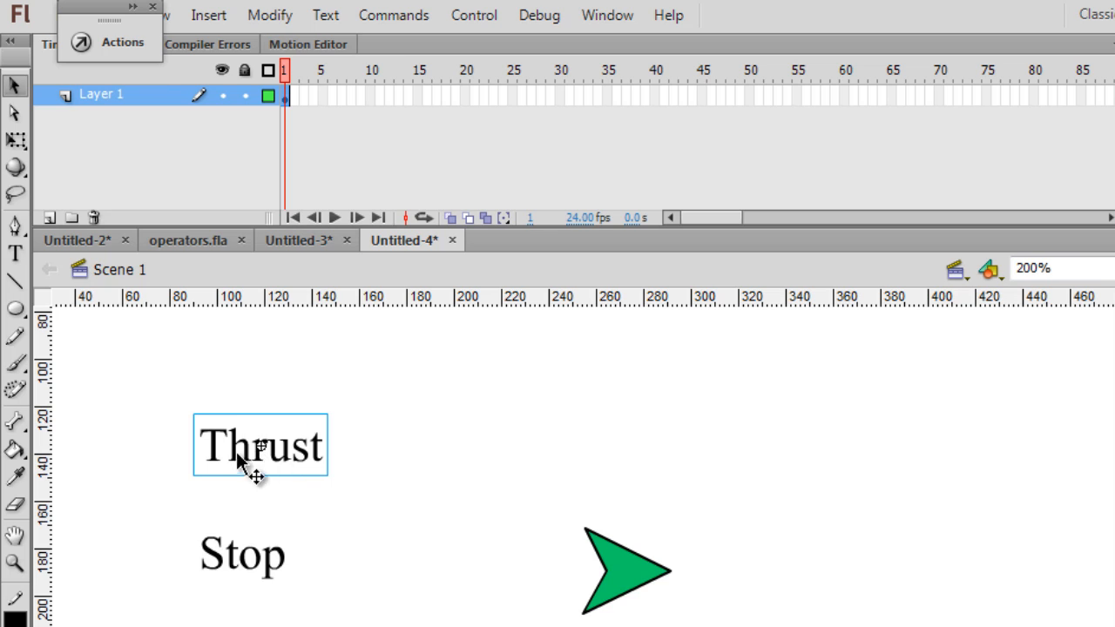
pyautogui.moveTo(230, 457)
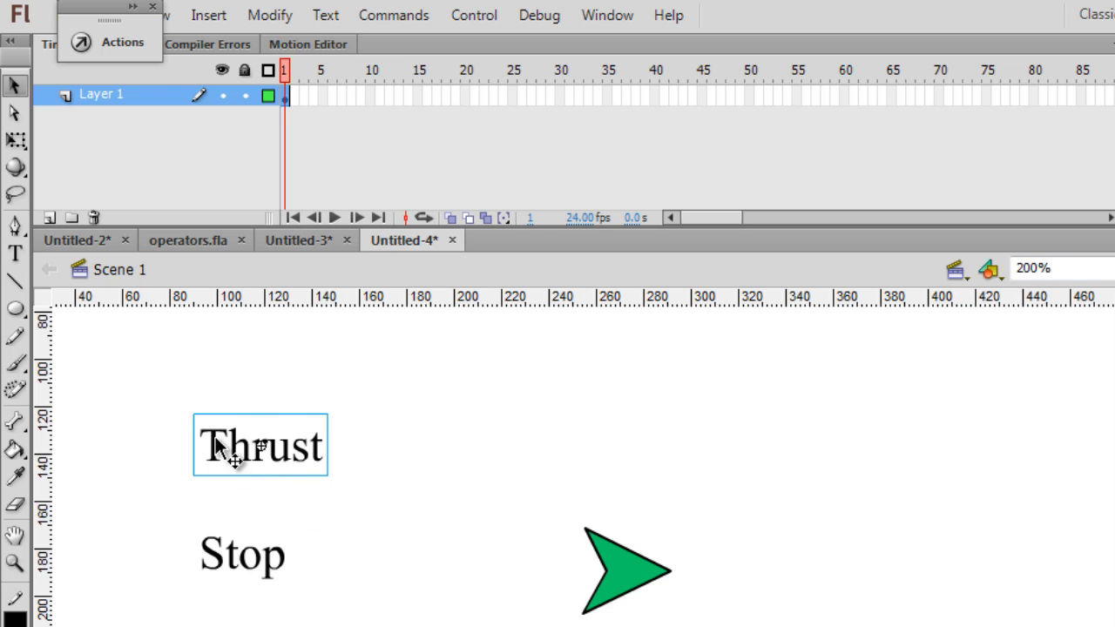
pyautogui.moveTo(255, 486)
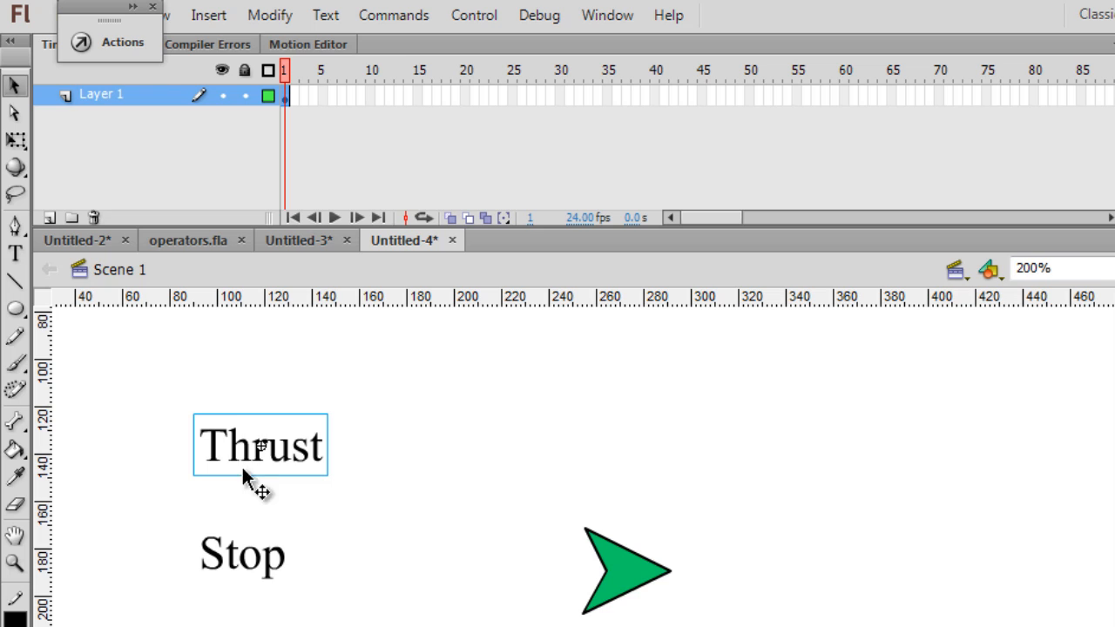
pyautogui.moveTo(509, 456)
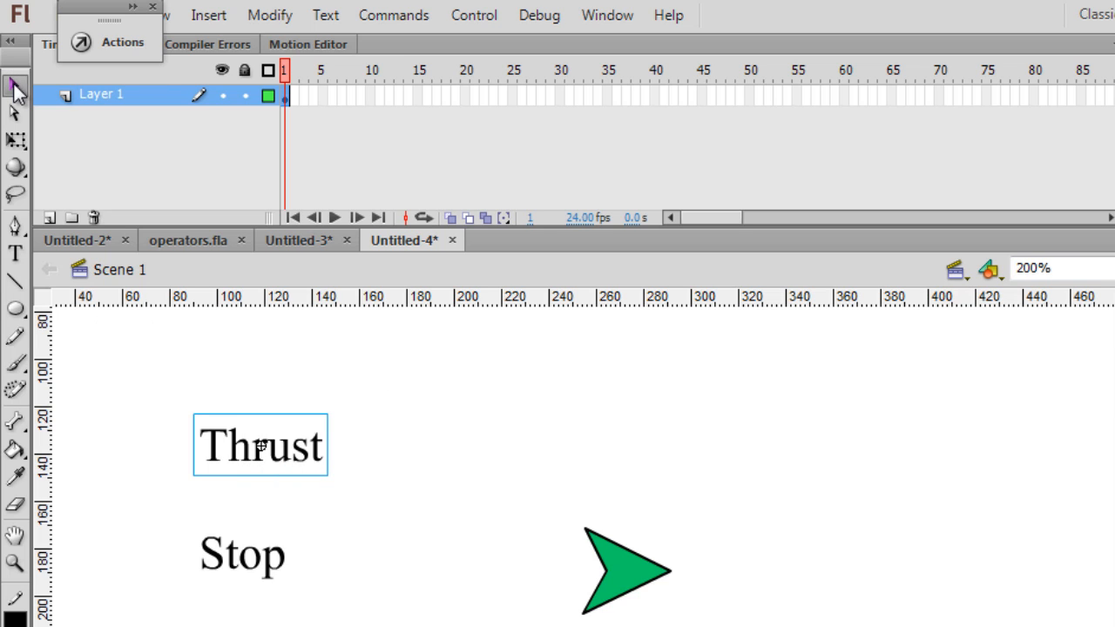
pyautogui.click(533, 439)
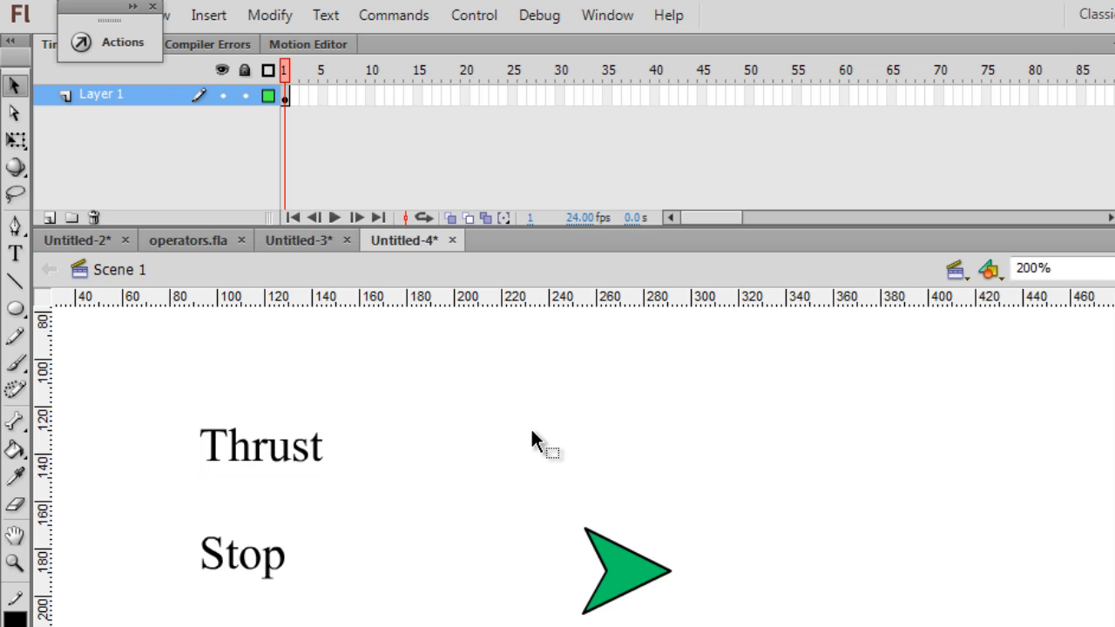
pyautogui.moveTo(101, 112)
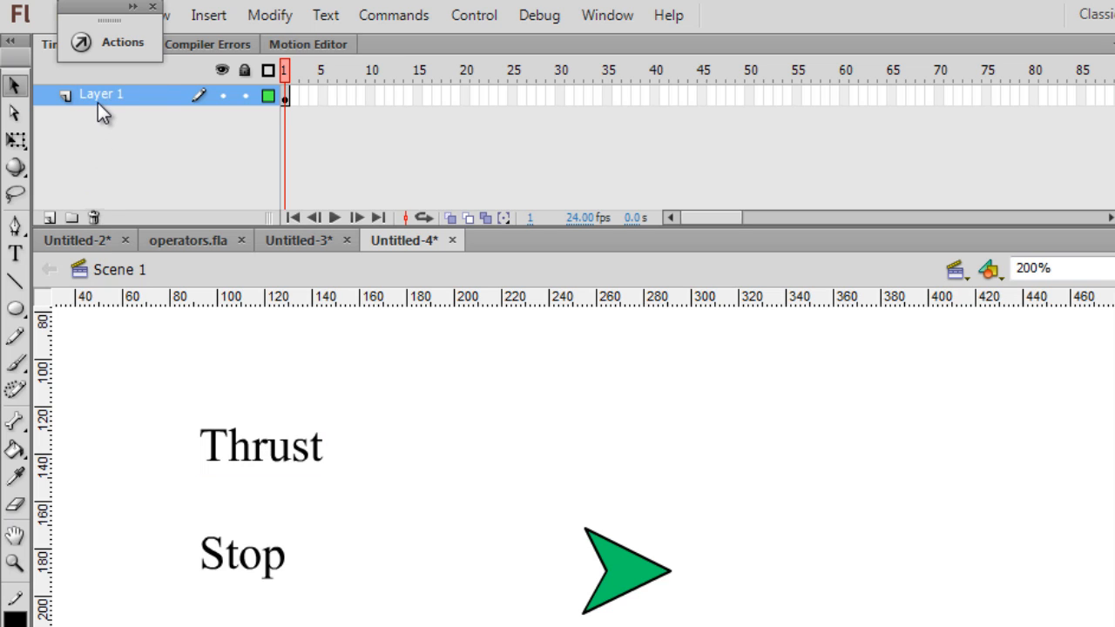
pyautogui.click(624, 571)
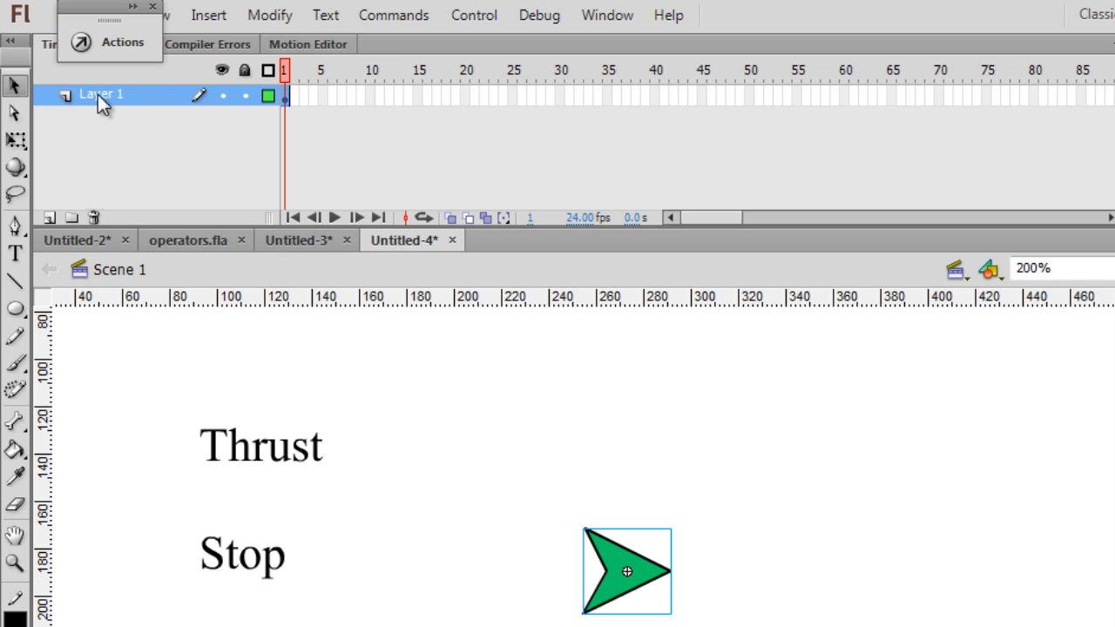
pyautogui.moveTo(32, 177)
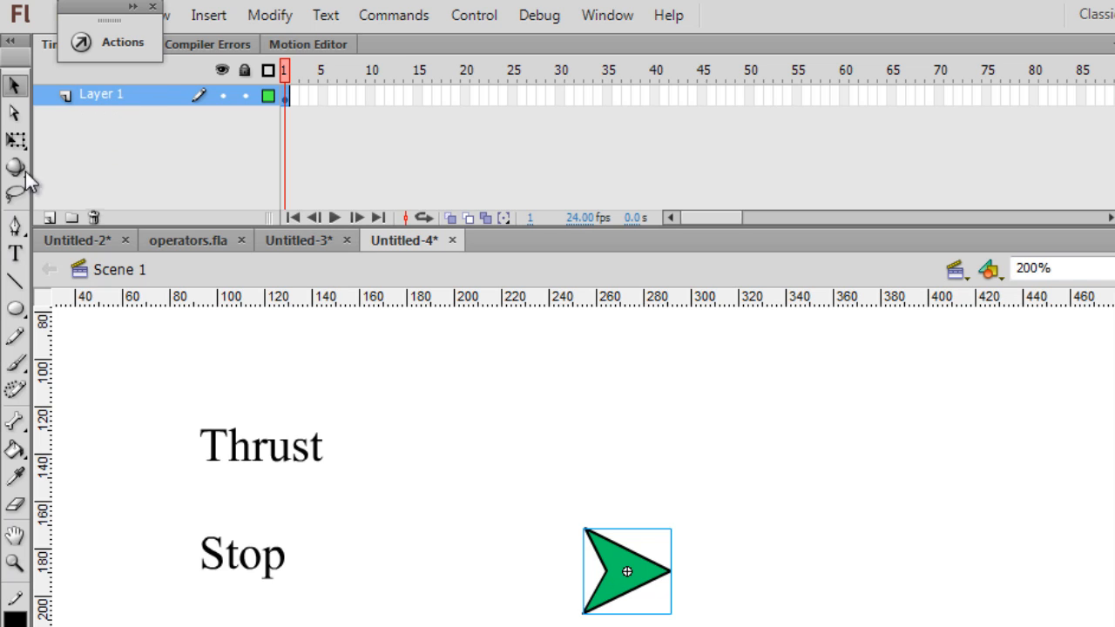
# Add a new layer above Layer 1 and name it actions
pyautogui.click(48, 218)
pyautogui.write('a')
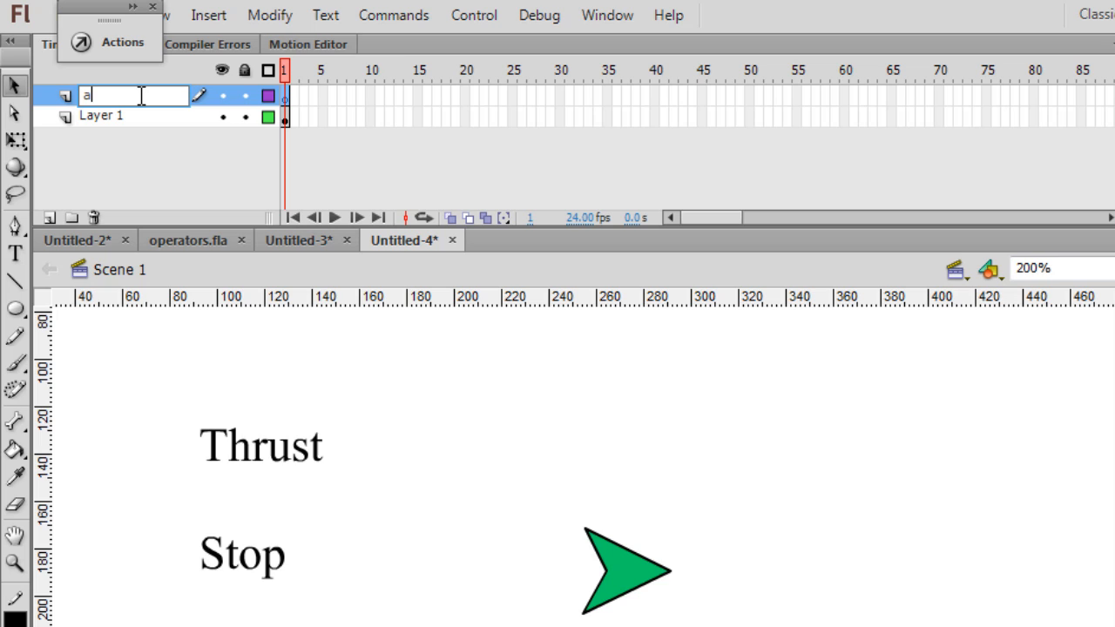
pyautogui.write('ctions')
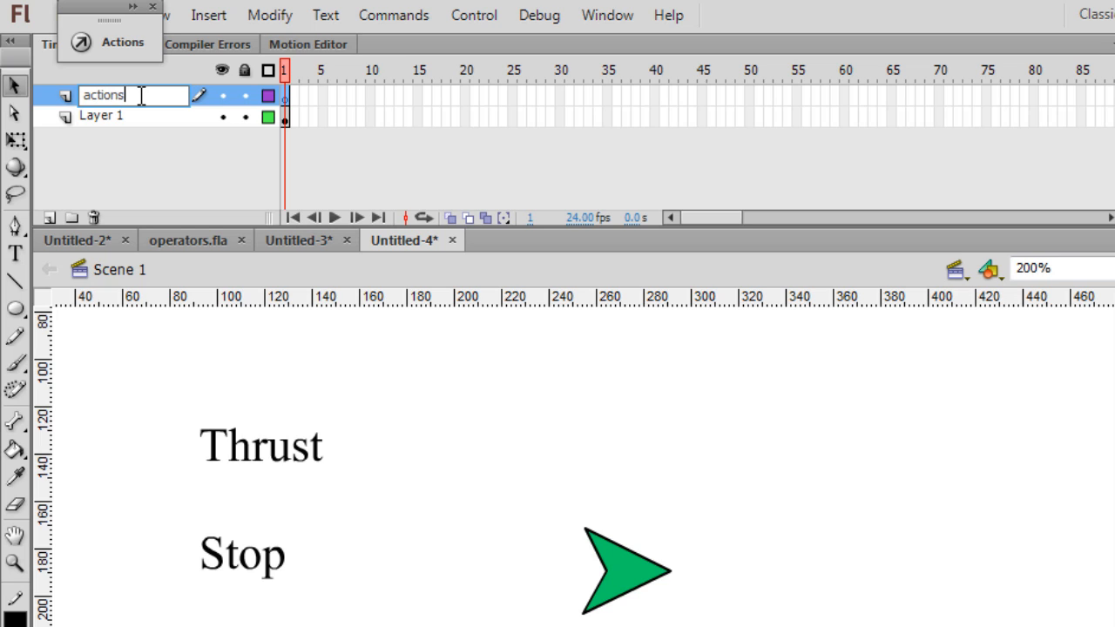
pyautogui.click(101, 94)
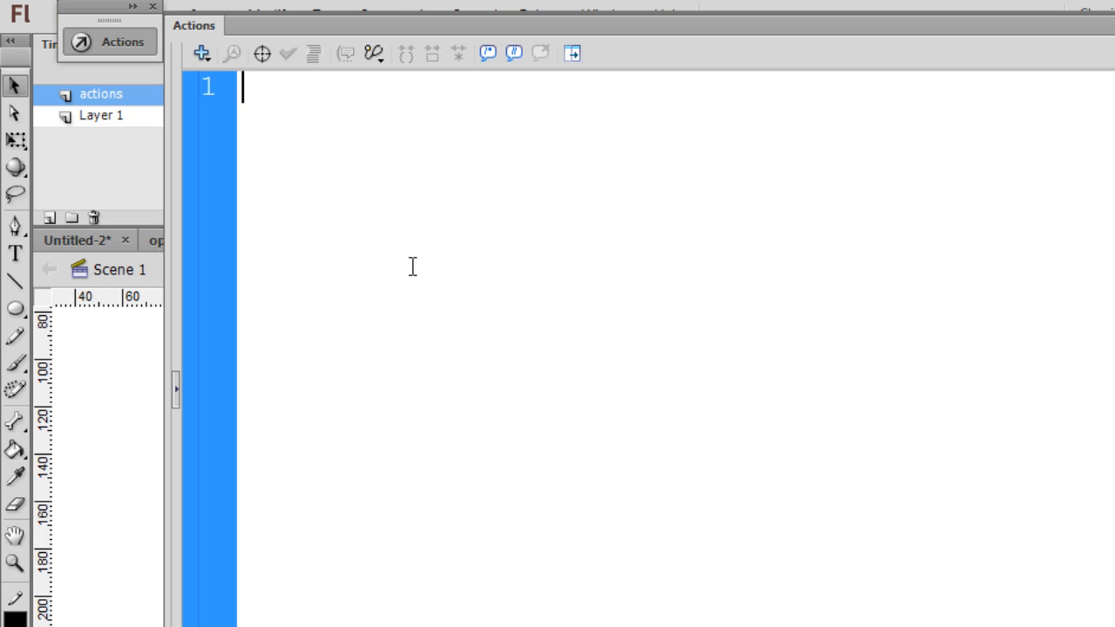
# Begin the actions layer's frame-1 script with btn1.onPress
pyautogui.write('btn')
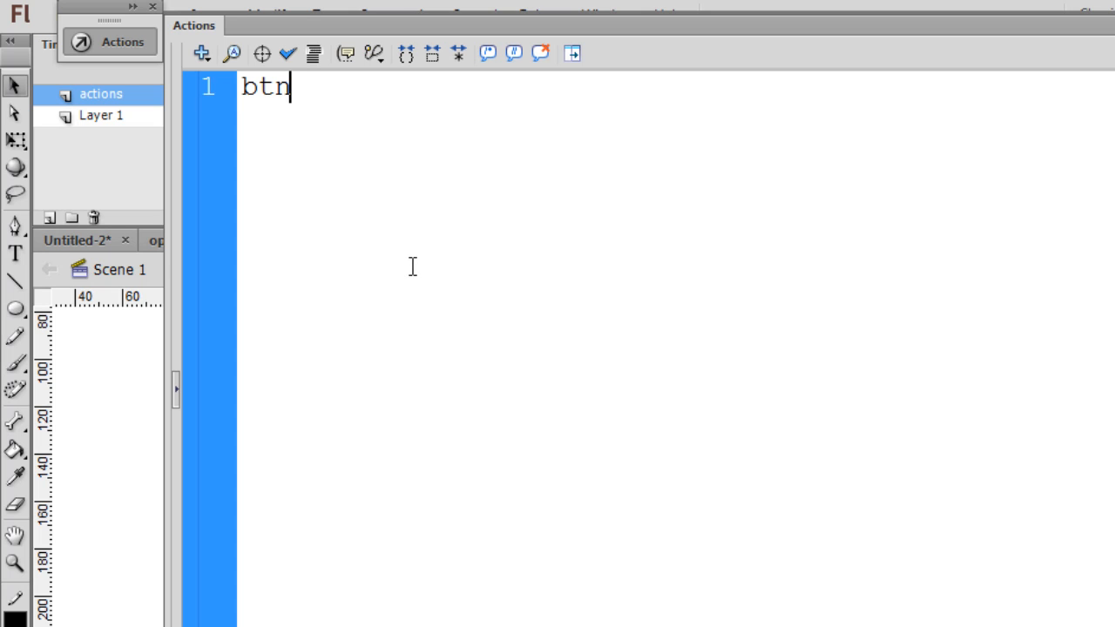
pyautogui.write('1.')
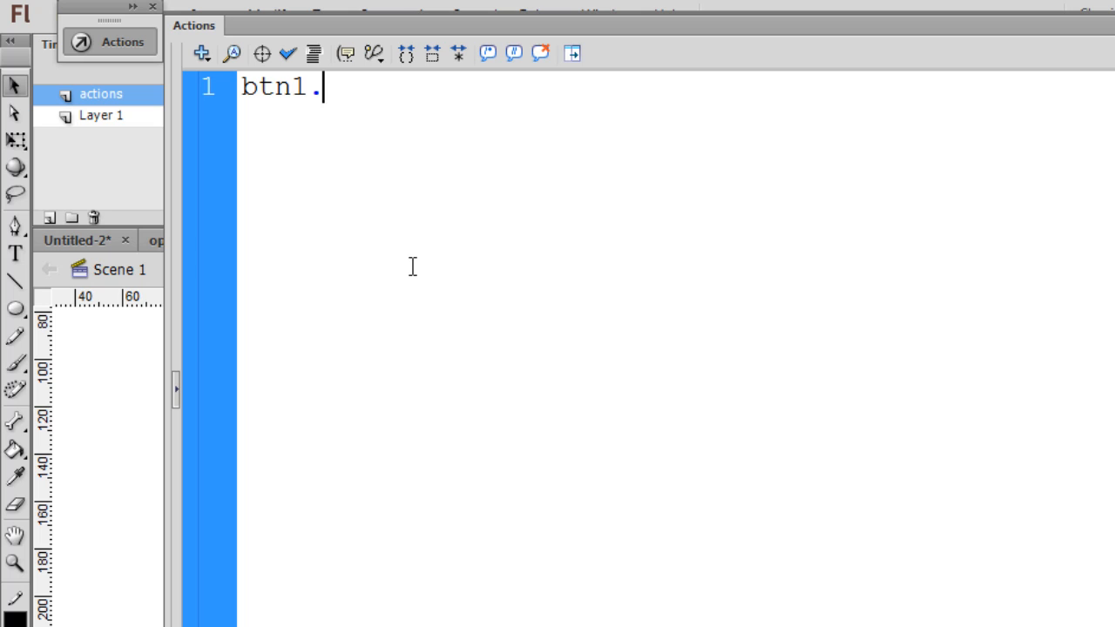
pyautogui.write('onP')
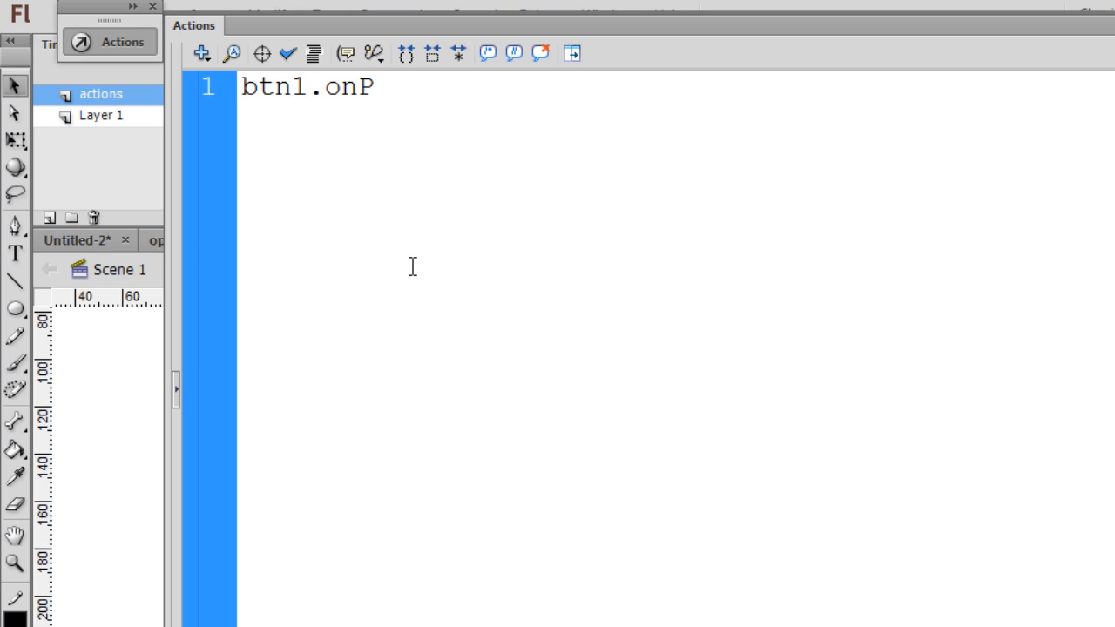
pyautogui.write('ress')
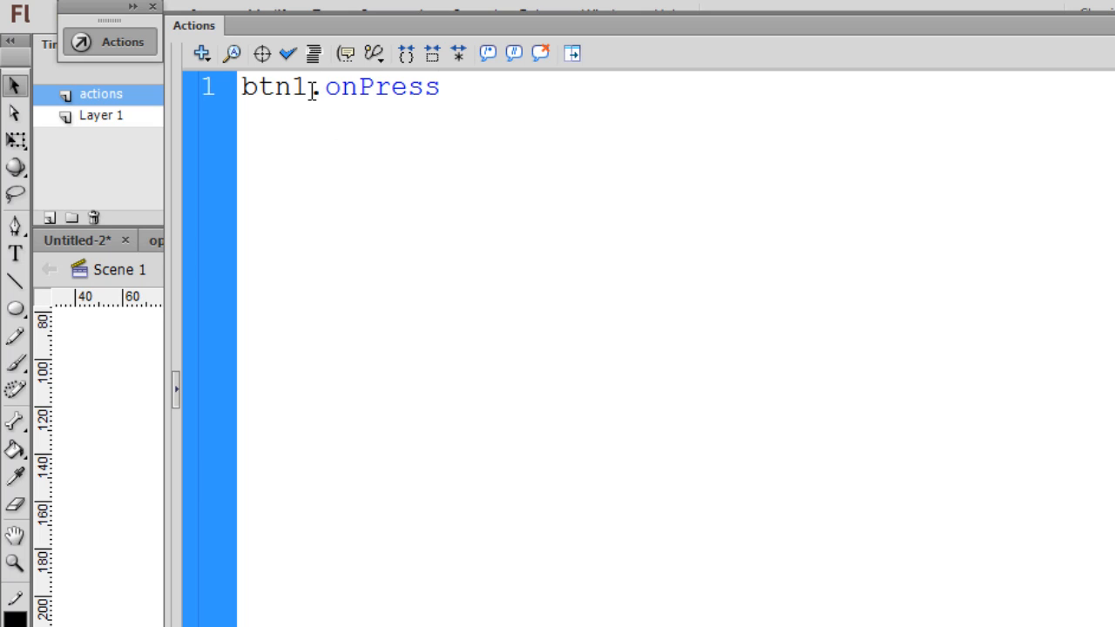
pyautogui.doubleClick(274, 87)
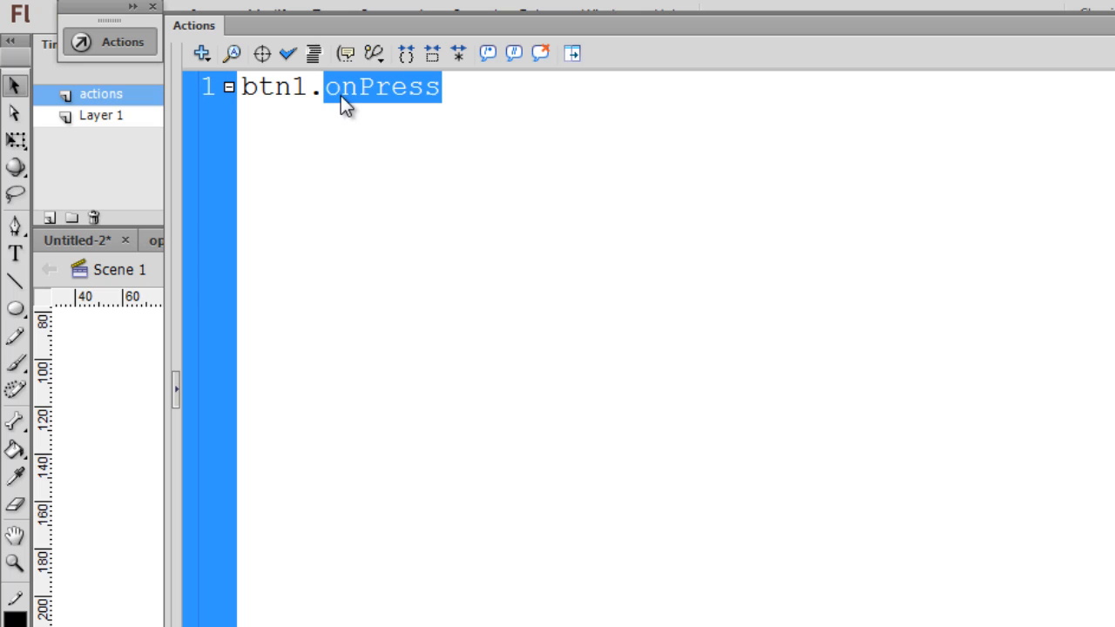
pyautogui.moveTo(422, 103)
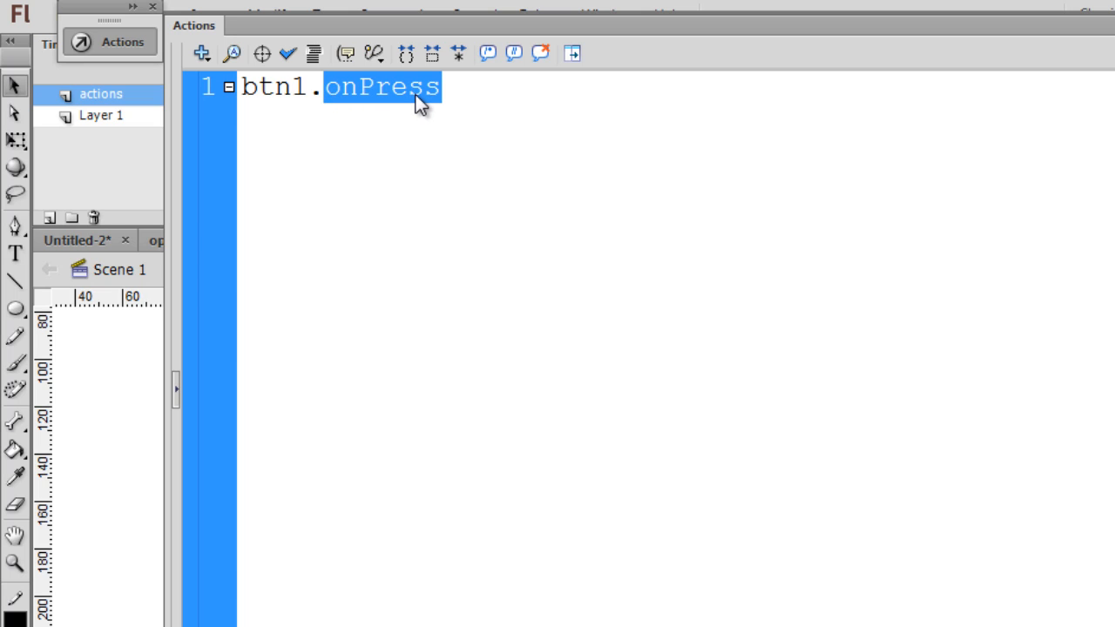
pyautogui.click(446, 87)
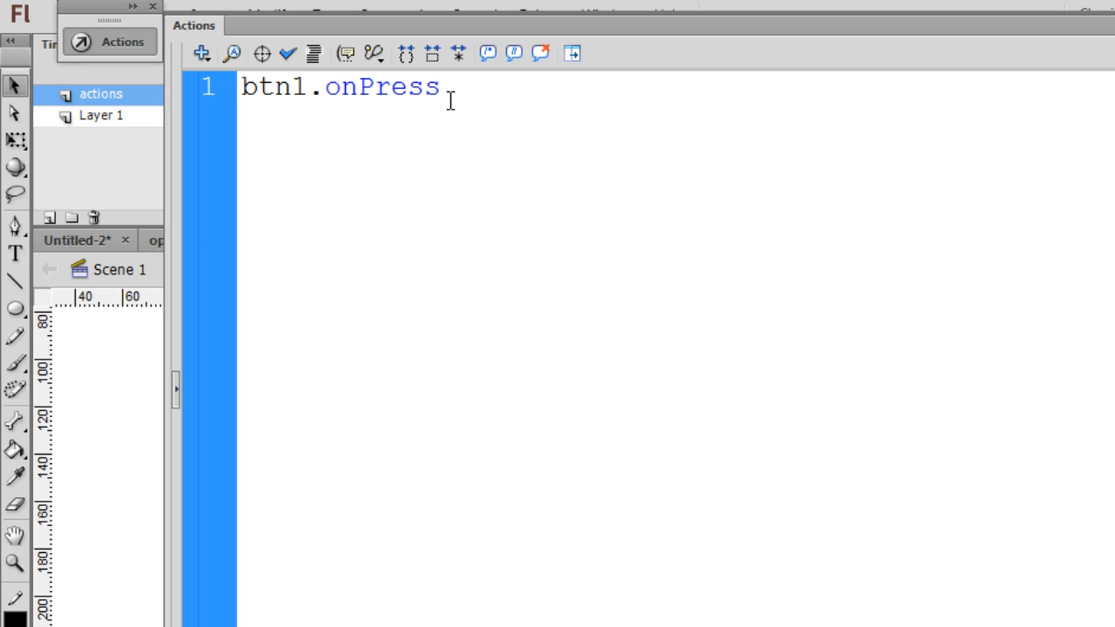
# Continue the handler as btn1.onPress = function(){
pyautogui.write('= functio')
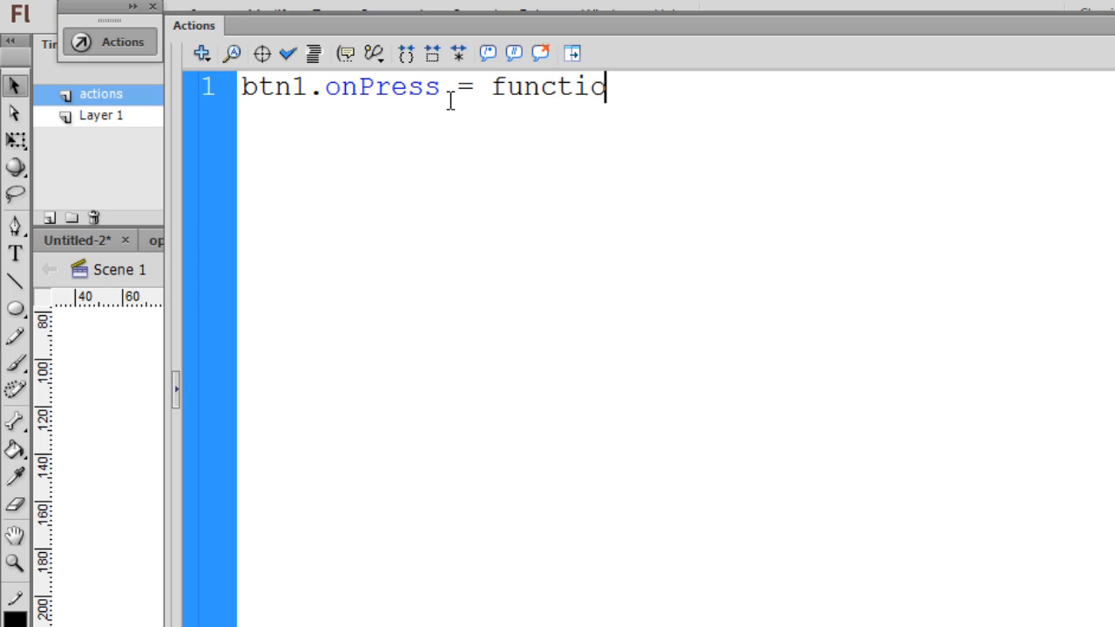
pyautogui.write('n')
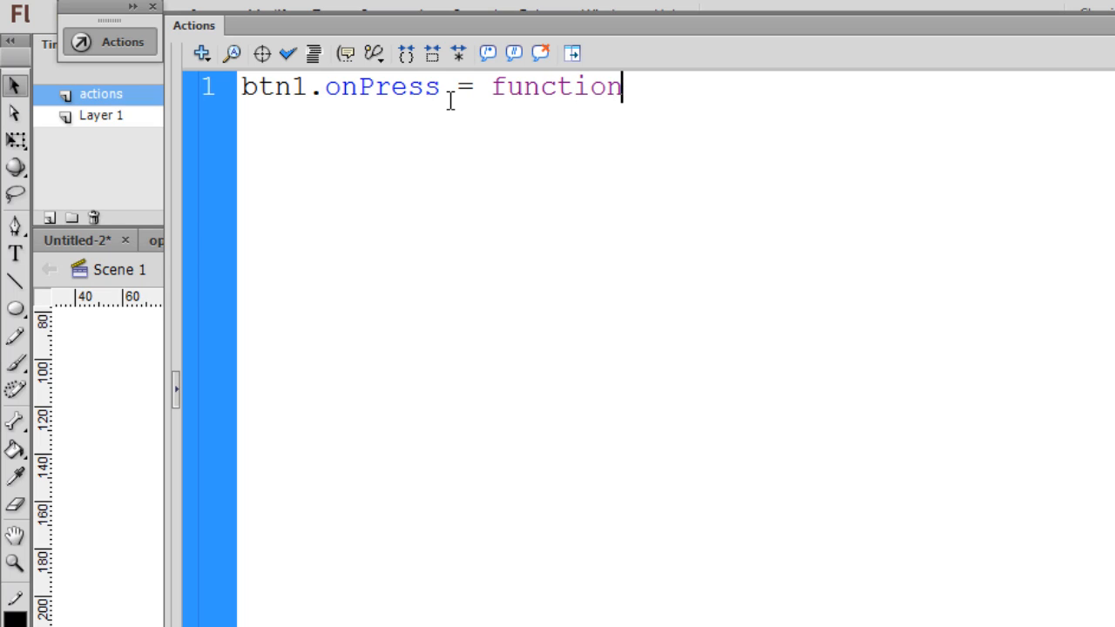
pyautogui.write('()')
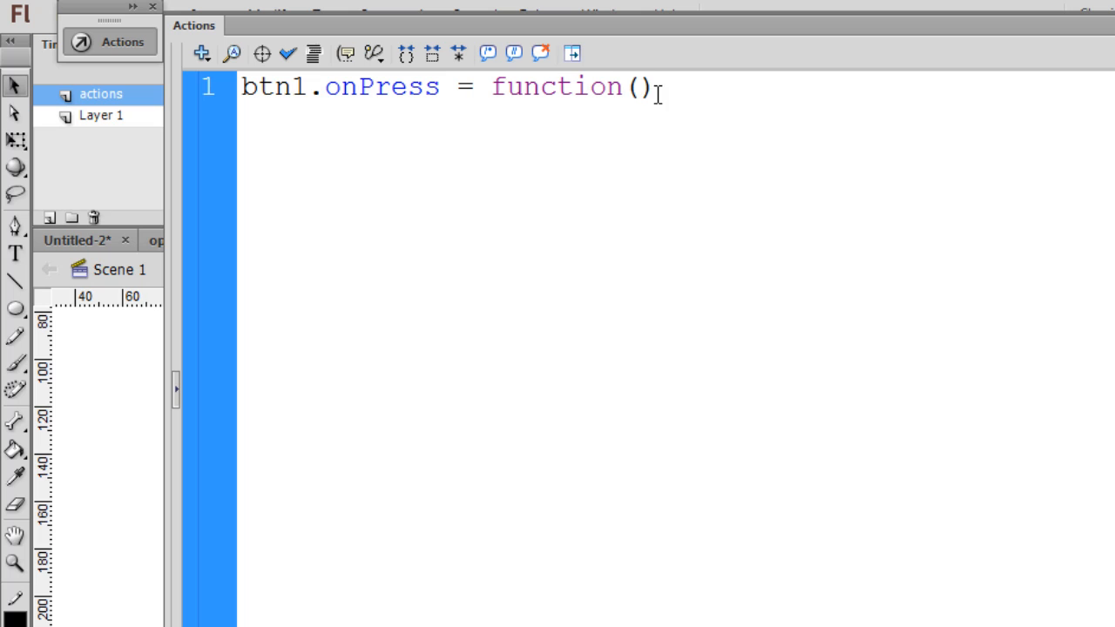
pyautogui.write('{')
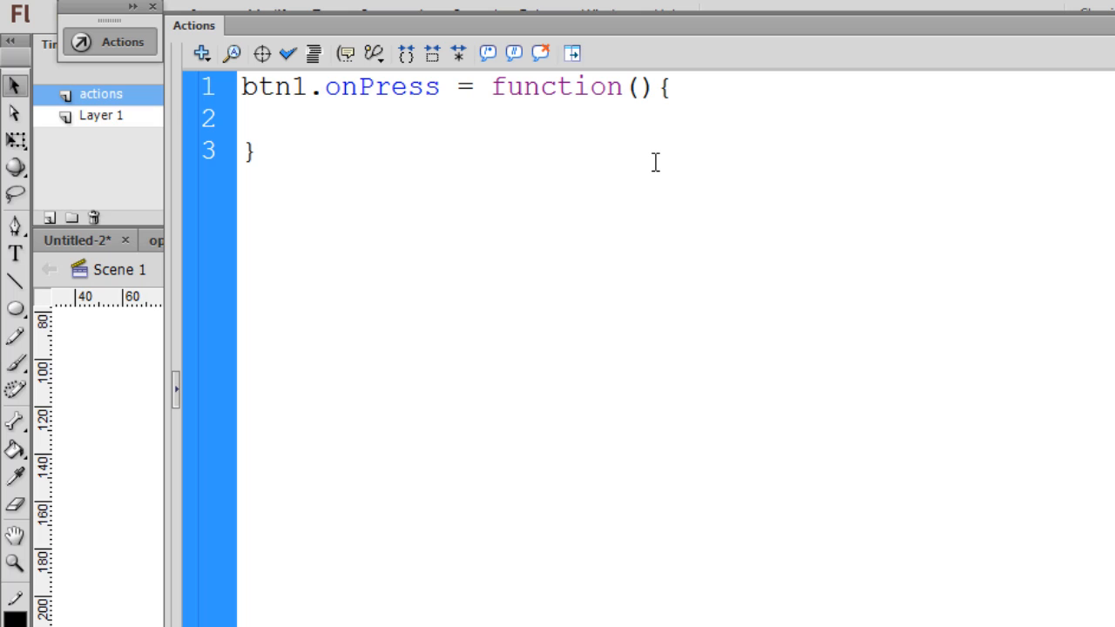
# Complete the handler body with ship.gotoAndPlay(2); and review the frame number 2
pyautogui.write('ship.')
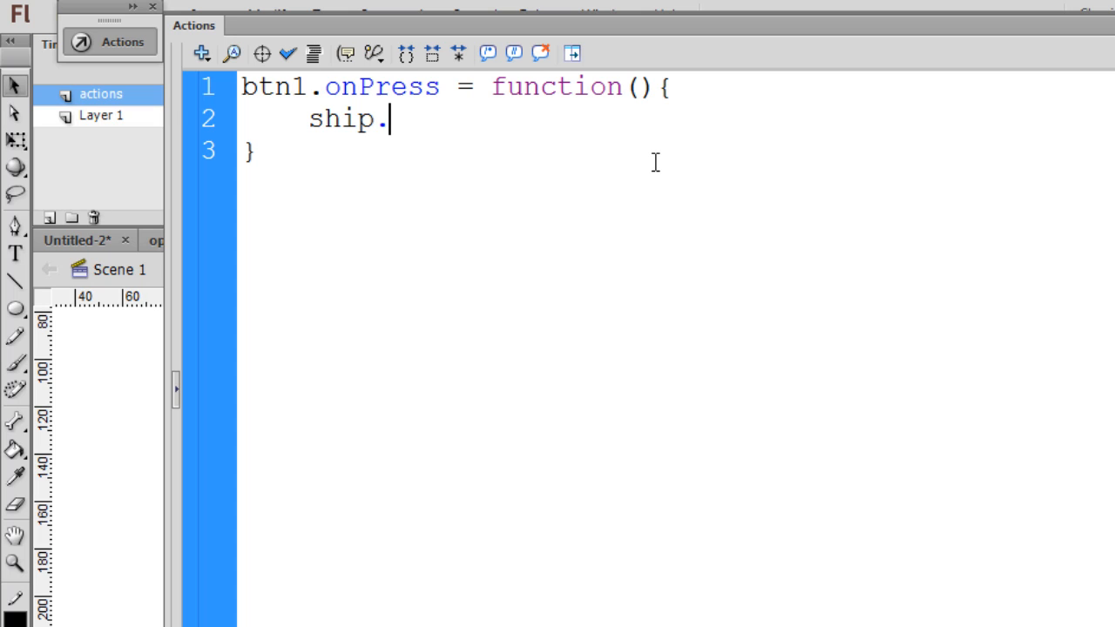
pyautogui.write('goto')
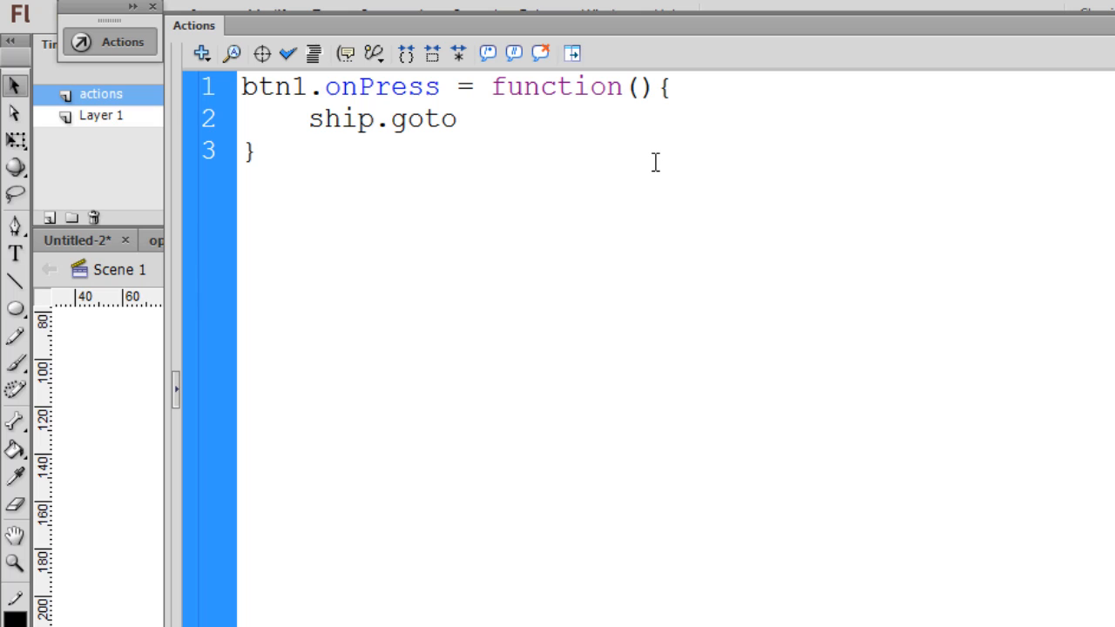
pyautogui.write('AndP')
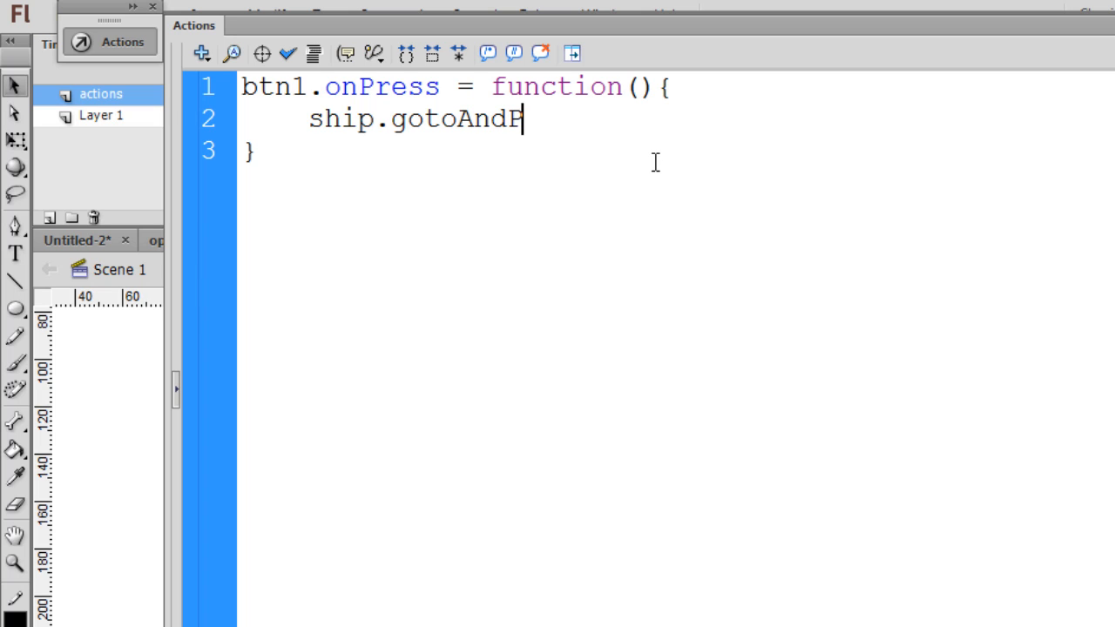
pyautogui.write('lay(')
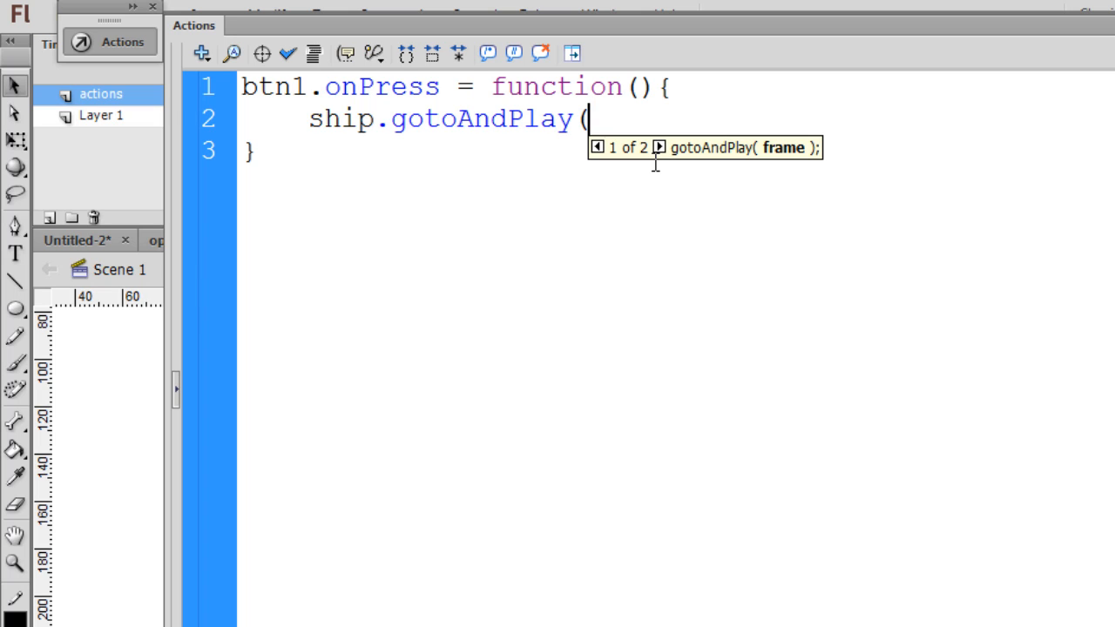
pyautogui.write('2);')
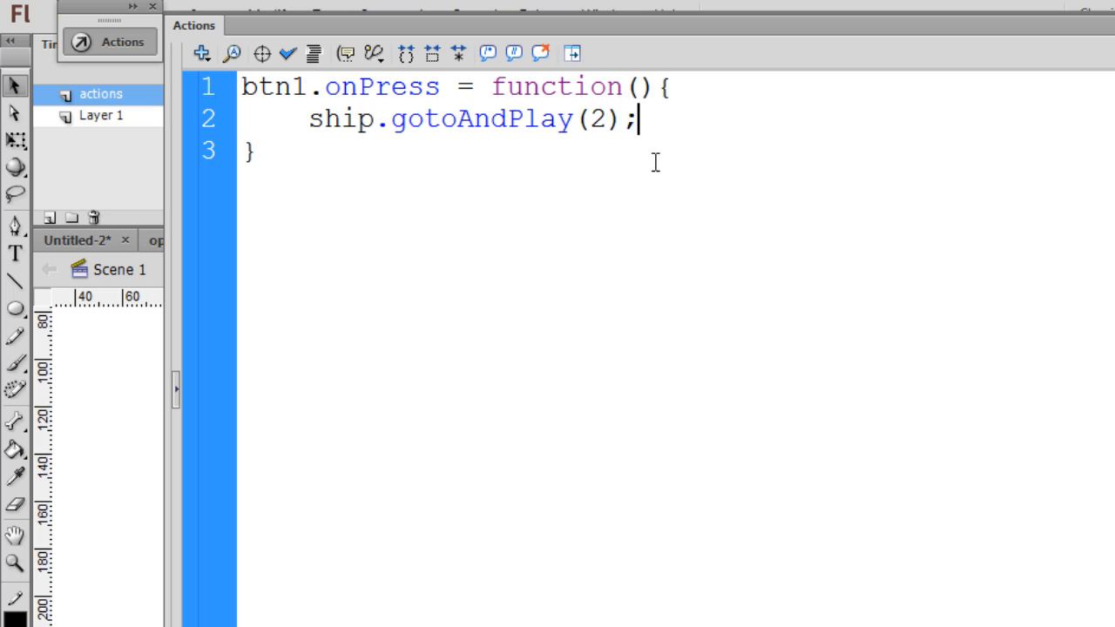
pyautogui.moveTo(309, 122)
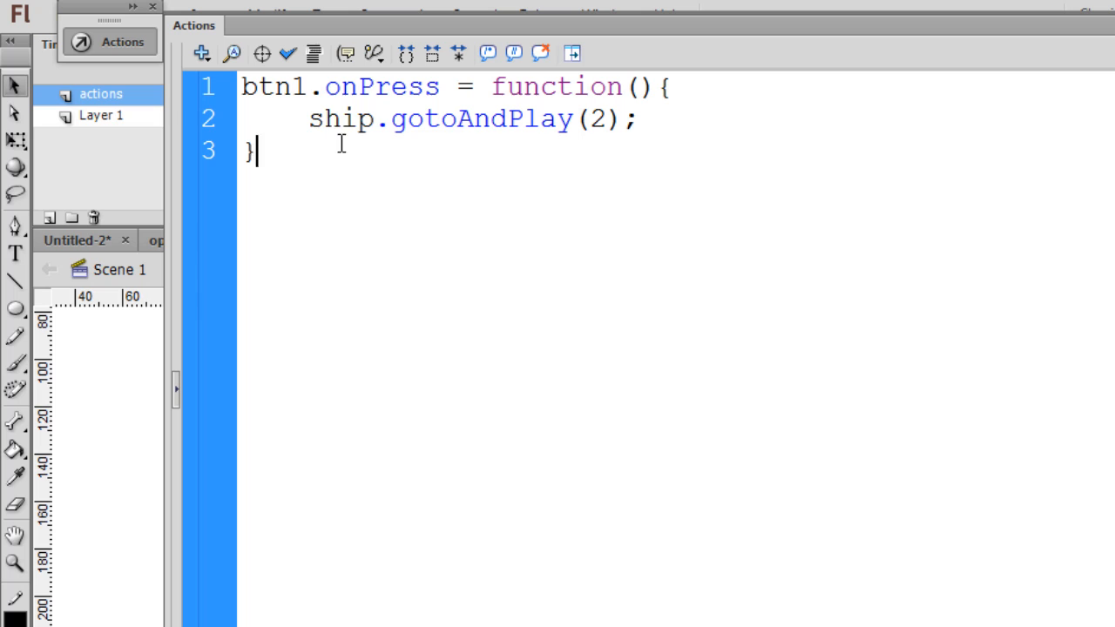
pyautogui.doubleClick(341, 118)
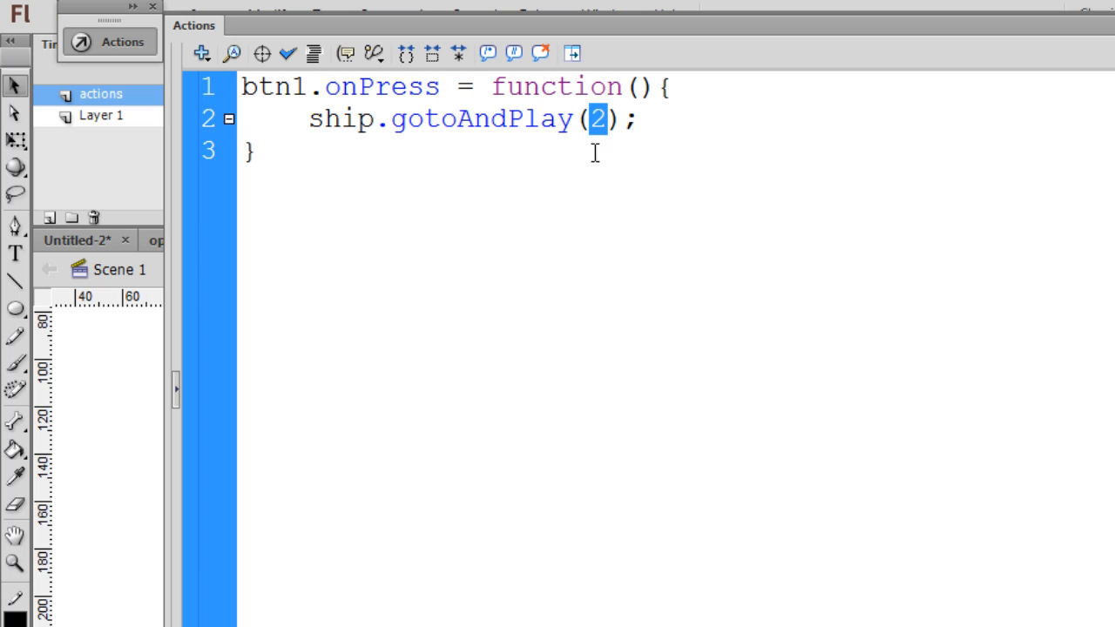
pyautogui.click(304, 118)
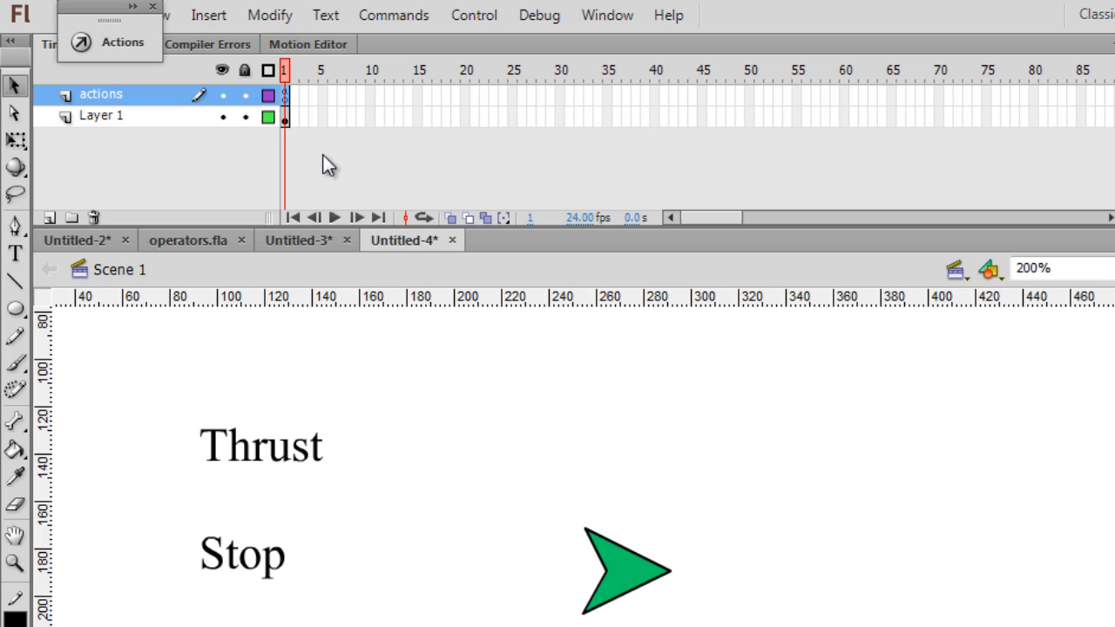
pyautogui.moveTo(148, 153)
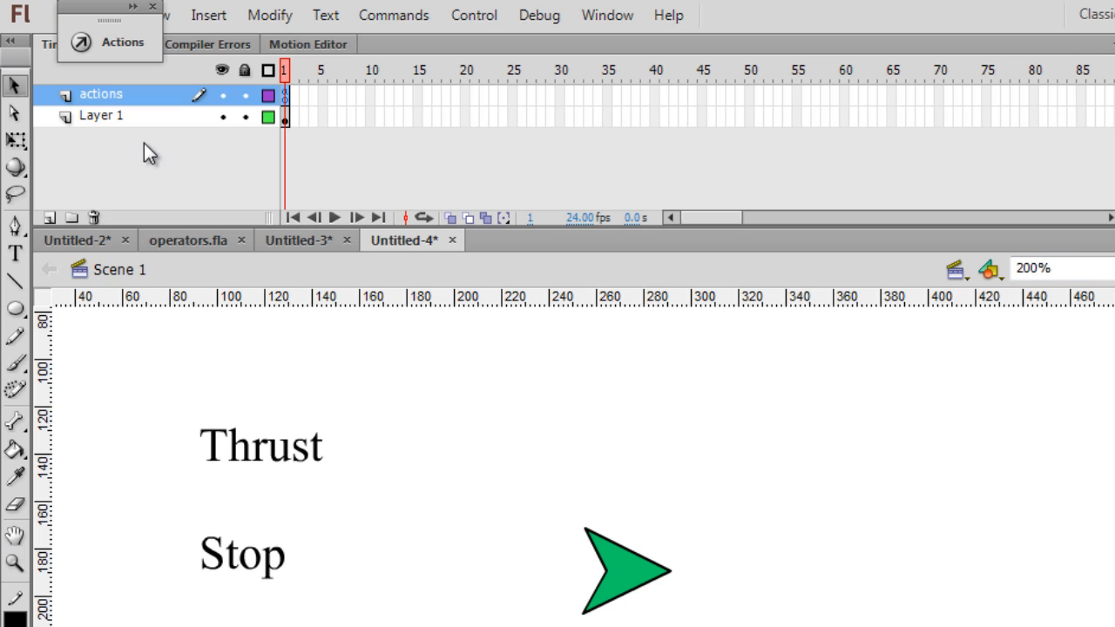
pyautogui.moveTo(460, 505)
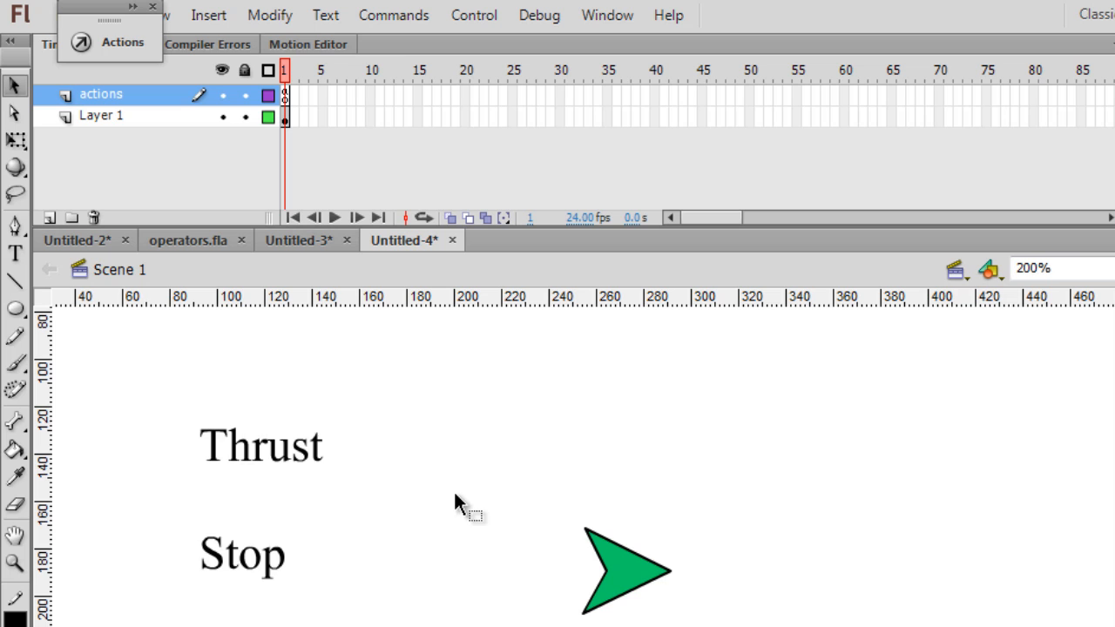
pyautogui.moveTo(676, 618)
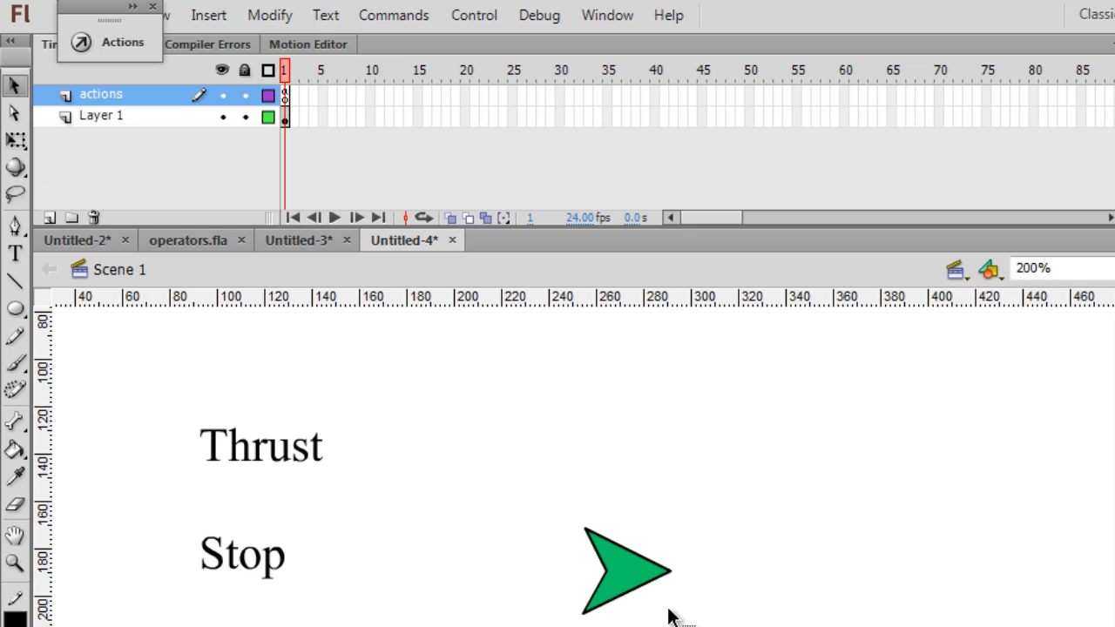
# Select the green ship movie clip on the Scene 1 stage
pyautogui.click(625, 571)
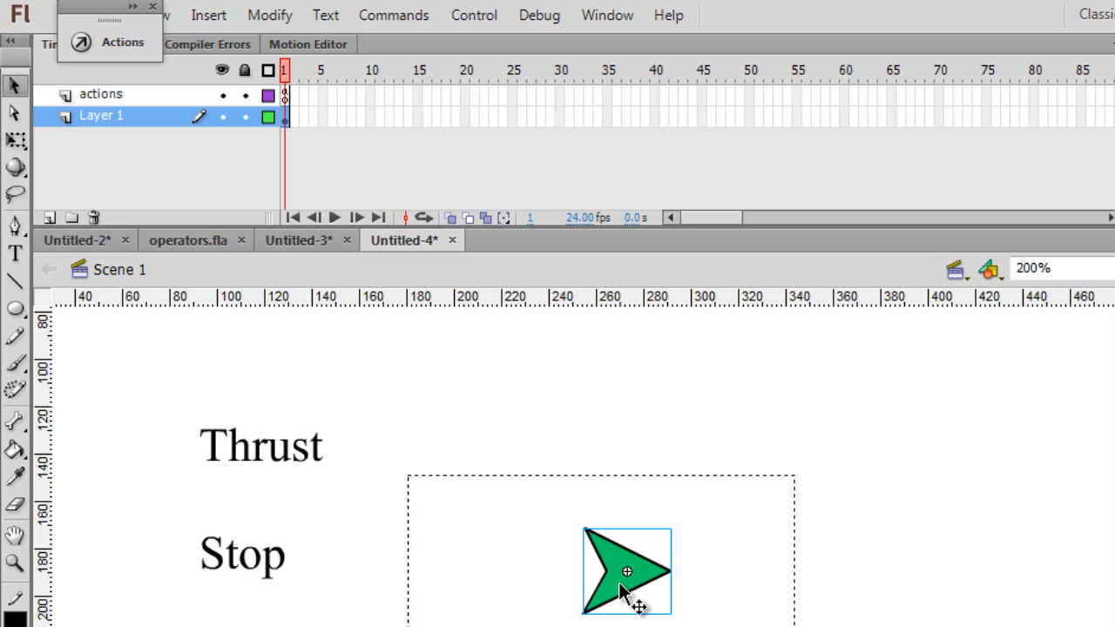
pyautogui.doubleClick(627, 571)
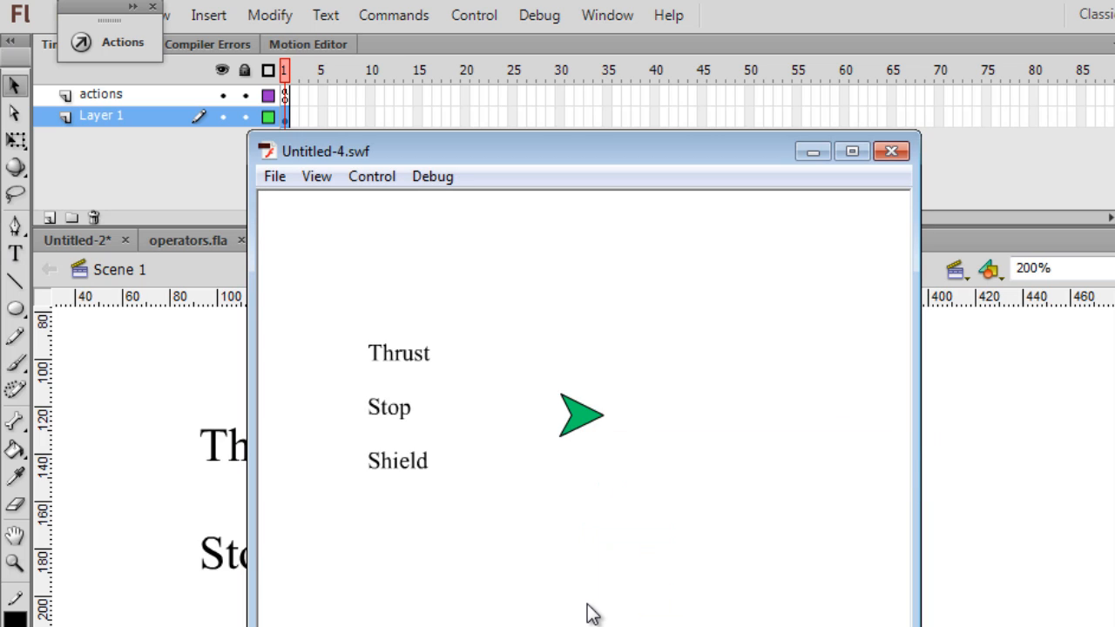
pyautogui.moveTo(401, 352)
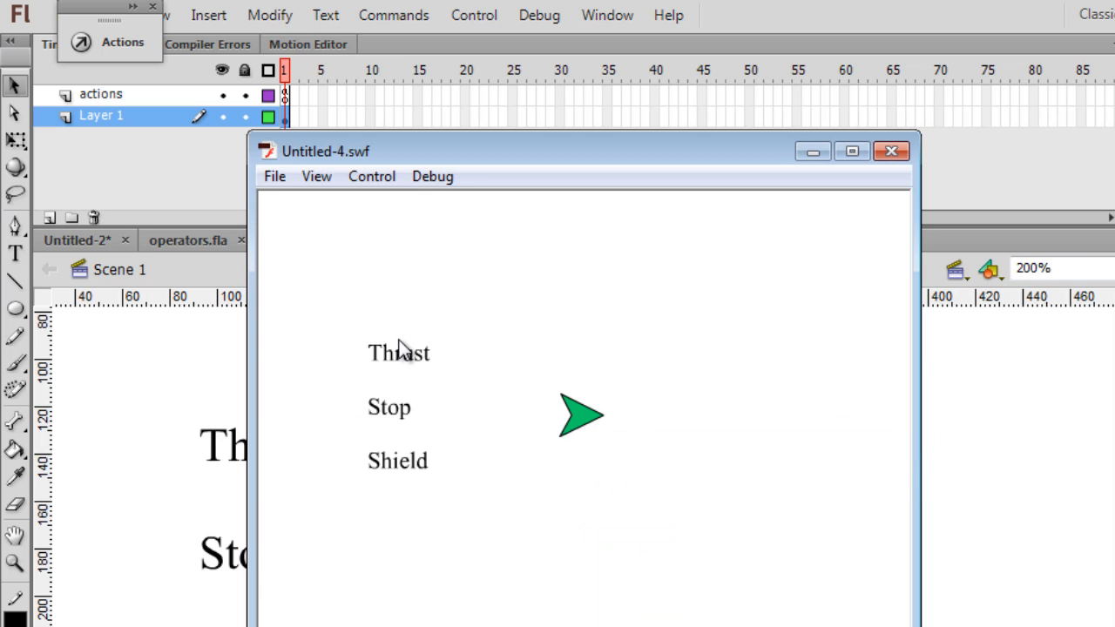
pyautogui.moveTo(403, 363)
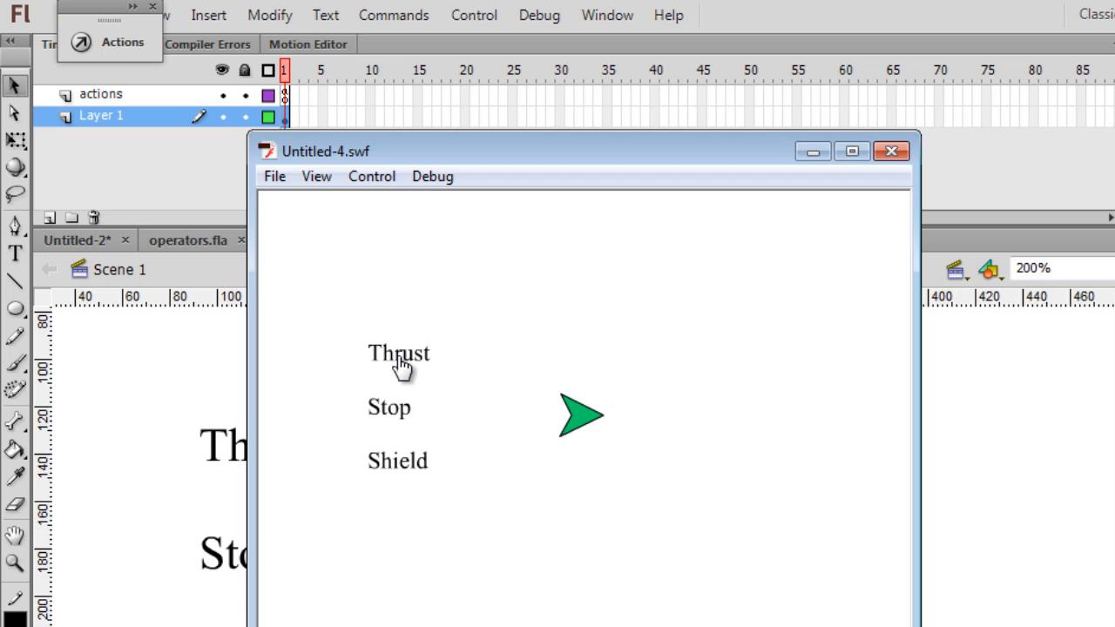
pyautogui.moveTo(575, 470)
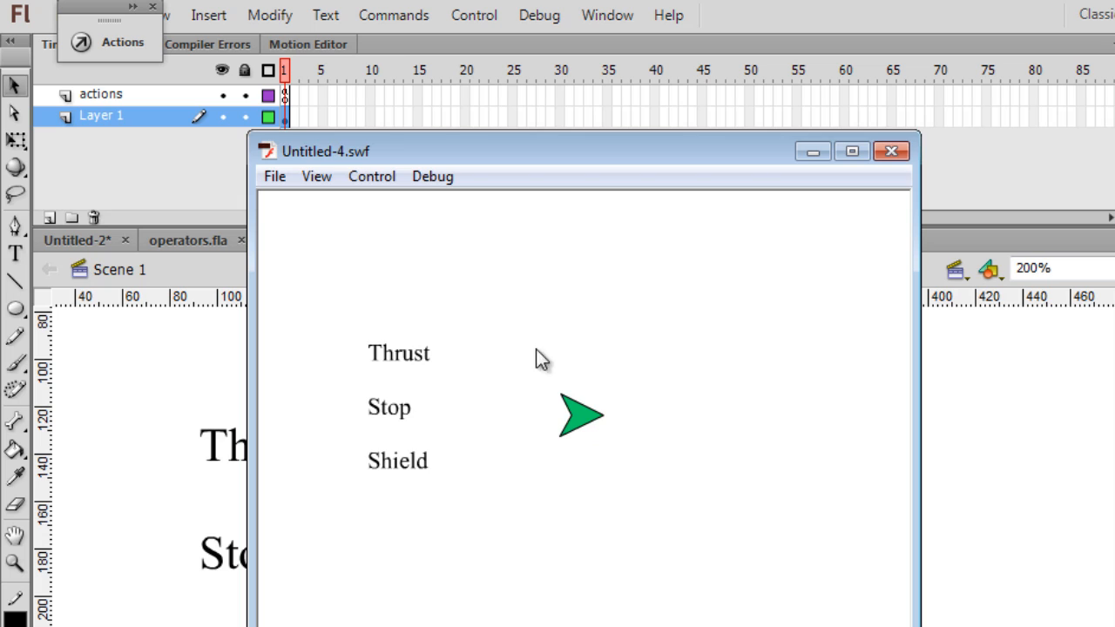
pyautogui.moveTo(622, 466)
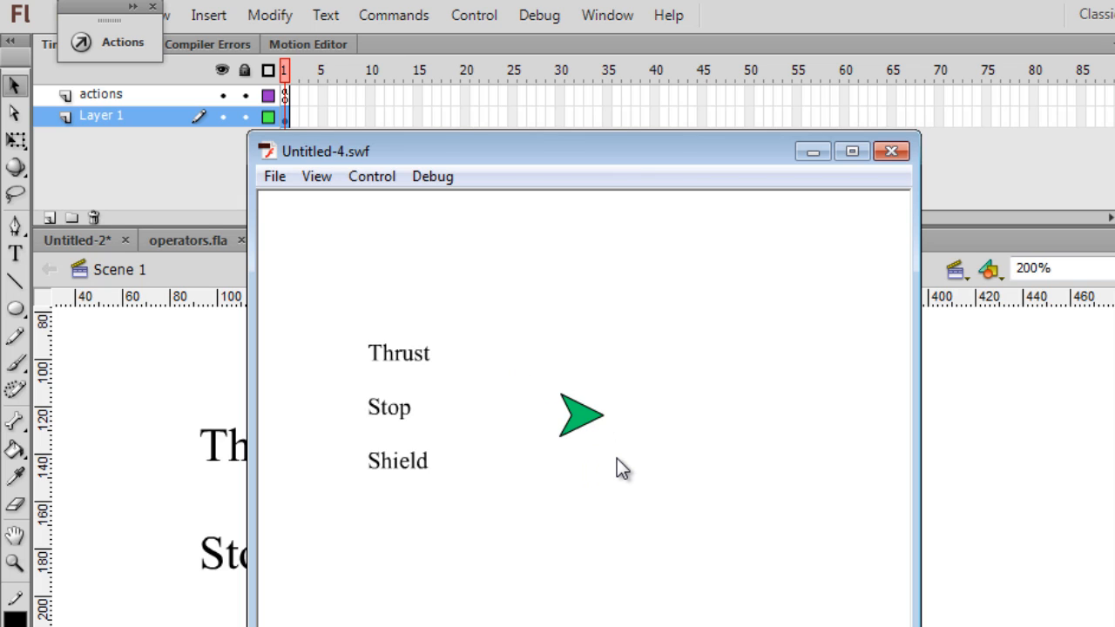
pyautogui.moveTo(602, 503)
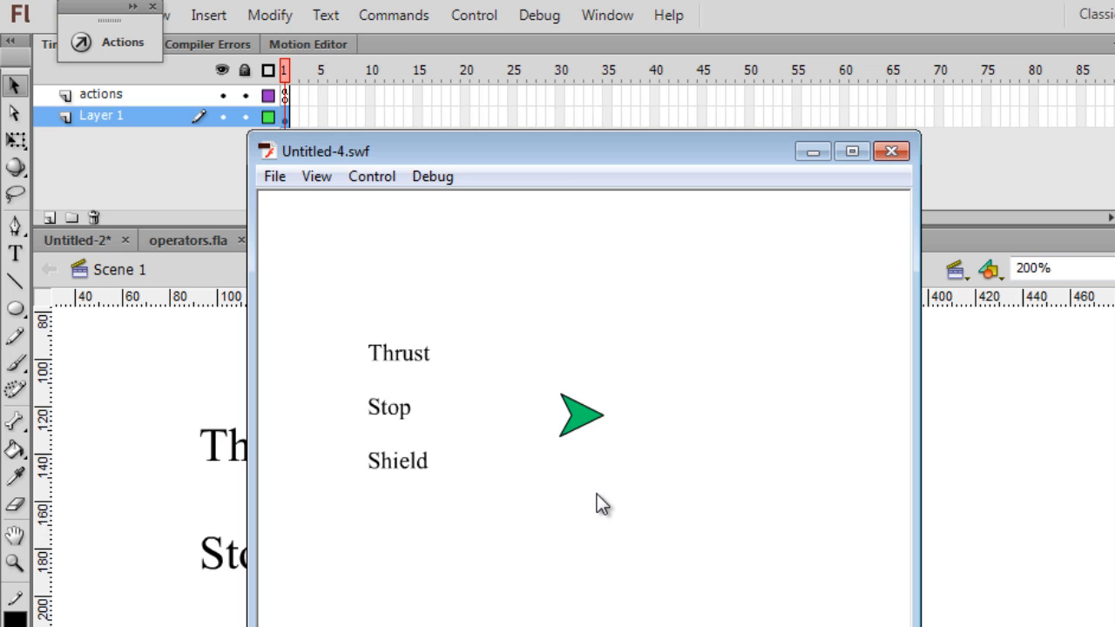
pyautogui.moveTo(618, 453)
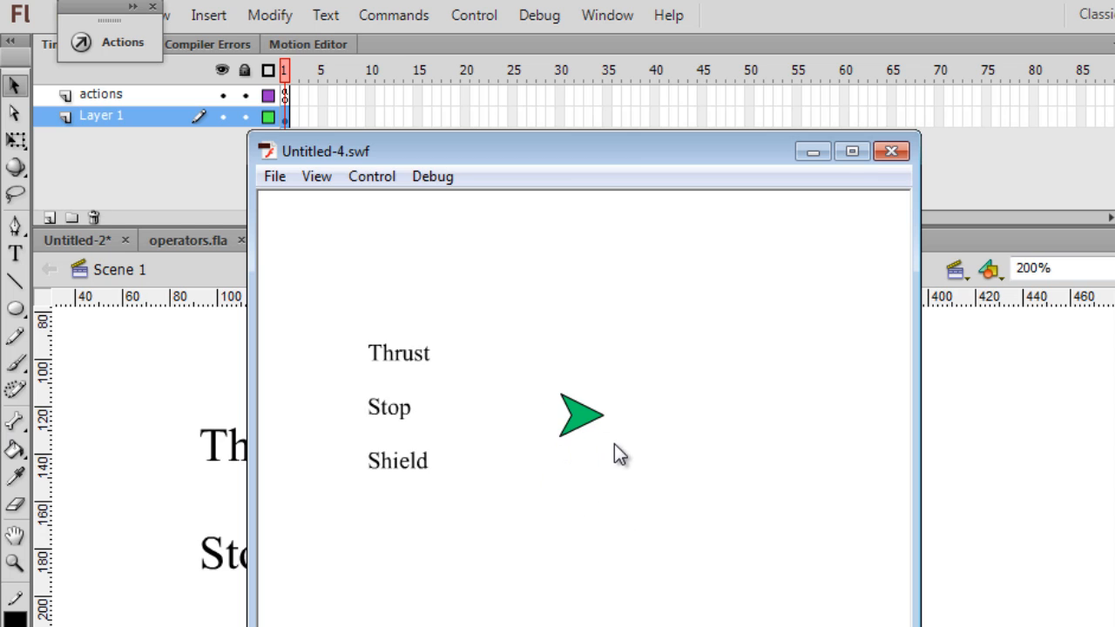
# Close the Untitled-4.swf test preview after trying Thrust
pyautogui.click(891, 150)
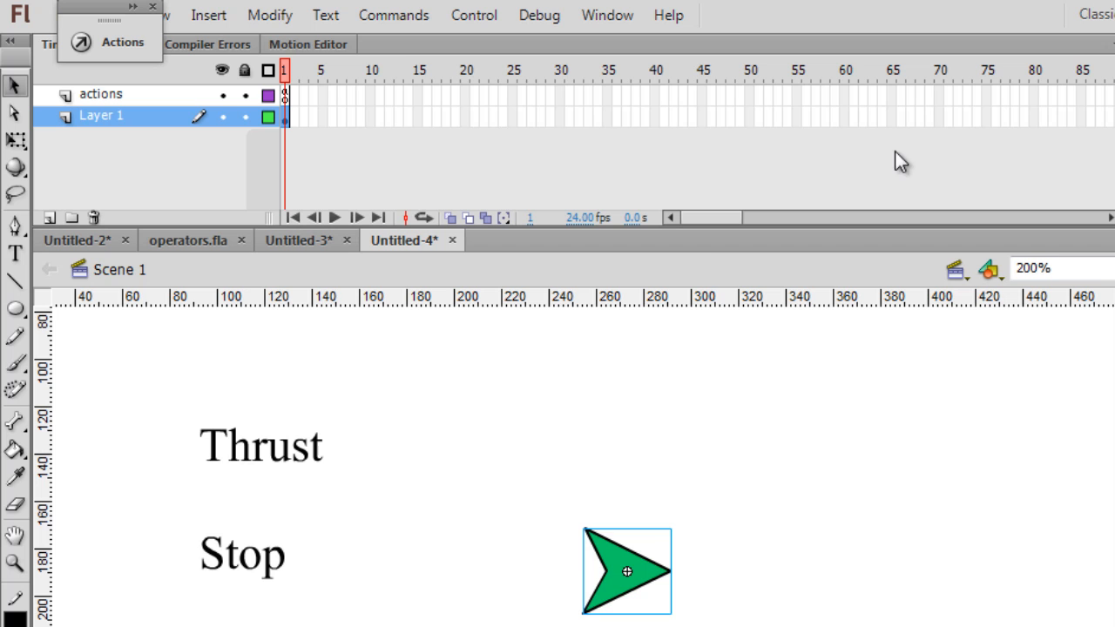
pyautogui.moveTo(470, 479)
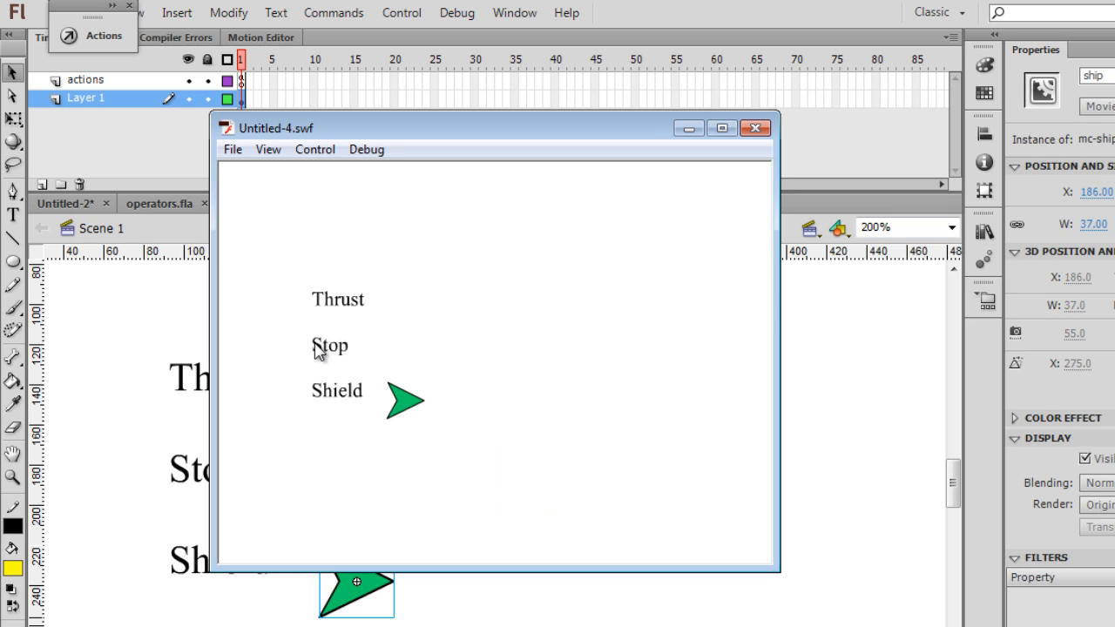
pyautogui.moveTo(338, 310)
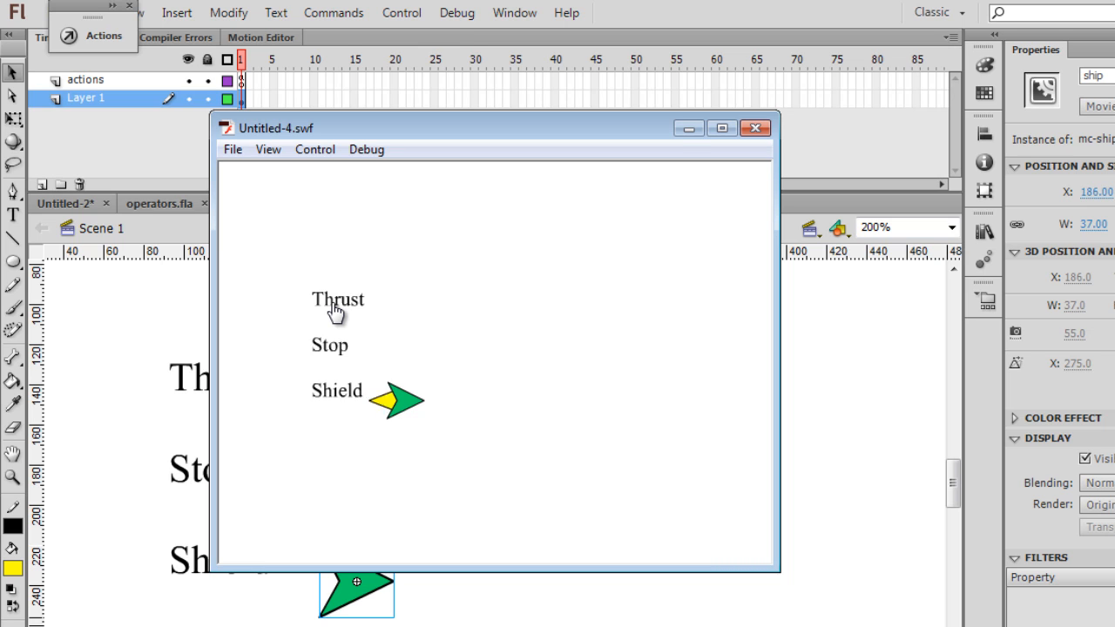
# Fire the ship's flame with Thrust in the test, then move the ship beside the Stop text
pyautogui.click(754, 128)
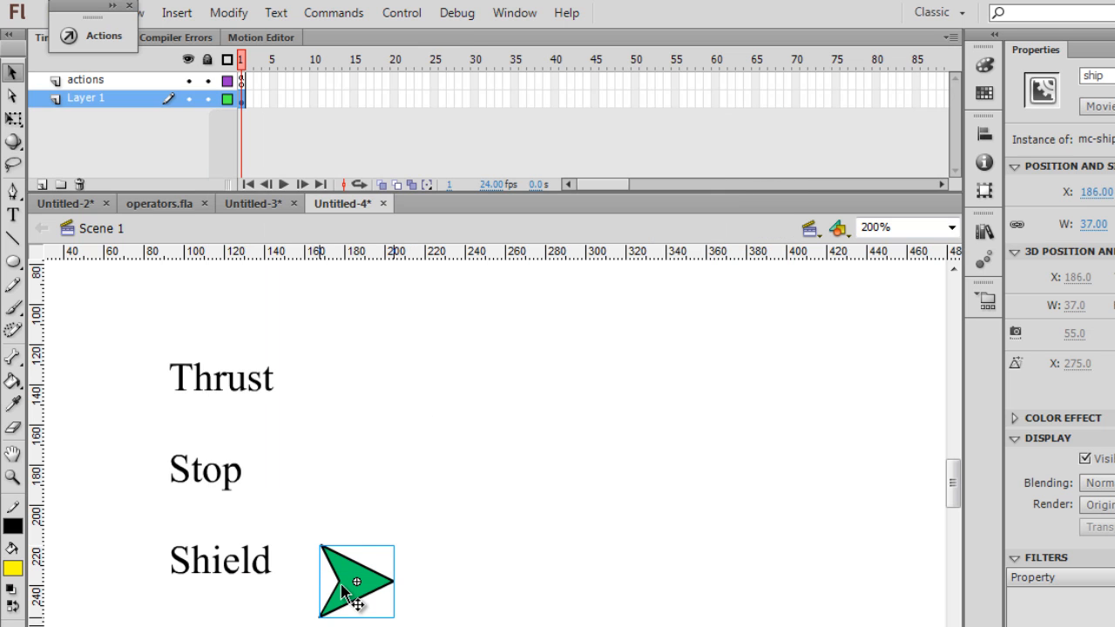
pyautogui.moveTo(355, 582); pyautogui.dragTo(409, 474)
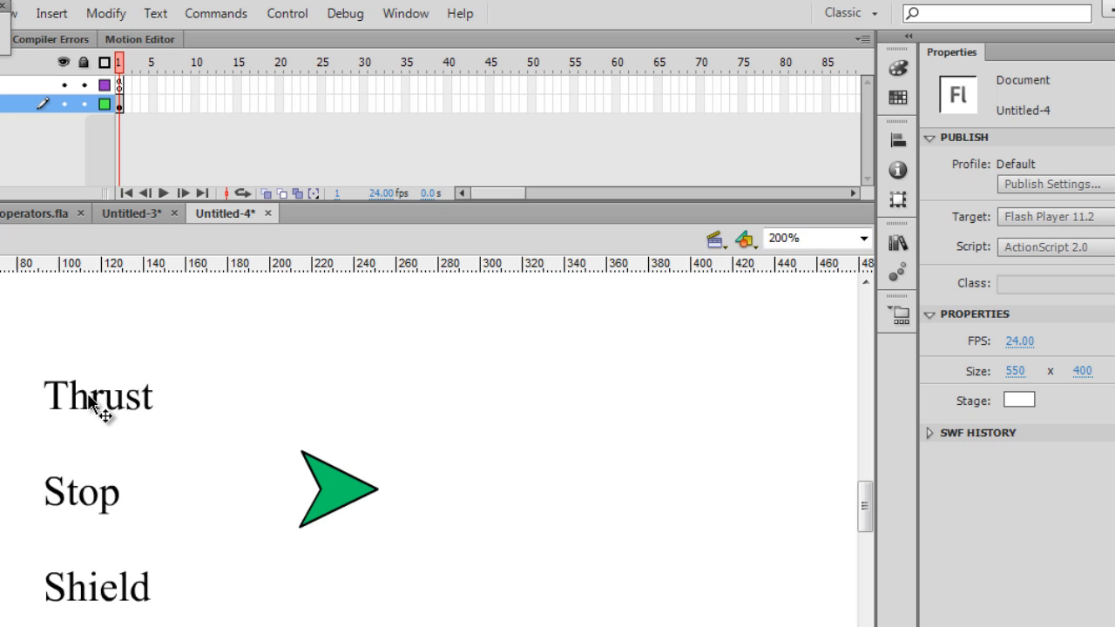
# Select the Thrust button and focus its instance name btn1 in Properties
pyautogui.click(98, 394)
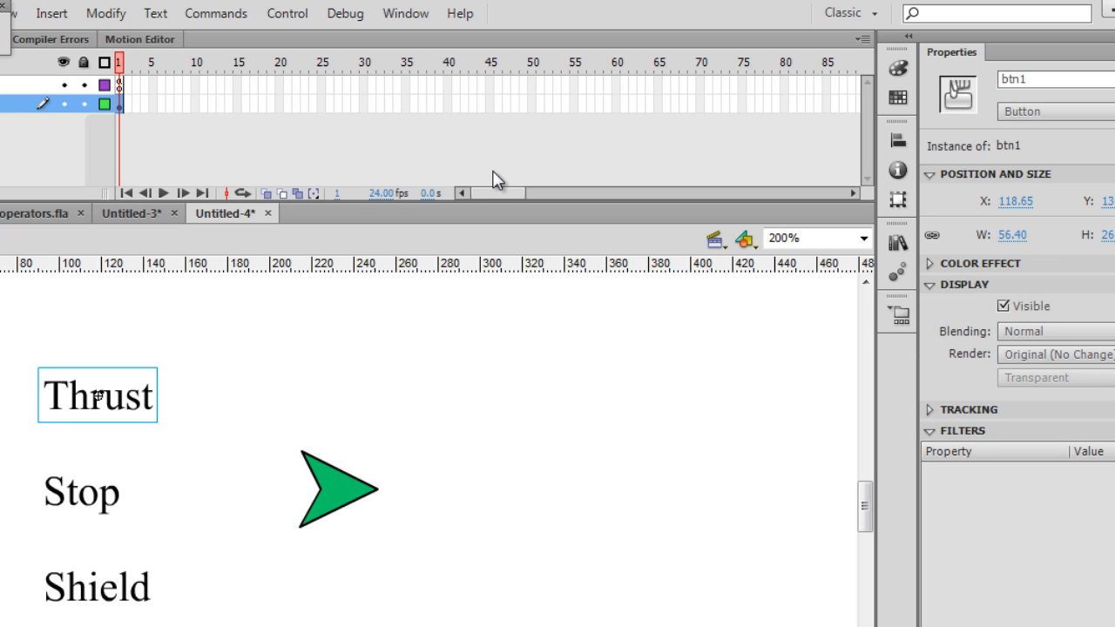
pyautogui.click(1053, 80)
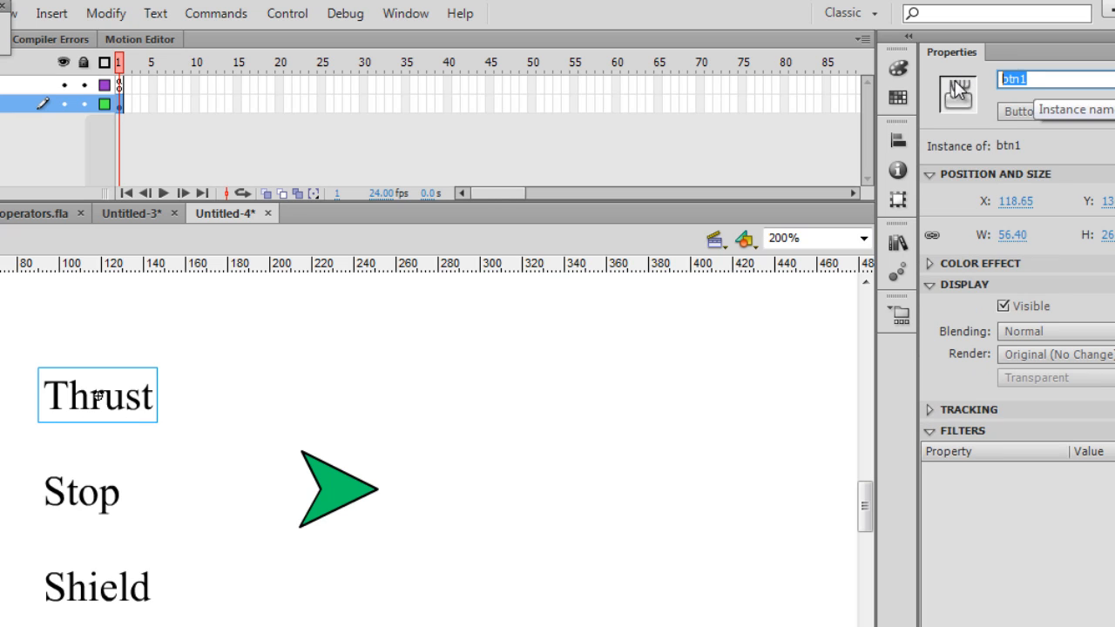